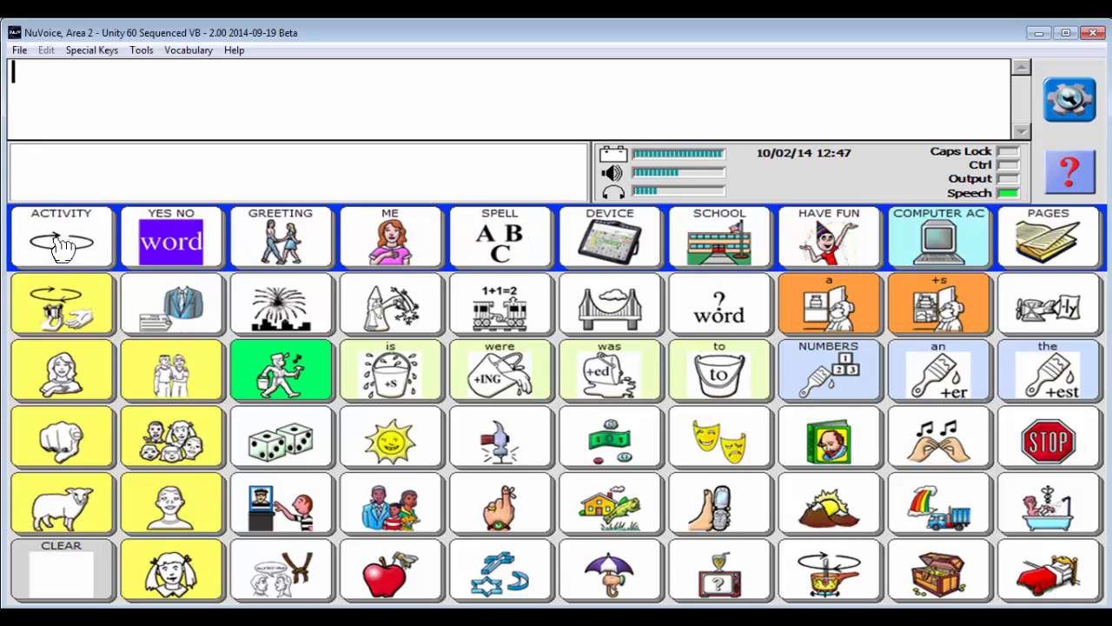
mouse_move(502, 436)
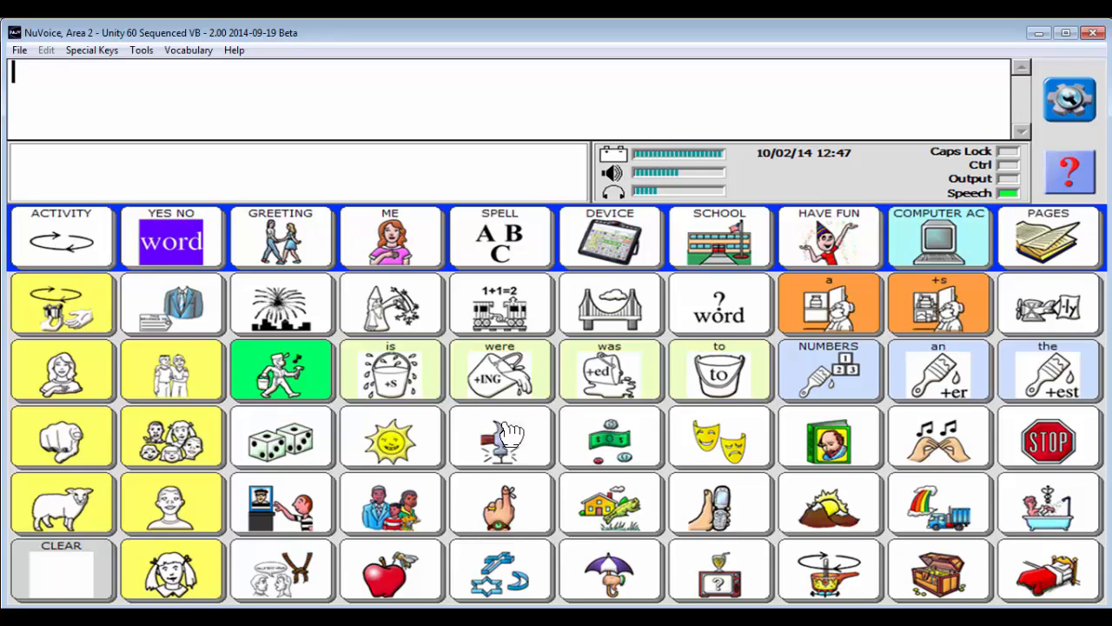
mouse_move(1069, 94)
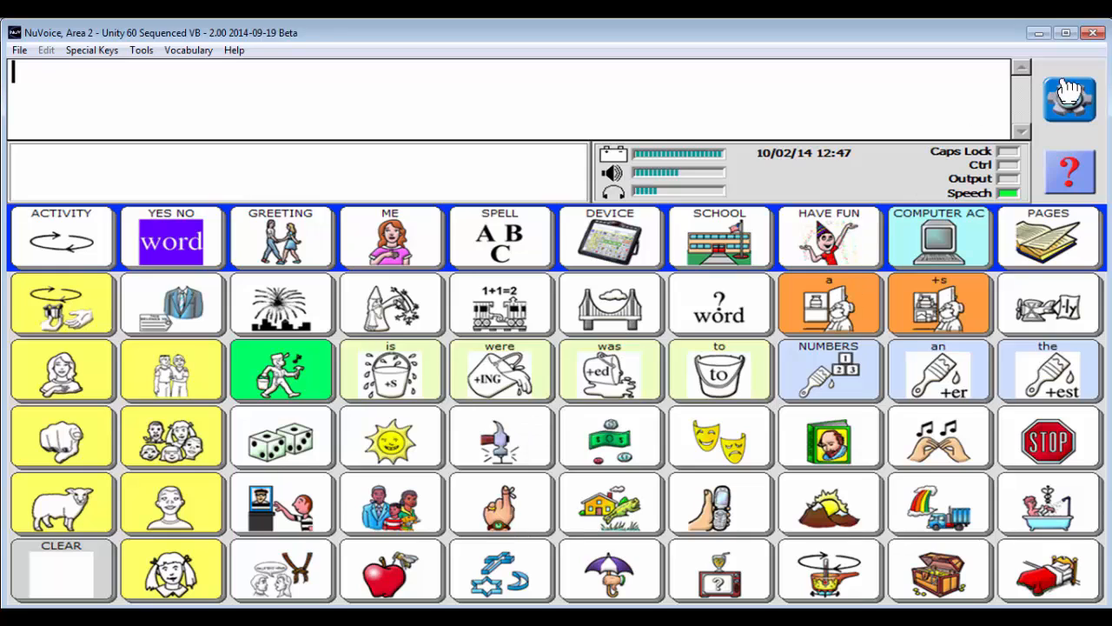
Step: Bring up the device tools popup and choose Toolbox to show the settings grid
left_click(1069, 92)
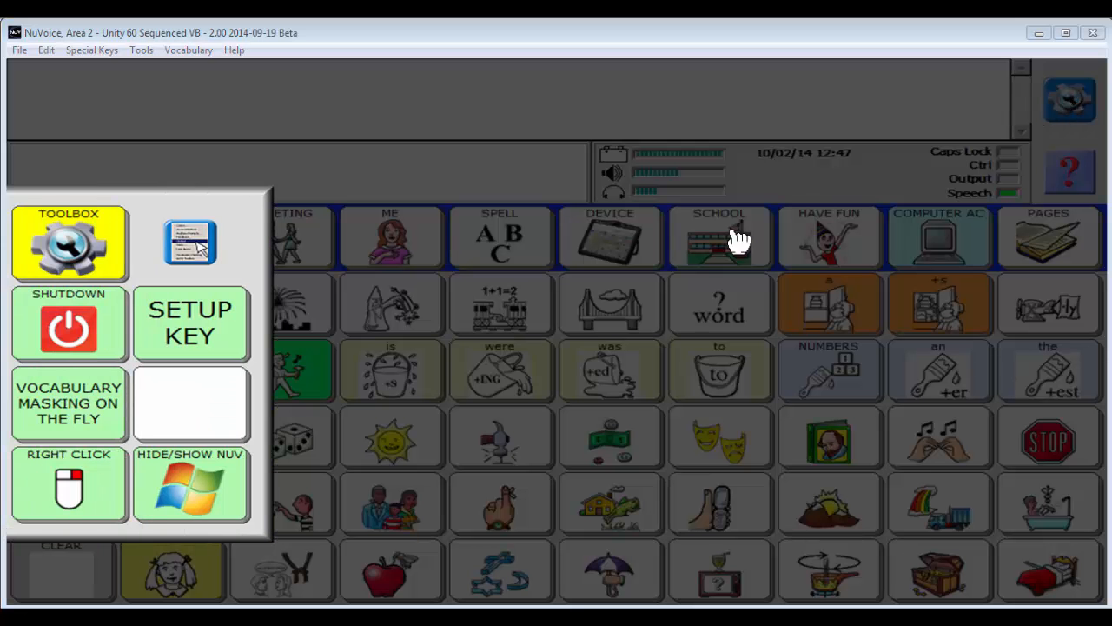
left_click(70, 244)
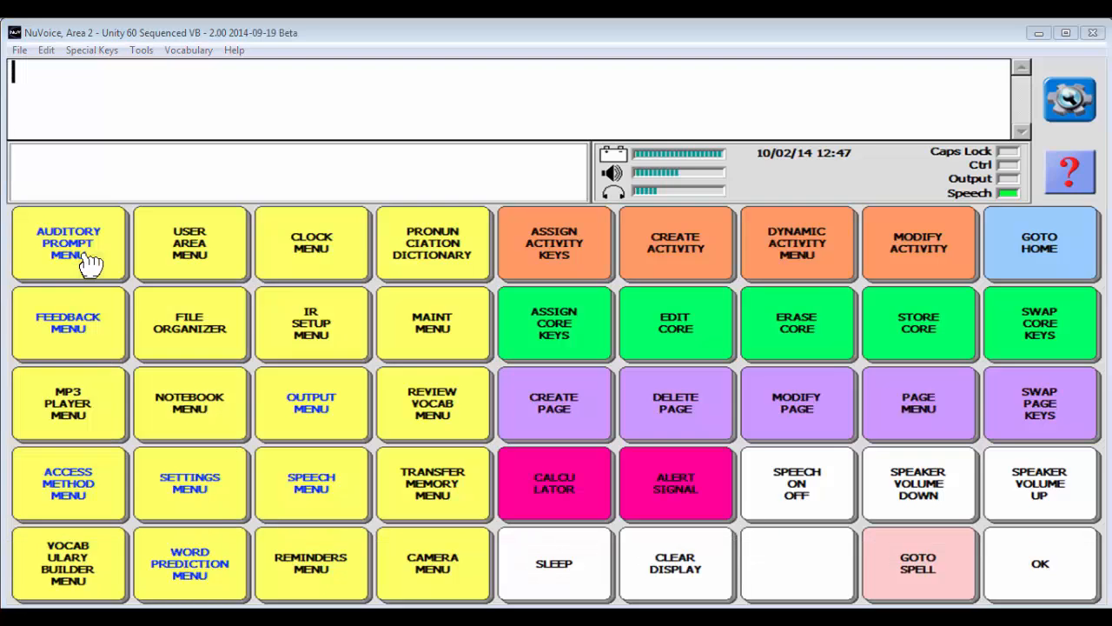
mouse_move(83, 330)
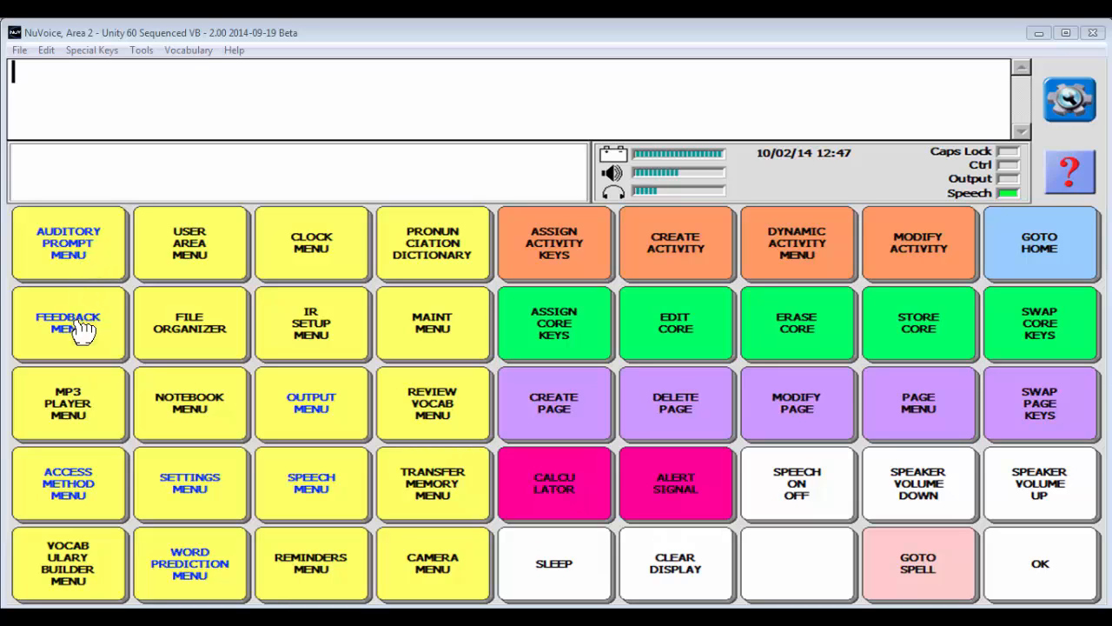
Step: Apply a darker, rounded-key Display Skin in Skin Options, then reopen the Feedback Menu
left_click(70, 324)
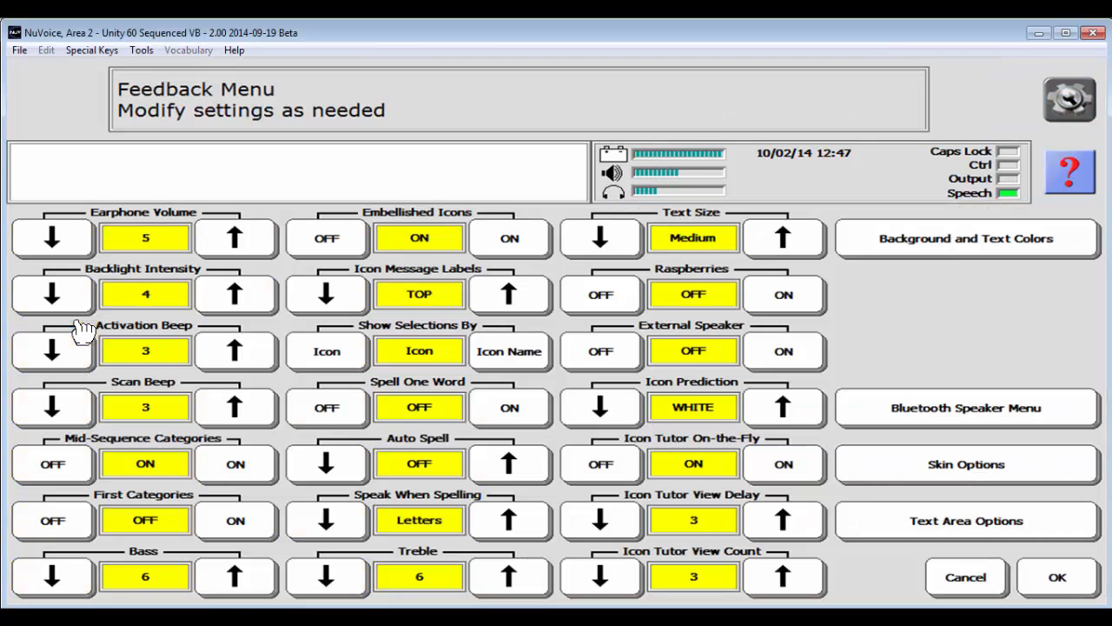
mouse_move(972, 478)
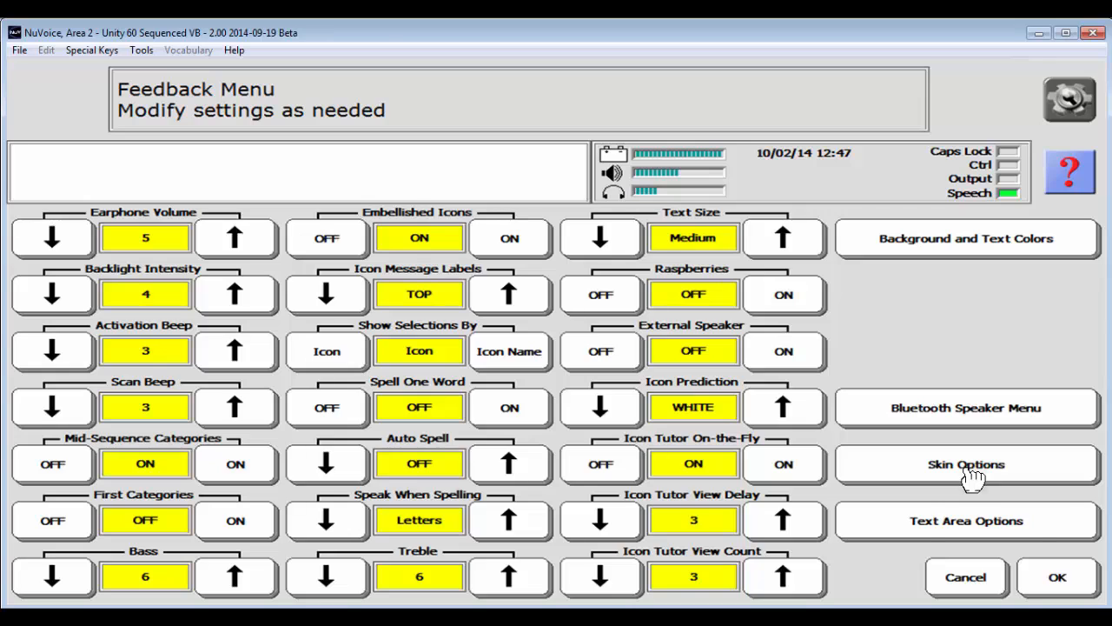
left_click(966, 464)
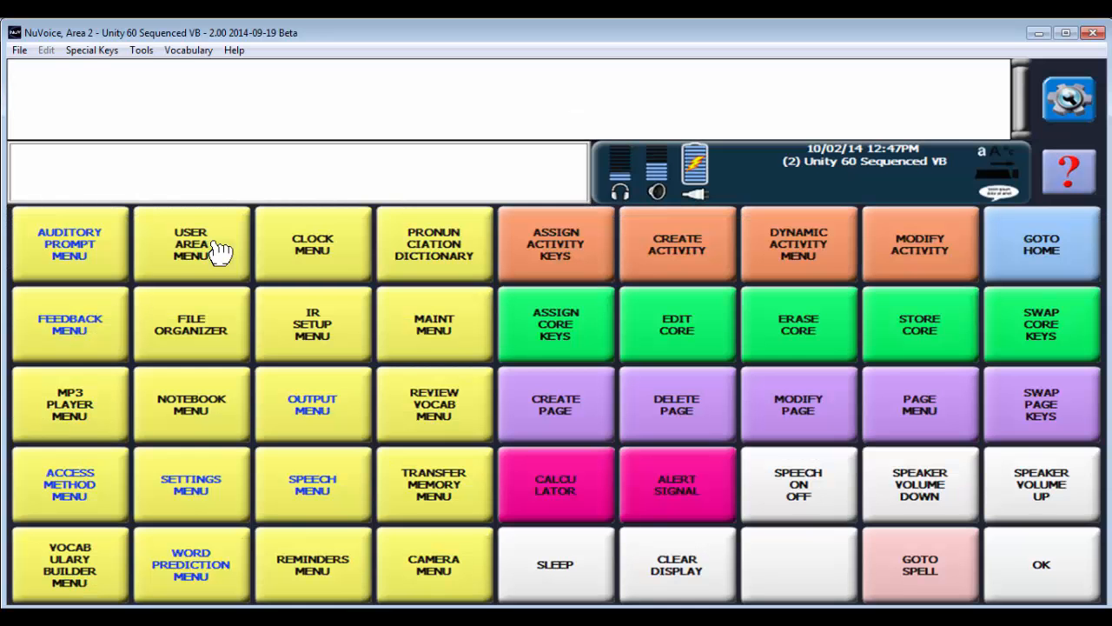
left_click(71, 325)
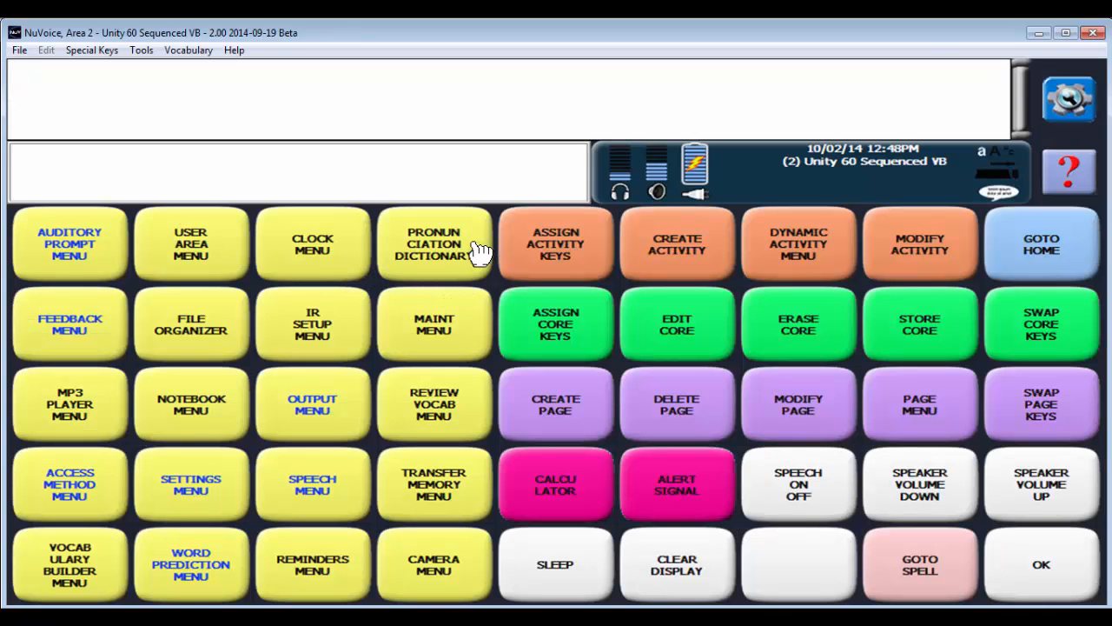
mouse_move(428, 285)
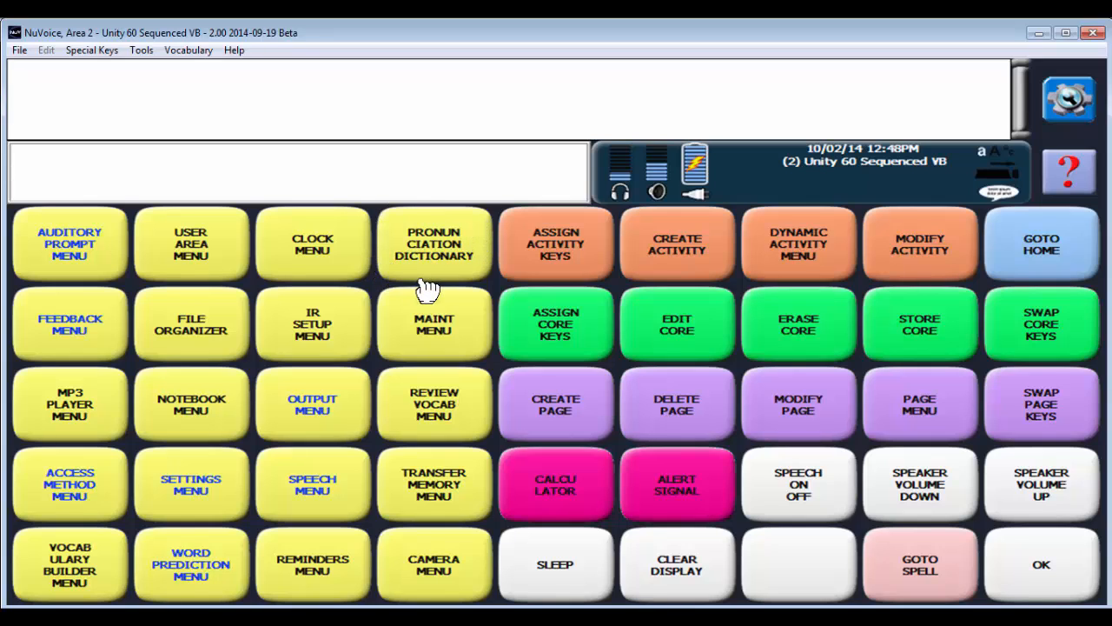
left_click(69, 325)
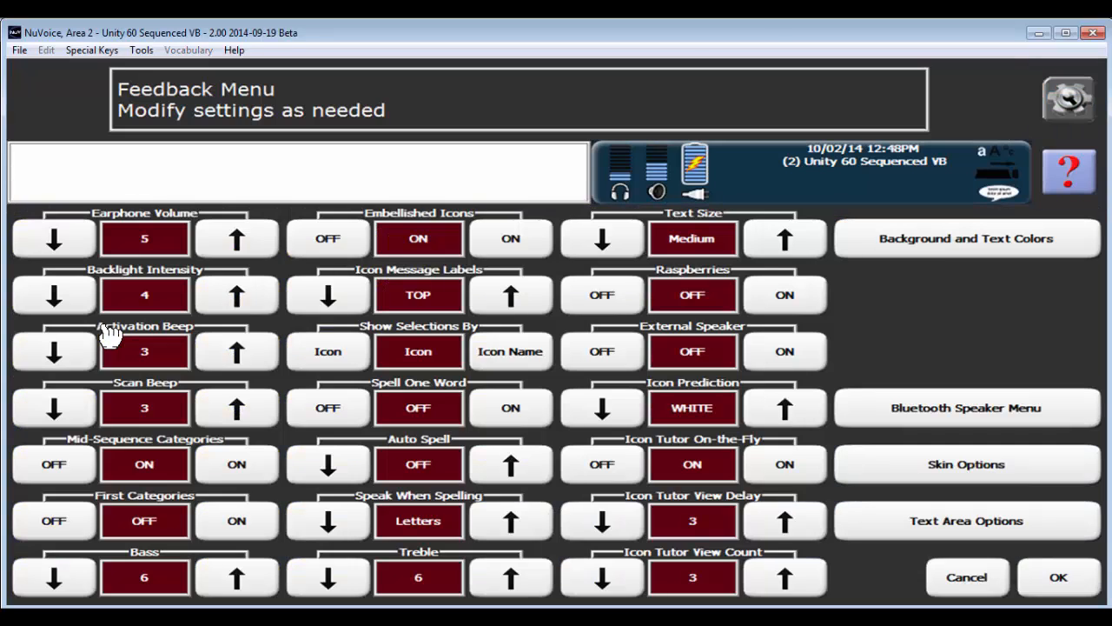
mouse_move(967, 474)
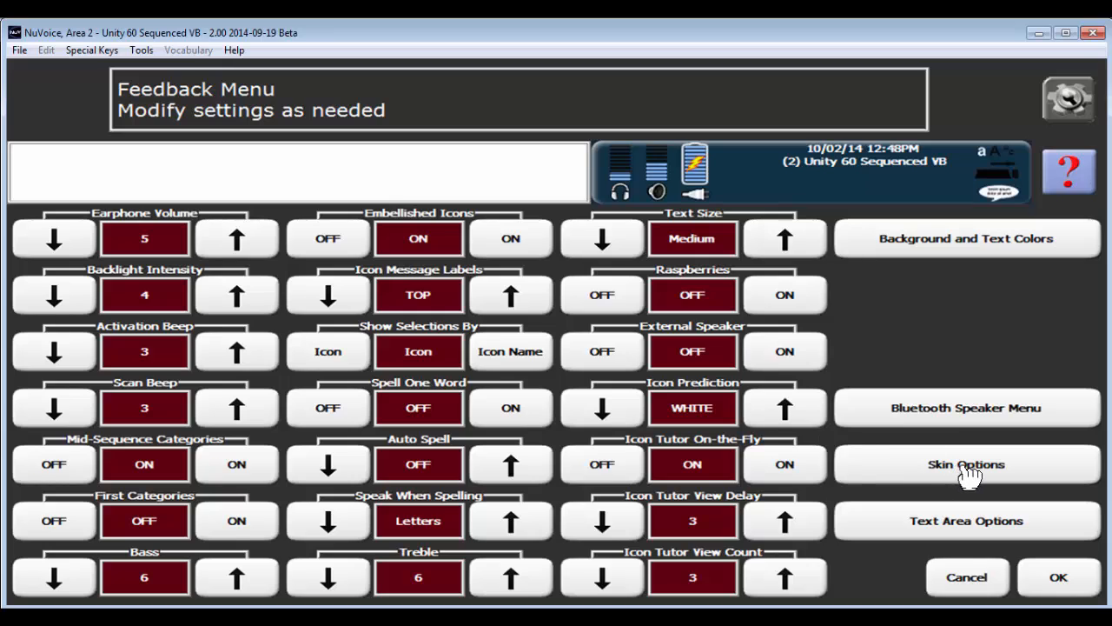
Step: Turn Key Visual Feedback ON in Skin Options
left_click(967, 464)
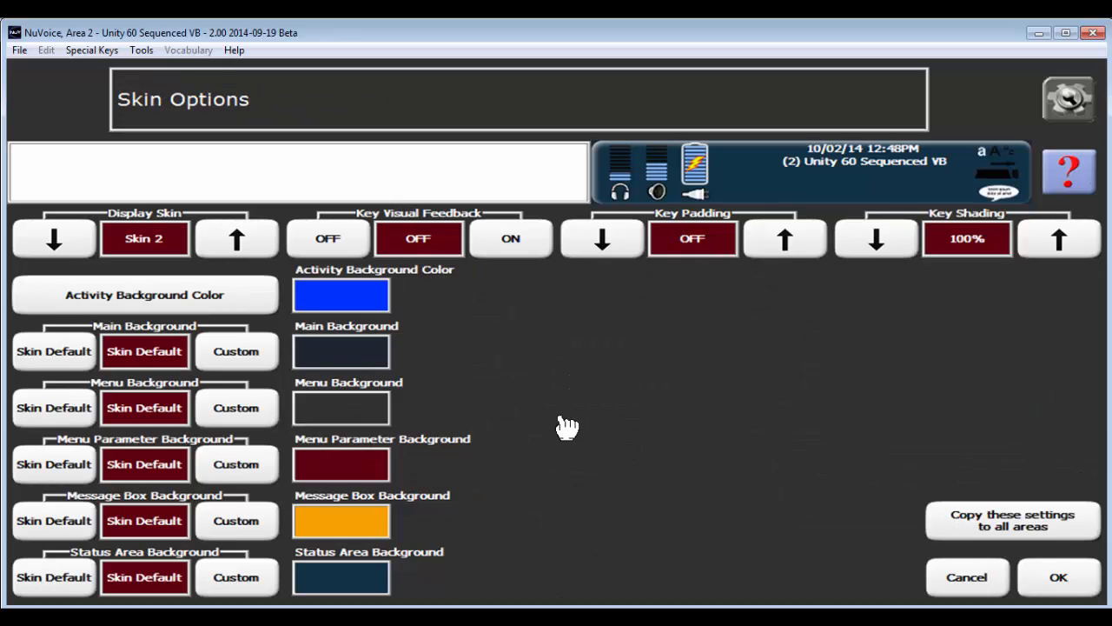
mouse_move(419, 237)
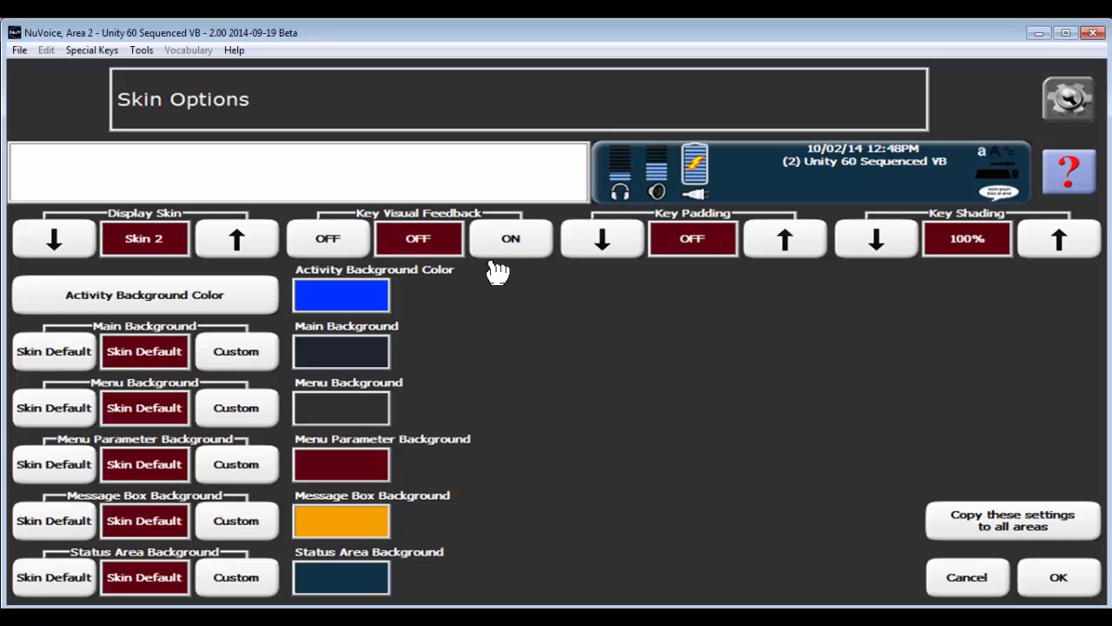
left_click(510, 238)
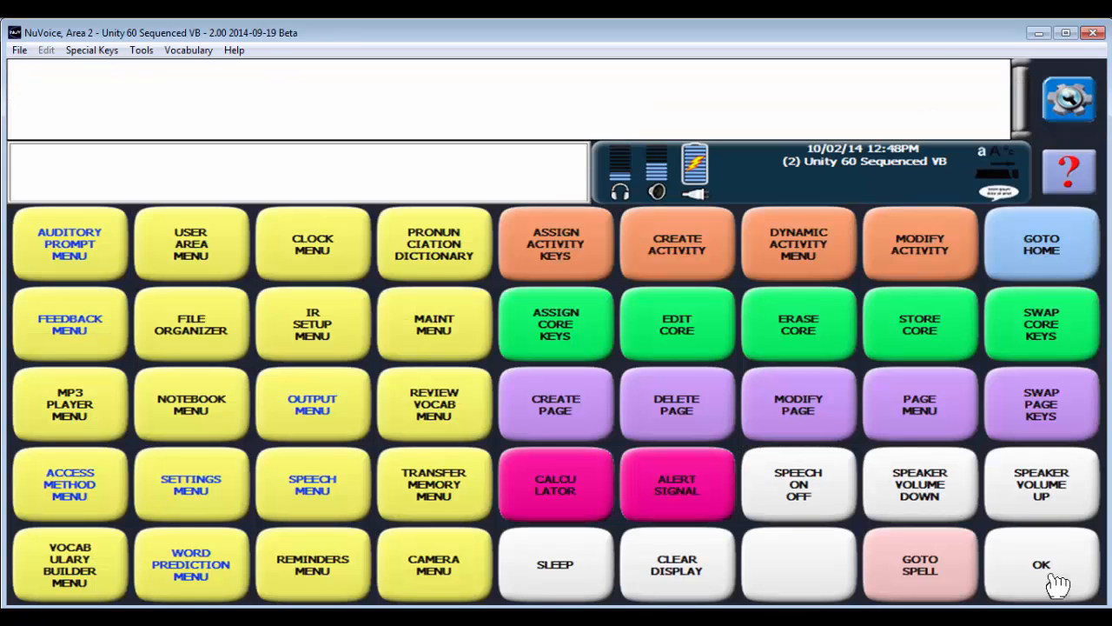
mouse_move(1043, 499)
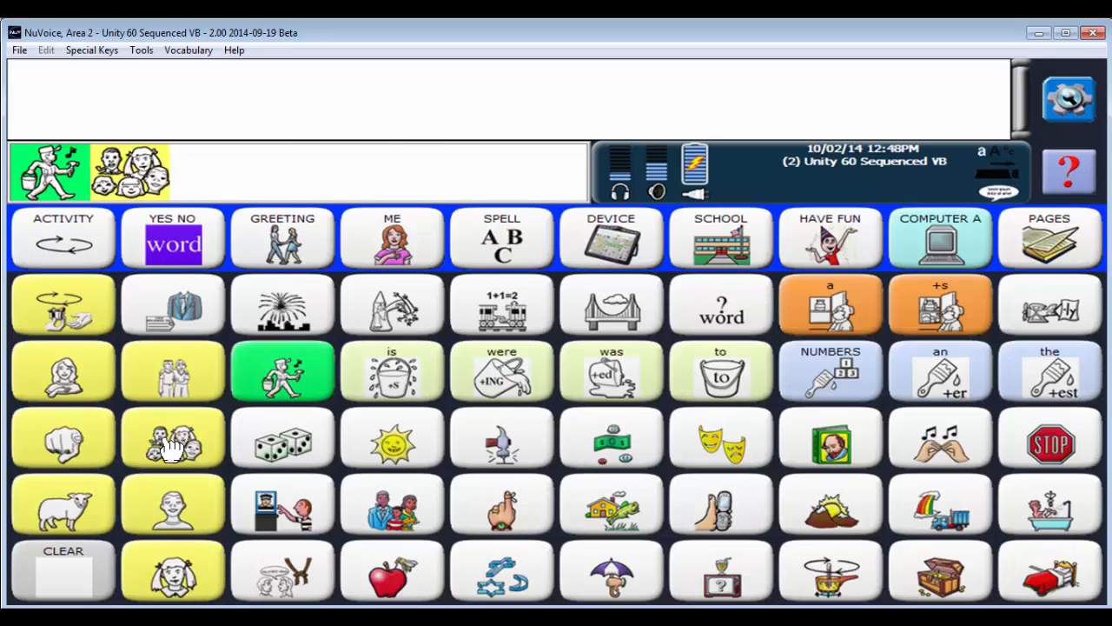
mouse_move(1072, 95)
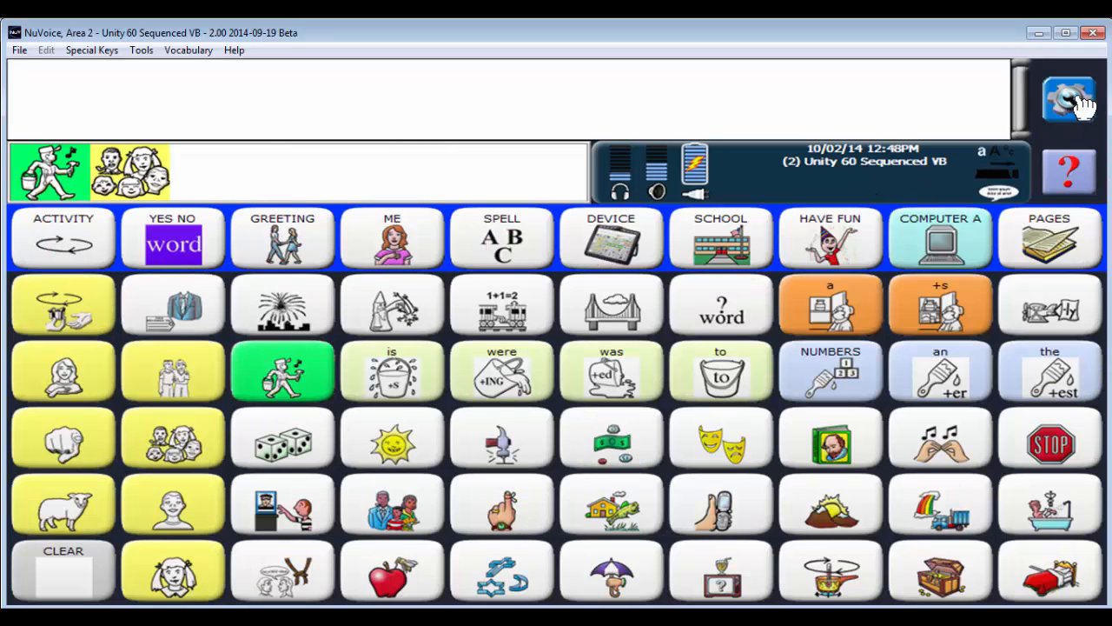
Step: Open Skin Options from the toolbox's Feedback Menu
left_click(1071, 97)
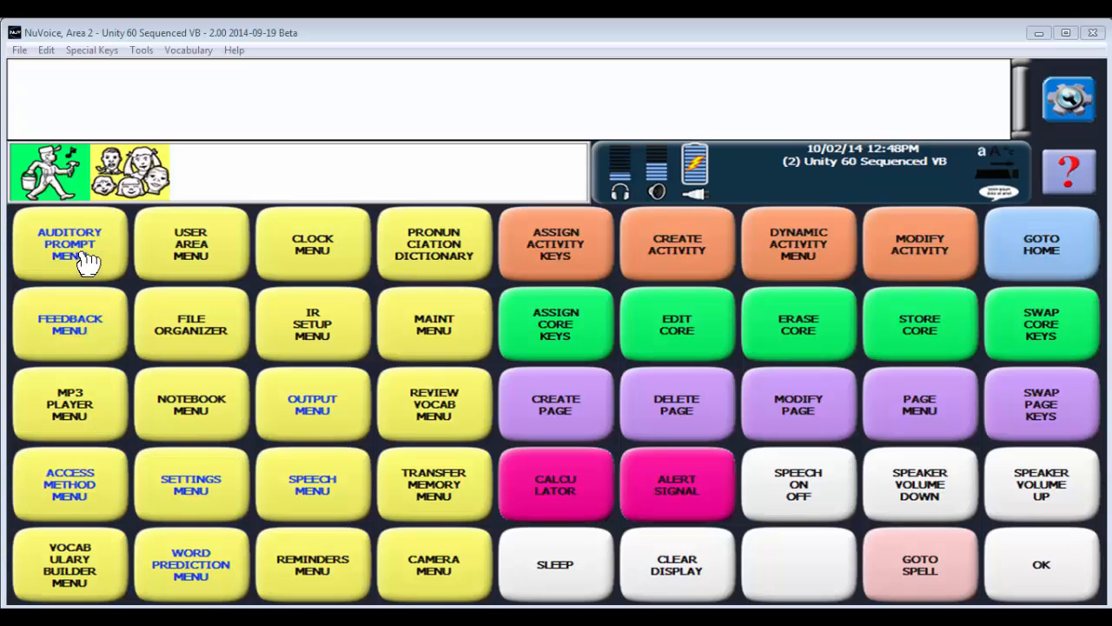
left_click(69, 325)
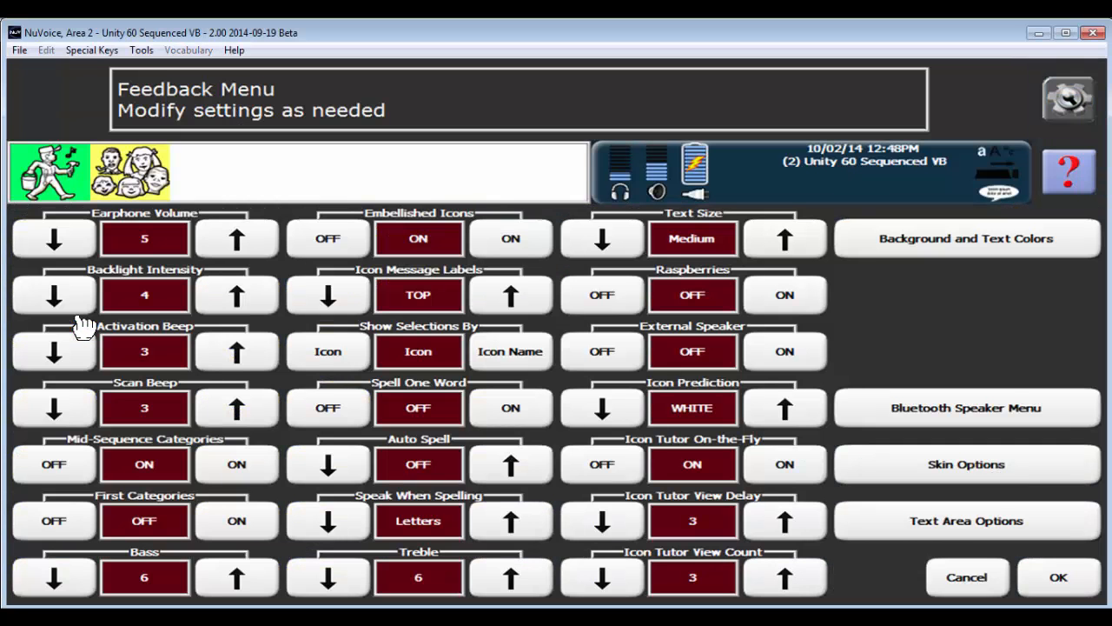
mouse_move(1019, 475)
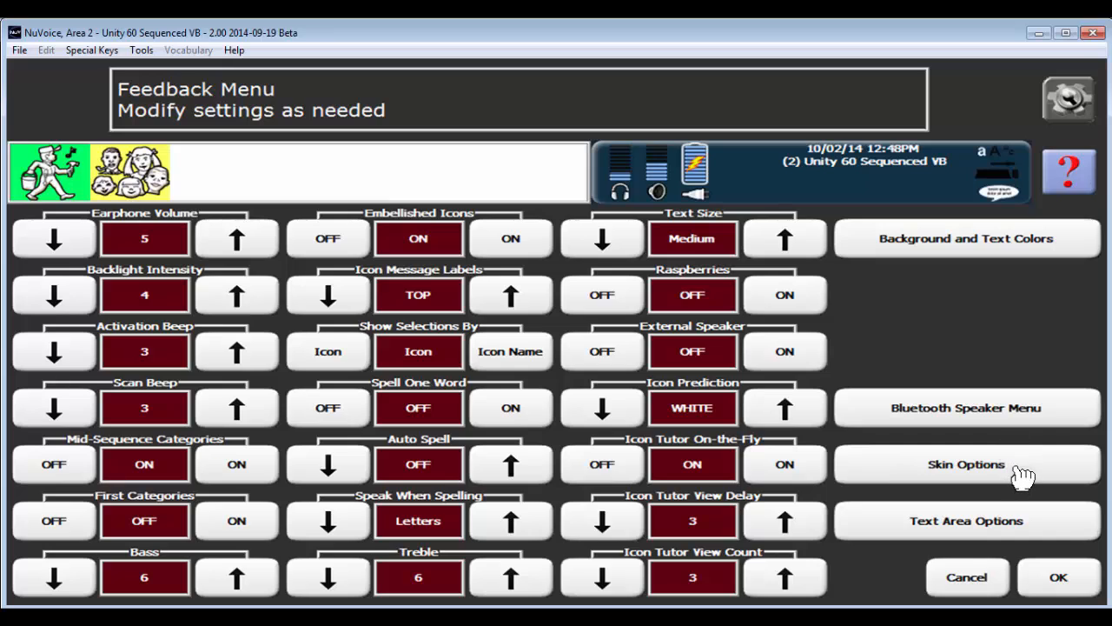
left_click(966, 465)
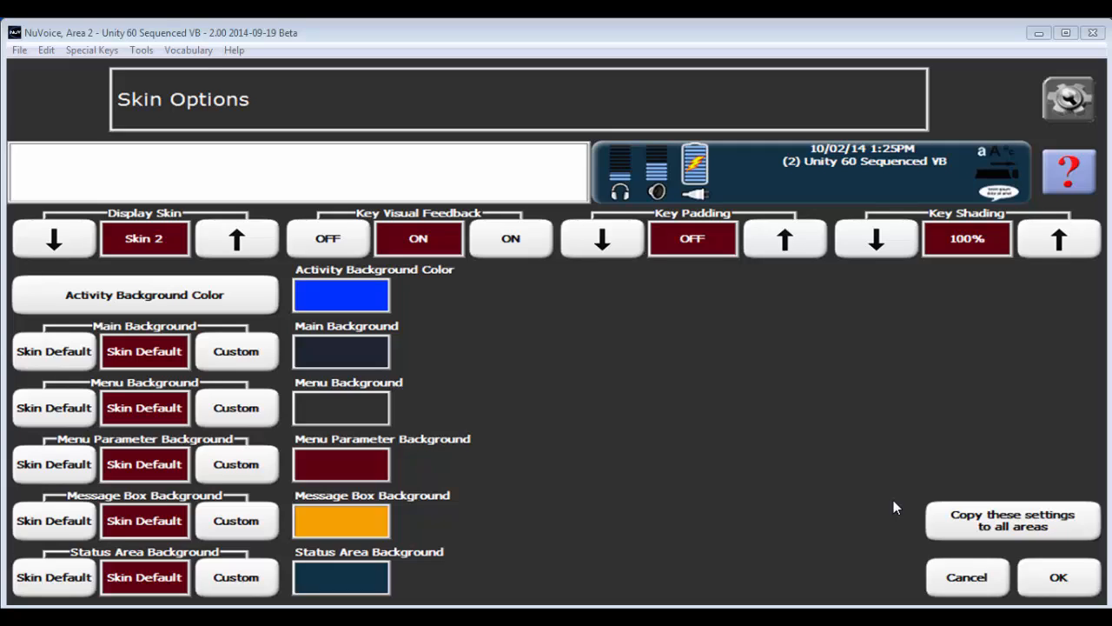
mouse_move(828, 375)
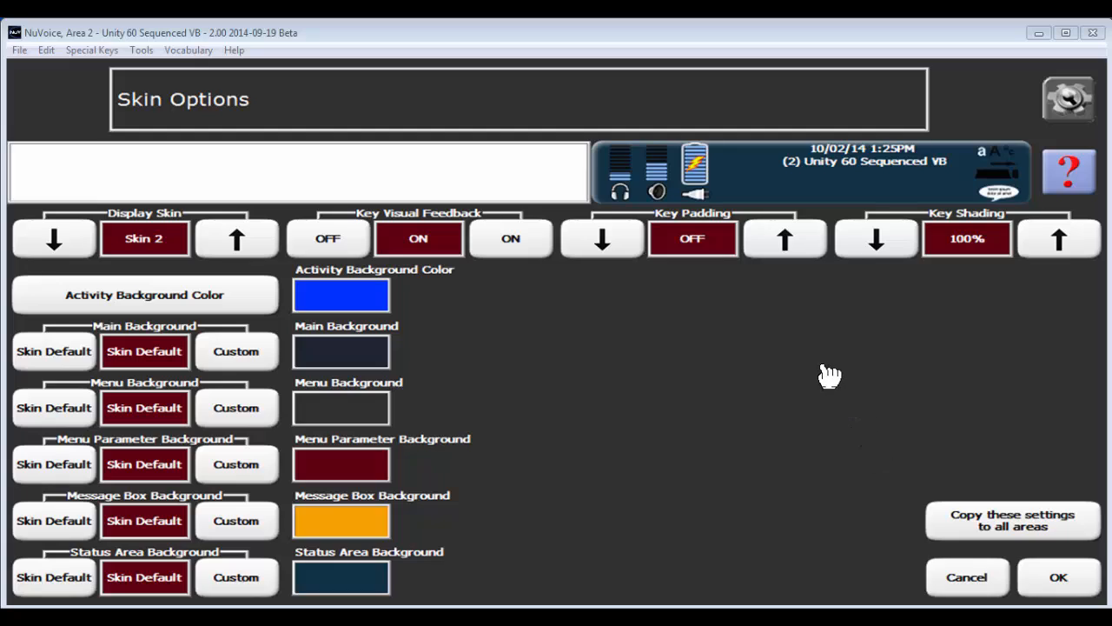
mouse_move(808, 345)
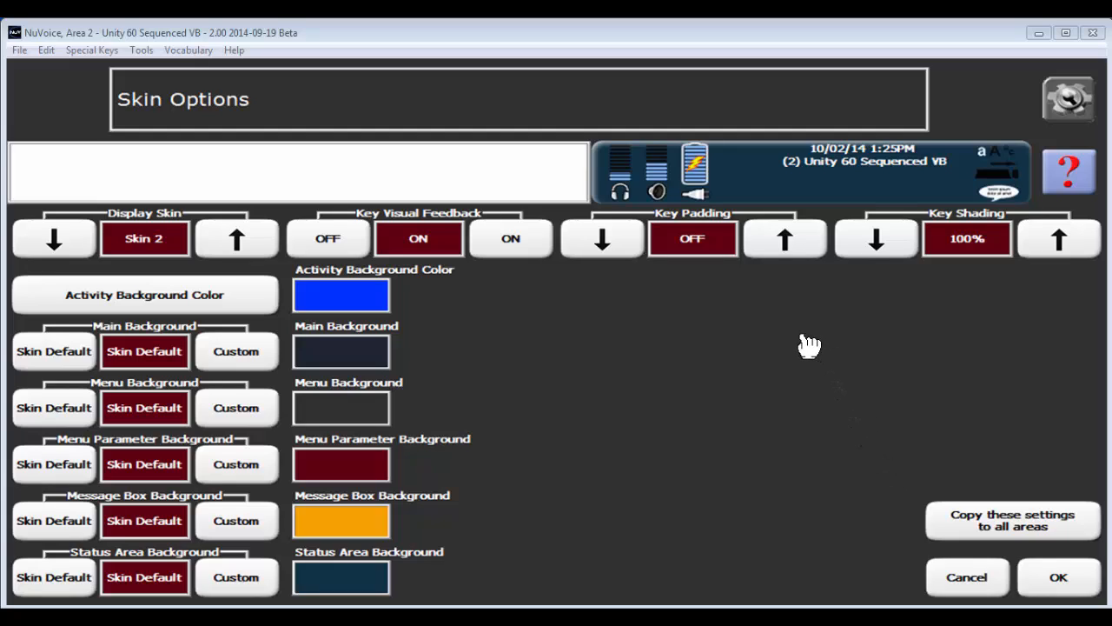
mouse_move(783, 252)
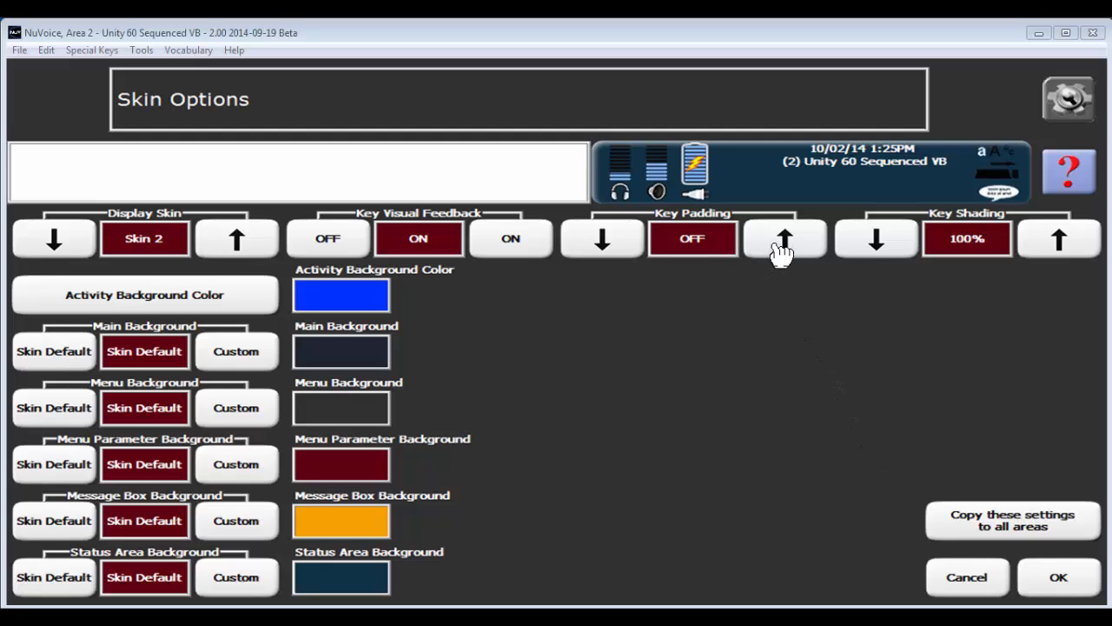
Step: Raise Key Padding from off to 10
left_click(784, 238)
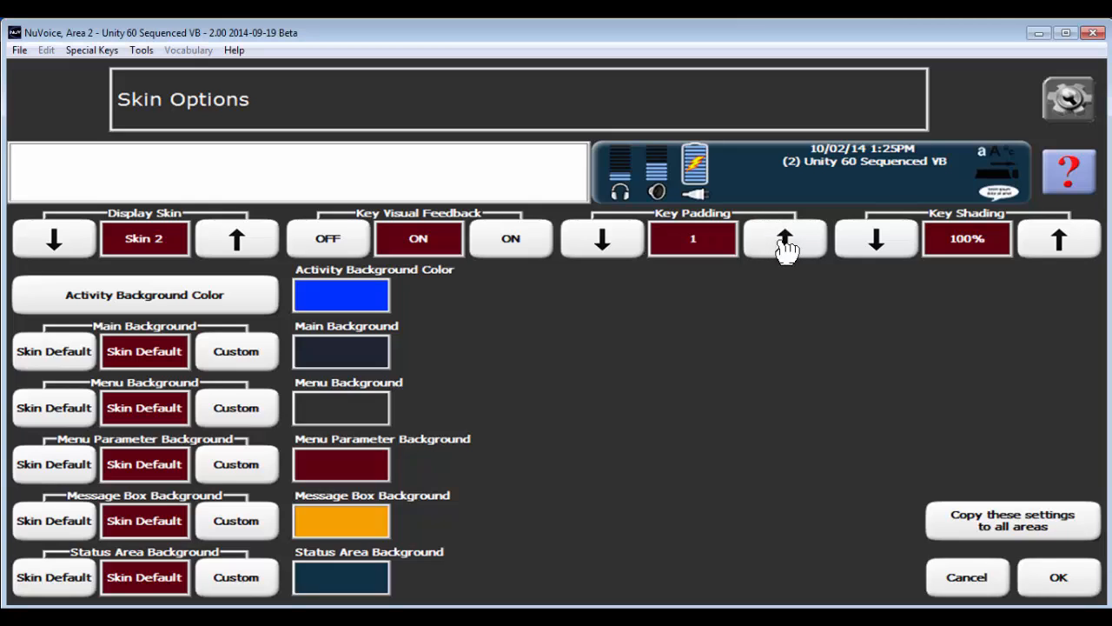
left_click(785, 238)
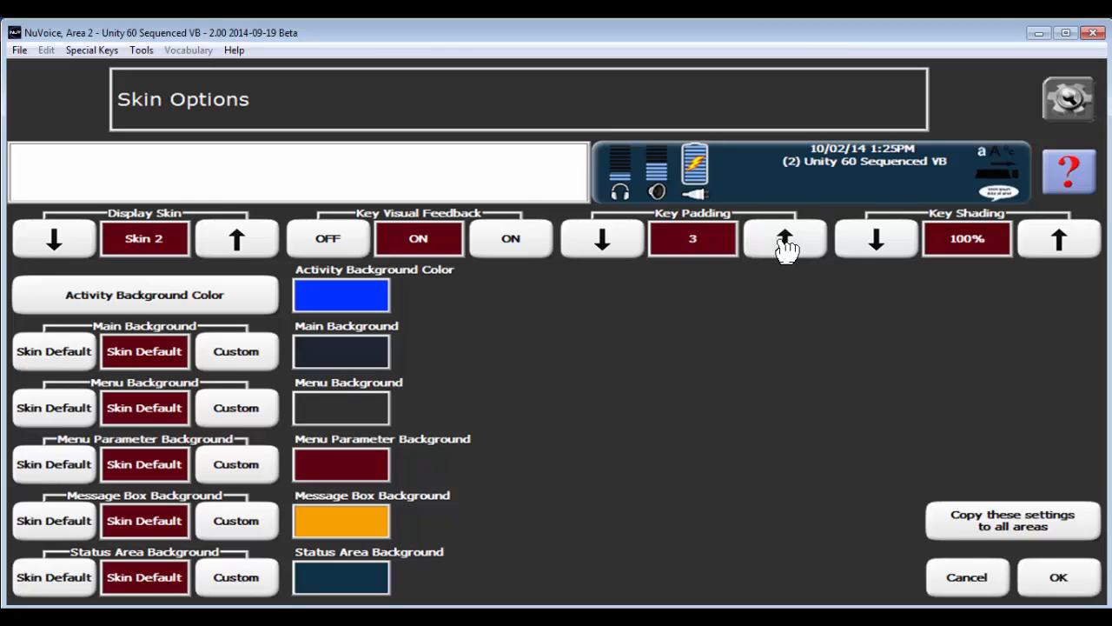
left_click(784, 238)
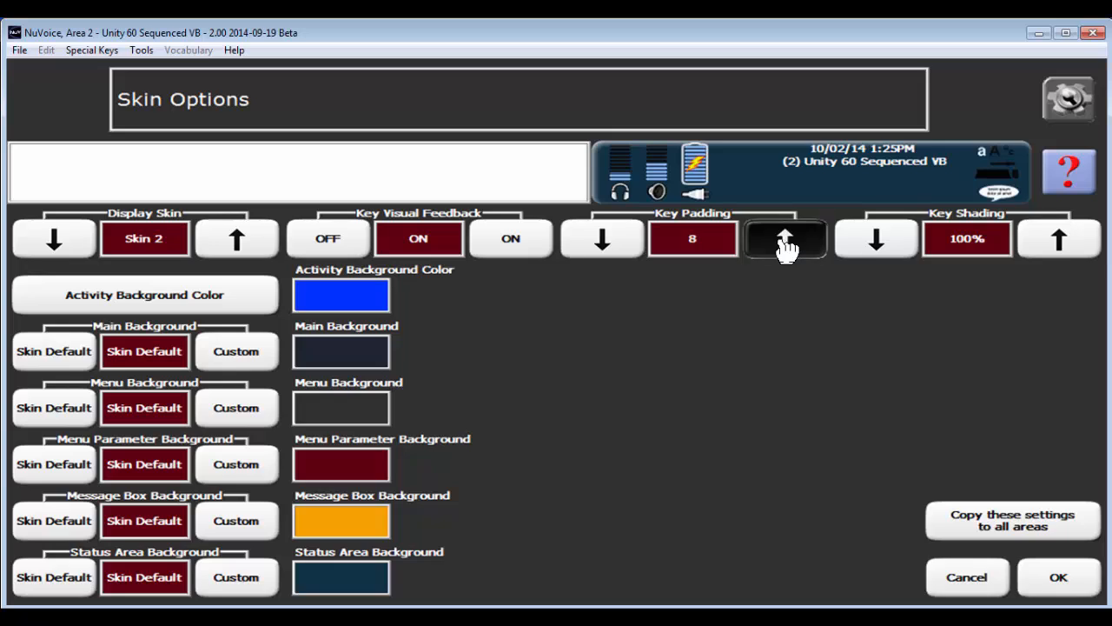
left_click(784, 239)
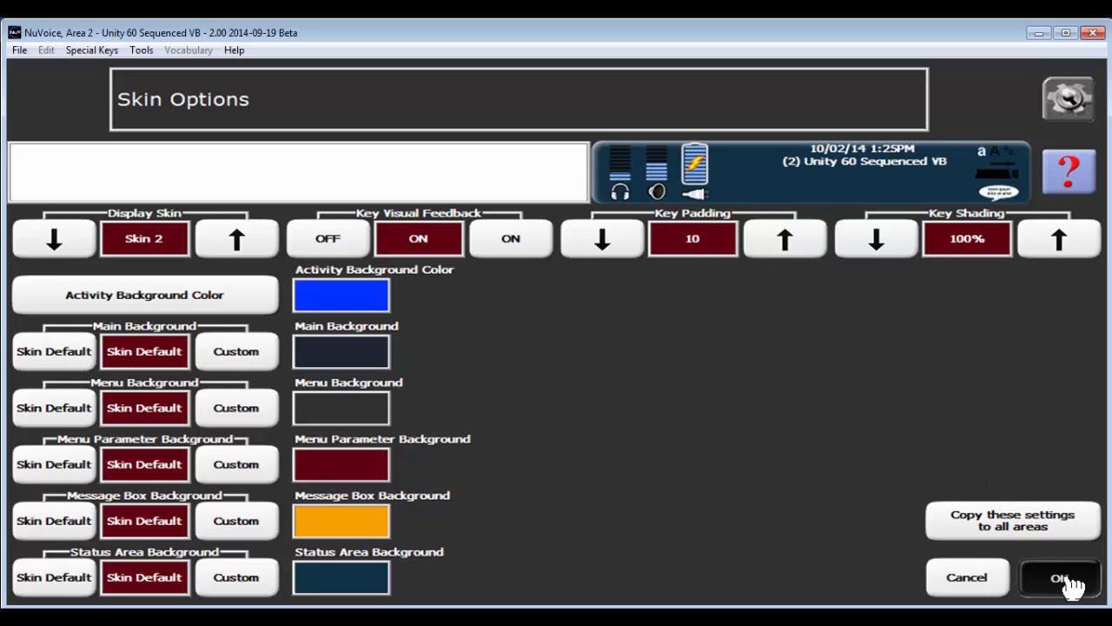
Step: Confirm the skin options with OK to return to the toolbox grid
left_click(1062, 577)
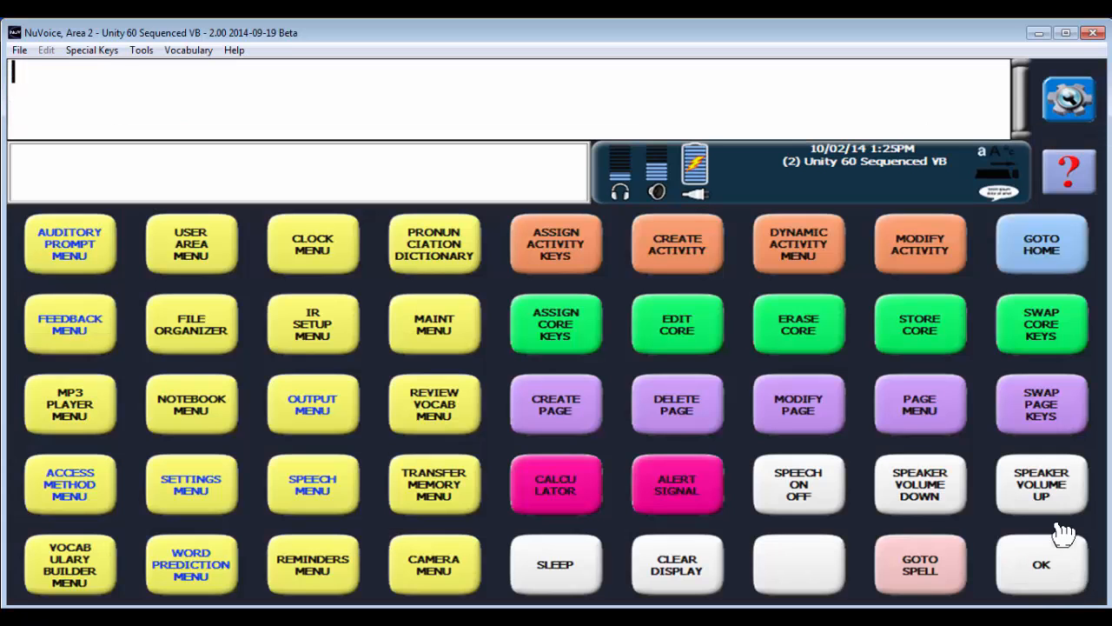
mouse_move(404, 361)
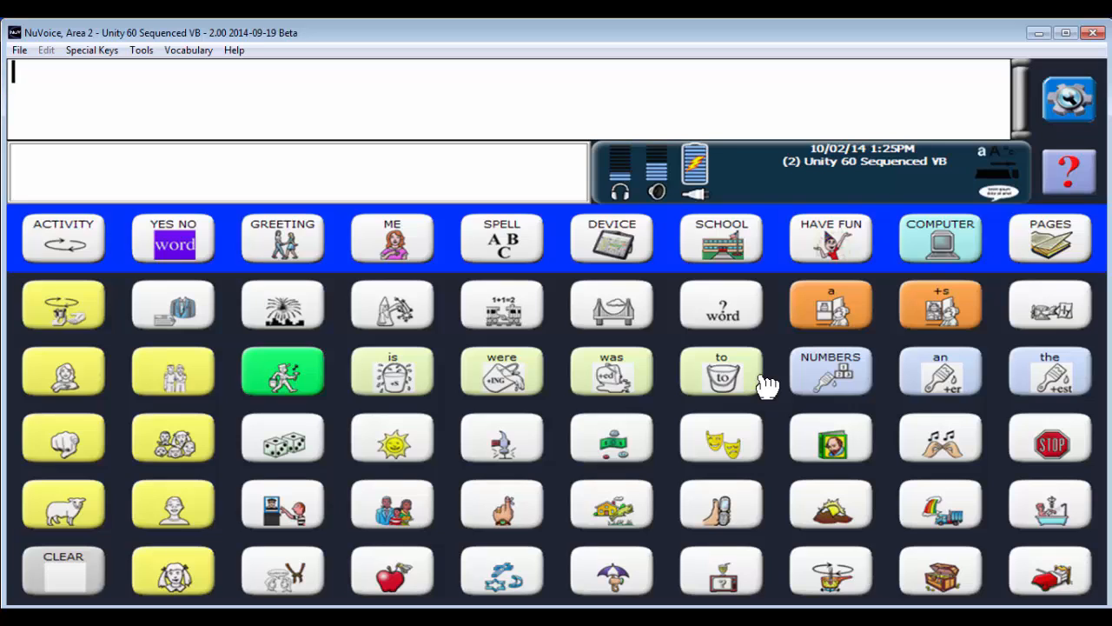
mouse_move(714, 378)
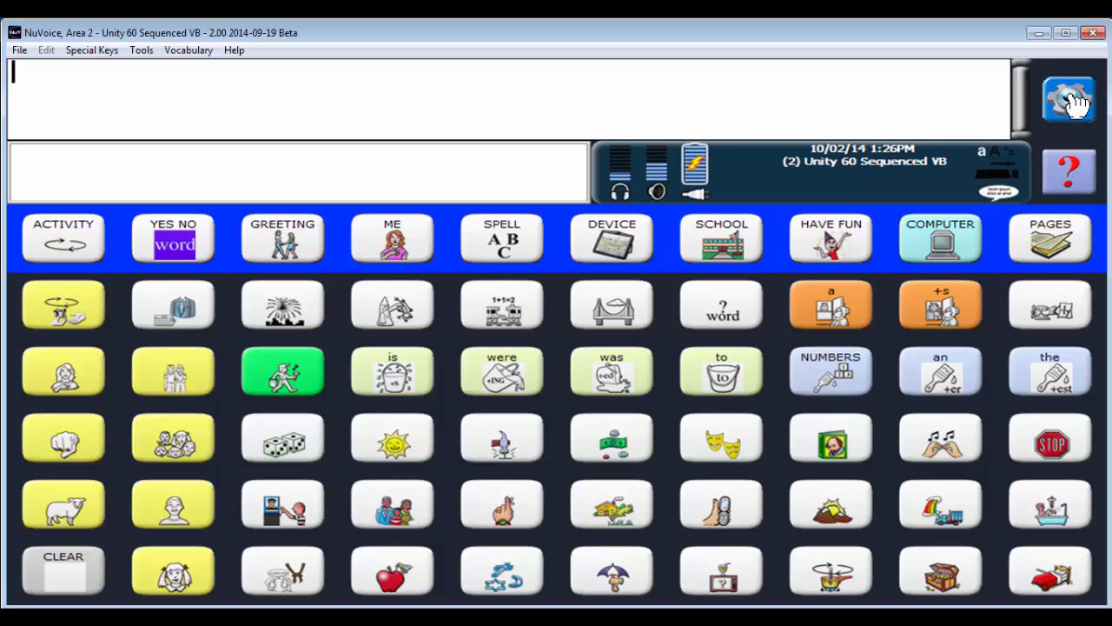
Step: Lower Key Padding from 10 to 6 in Feedback Menu > Skin Options
left_click(1077, 94)
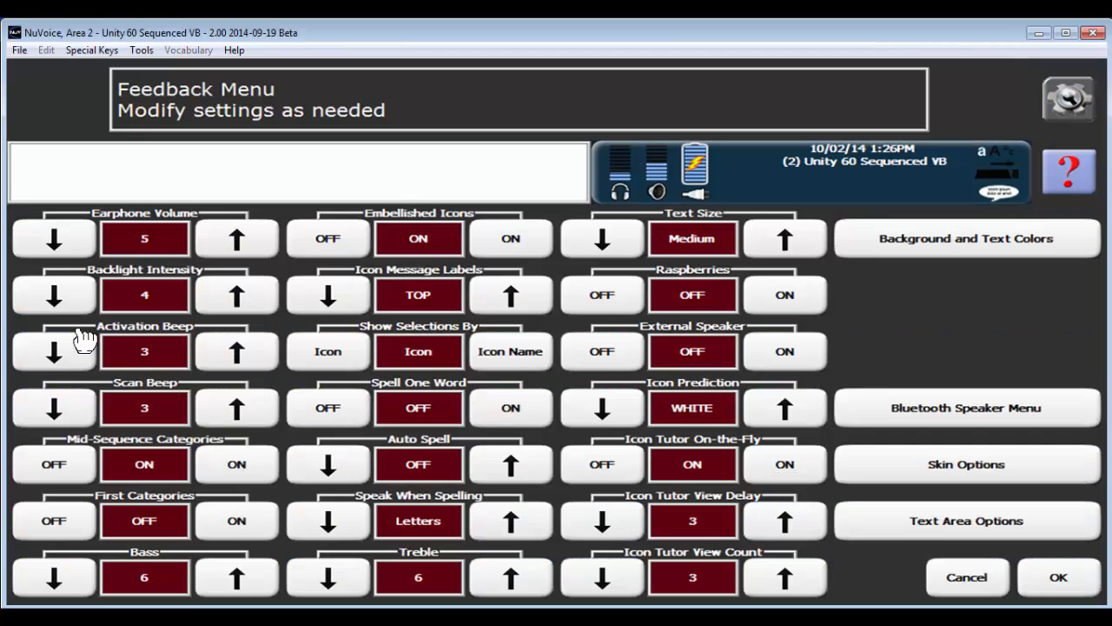
left_click(967, 464)
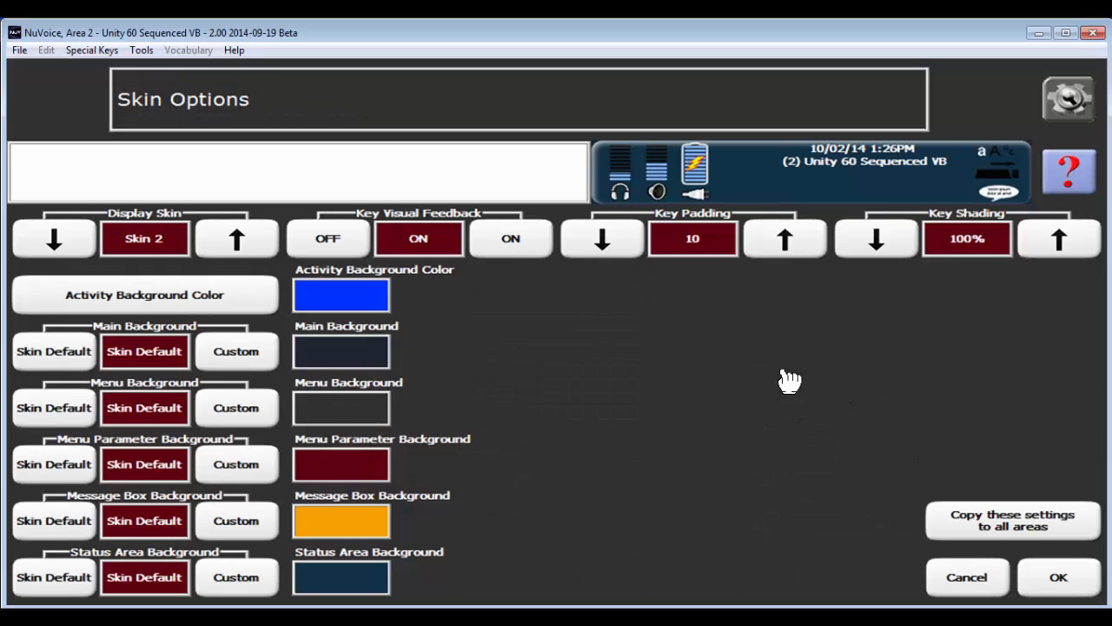
left_click(601, 238)
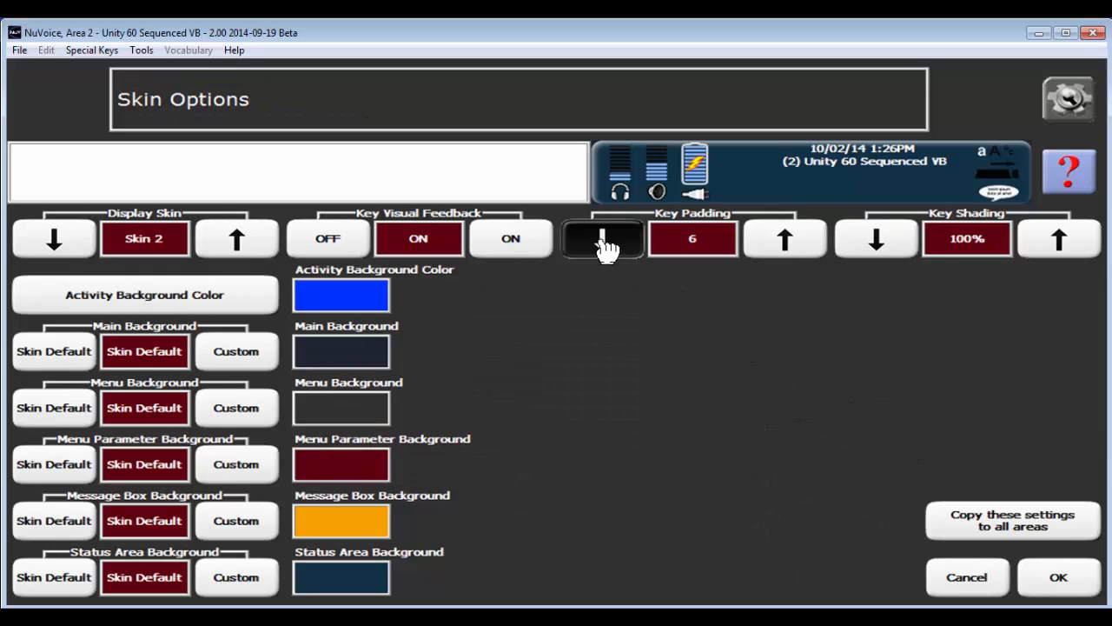
left_click(601, 238)
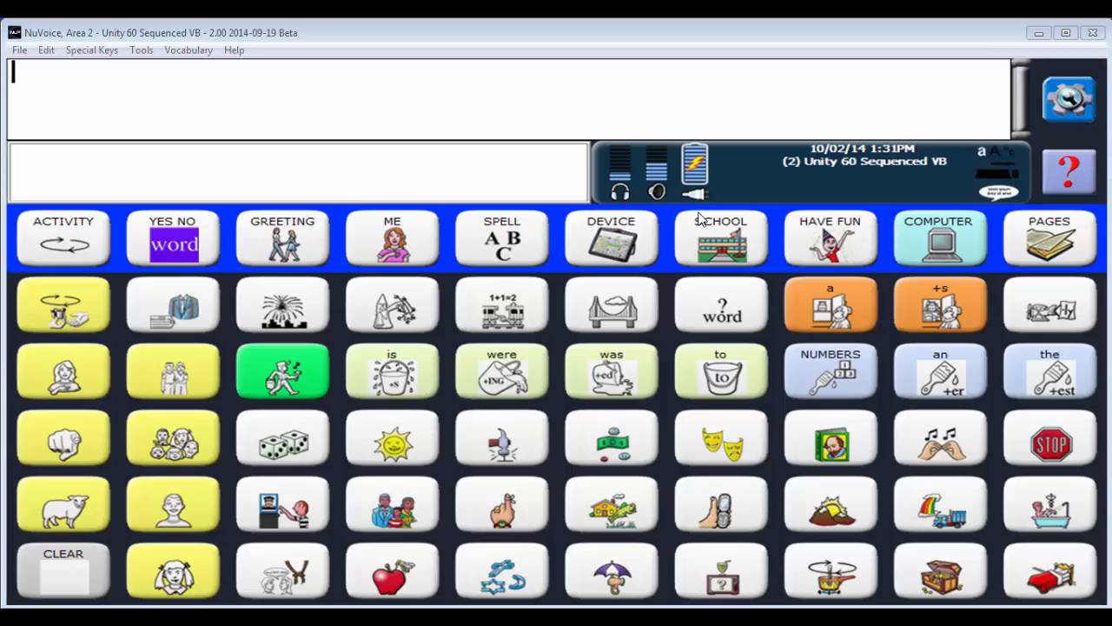
mouse_move(769, 173)
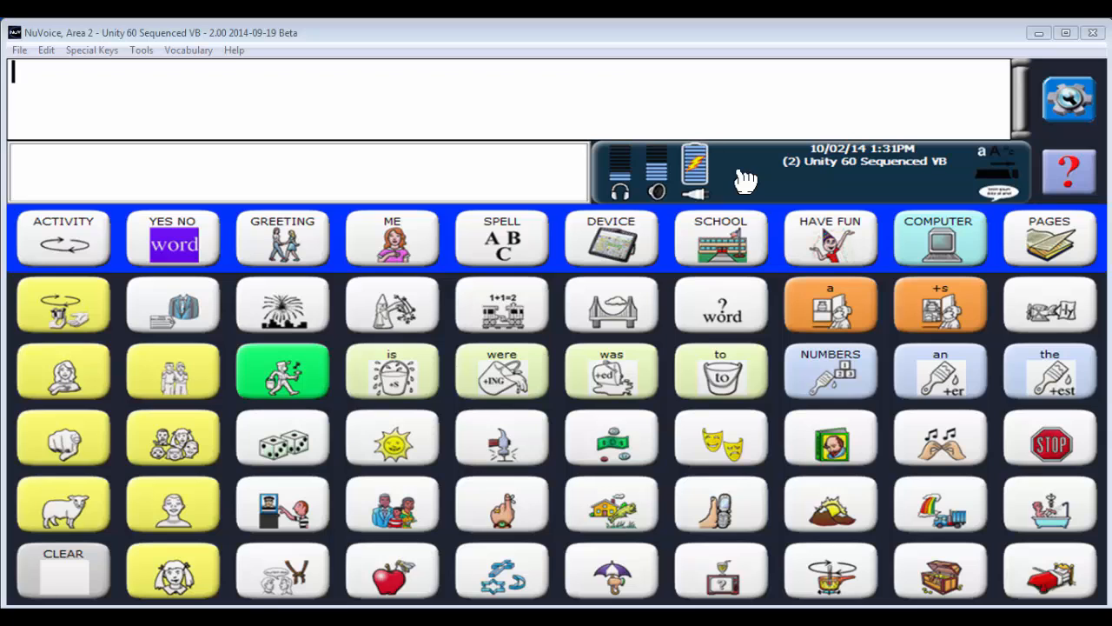
mouse_move(1072, 97)
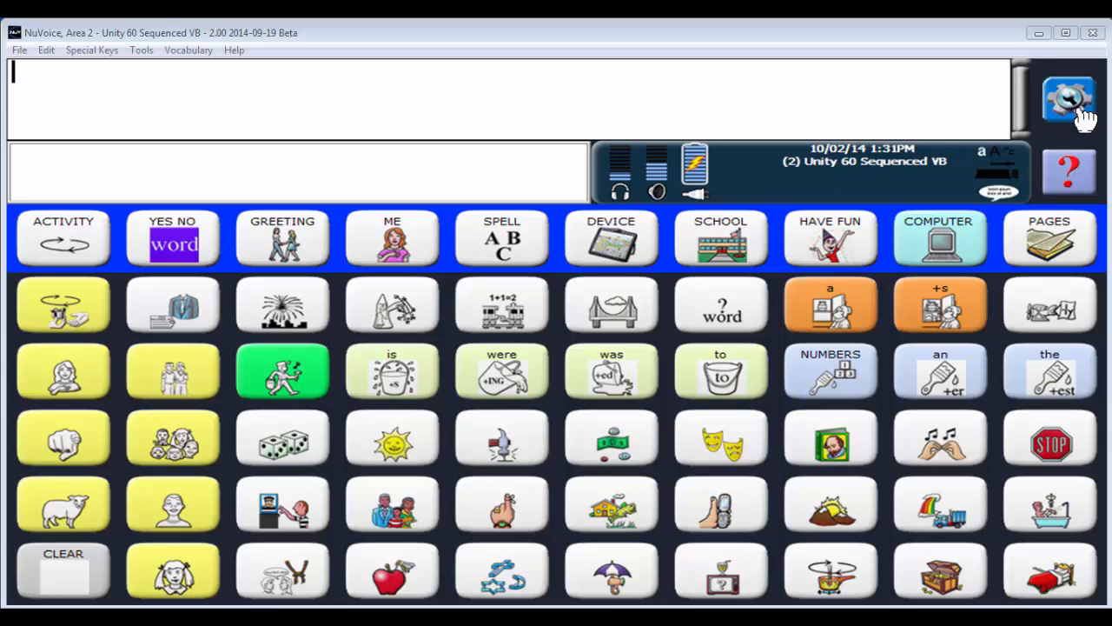
Step: Create a new page named 'test'
left_click(1066, 98)
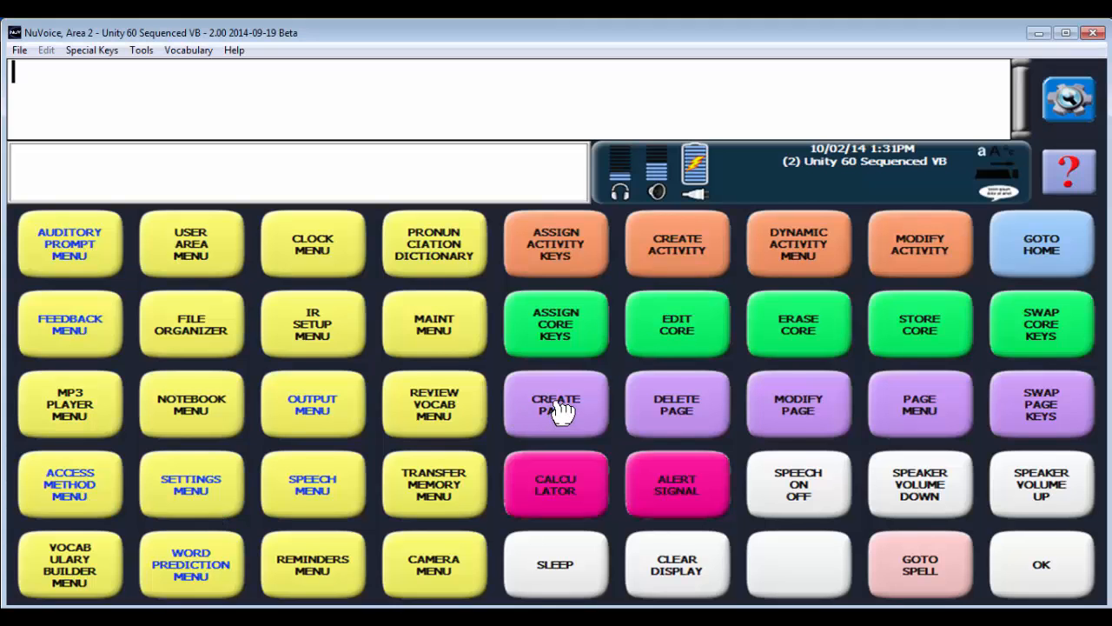
left_click(556, 404)
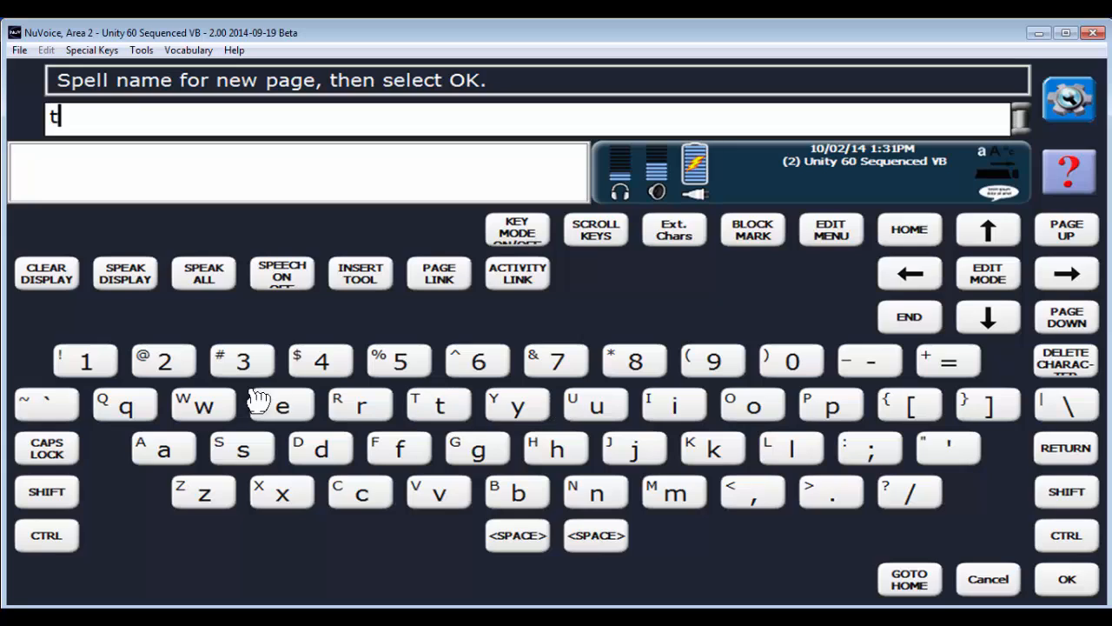
type("est")
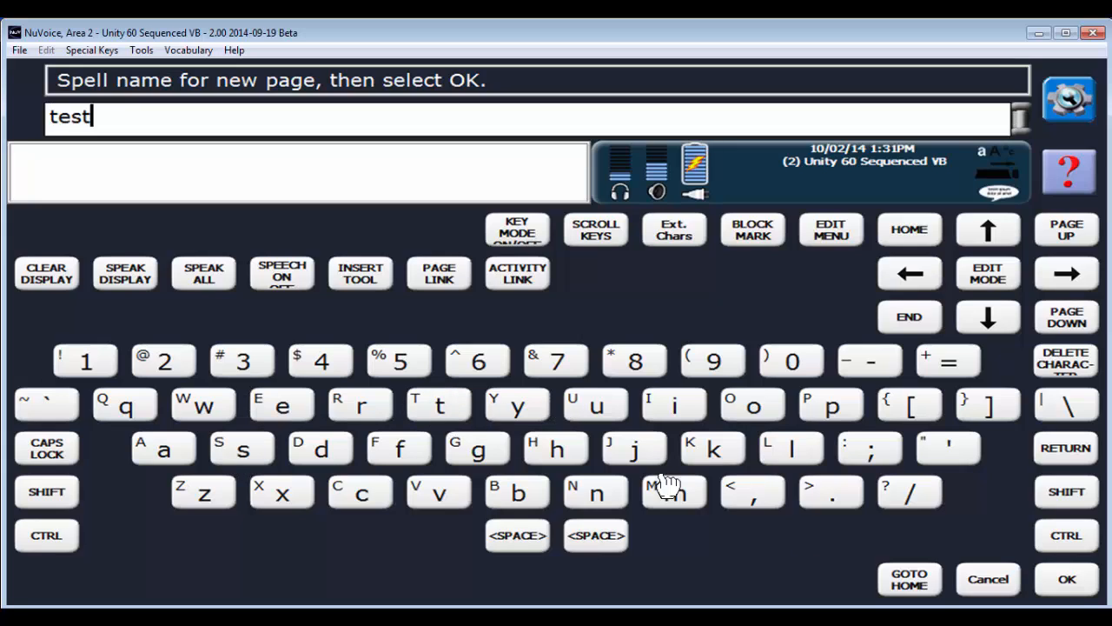
left_click(1064, 578)
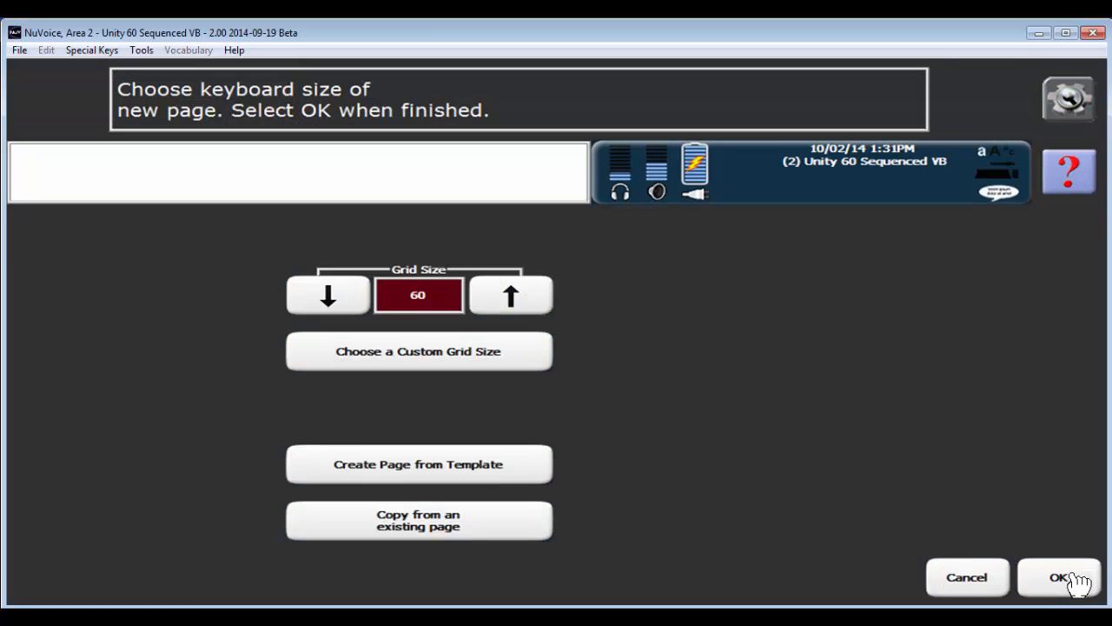
mouse_move(427, 289)
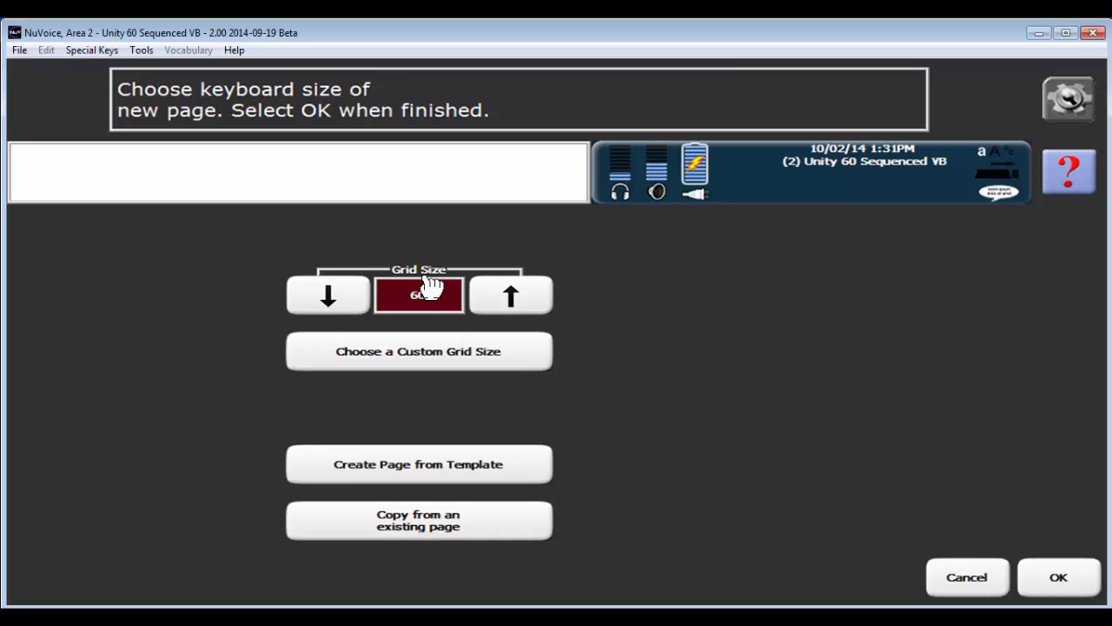
mouse_move(396, 382)
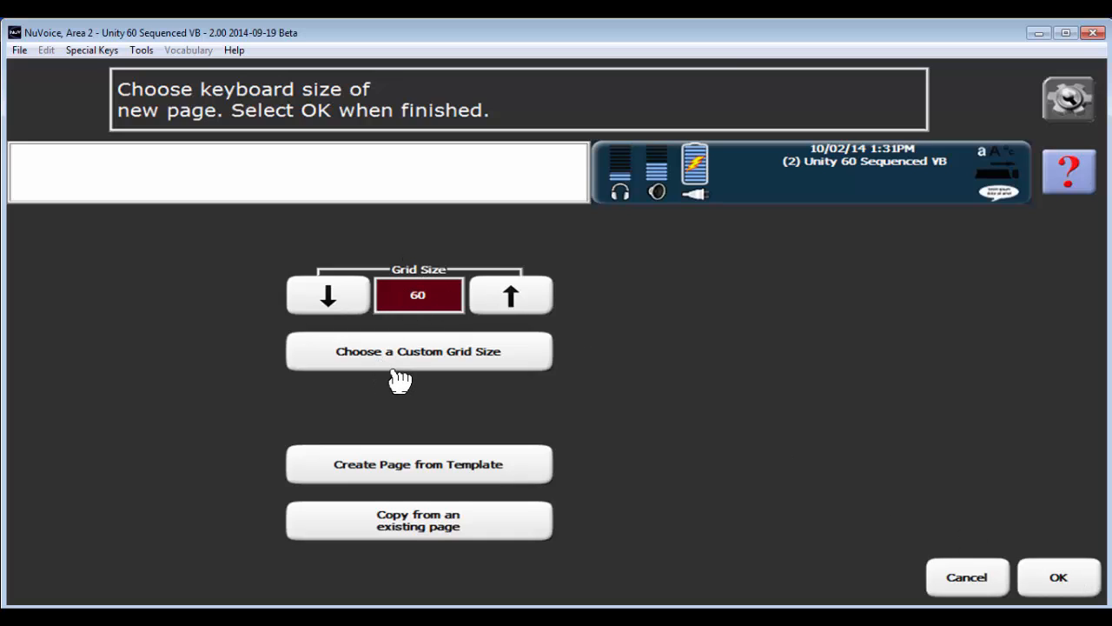
mouse_move(418, 365)
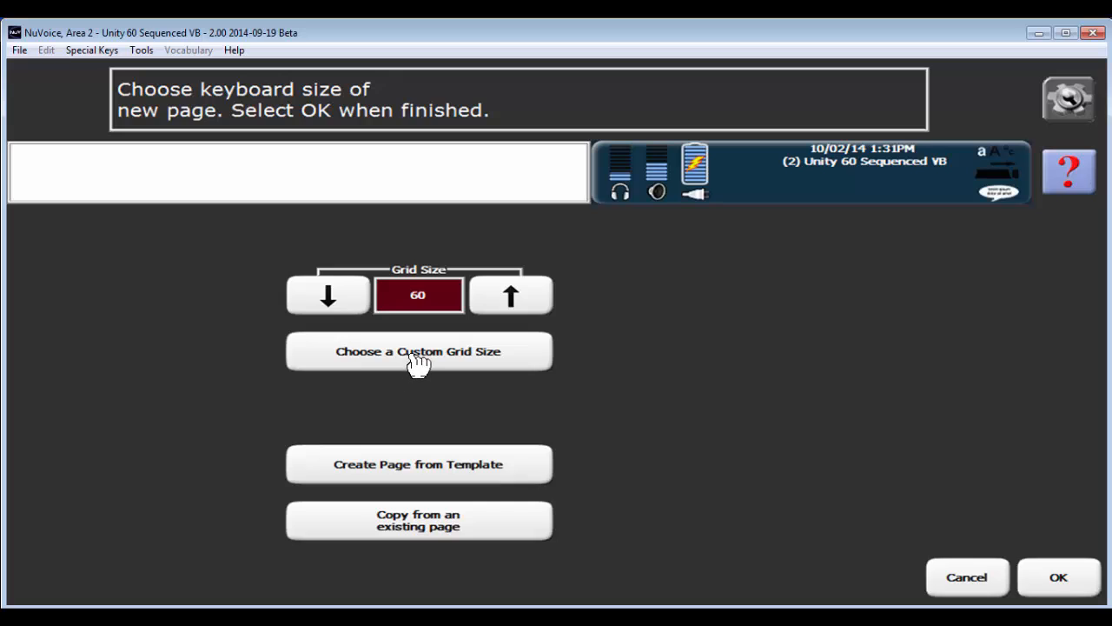
Step: Give the test page a custom grid of 4 rows and 9 columns
left_click(418, 352)
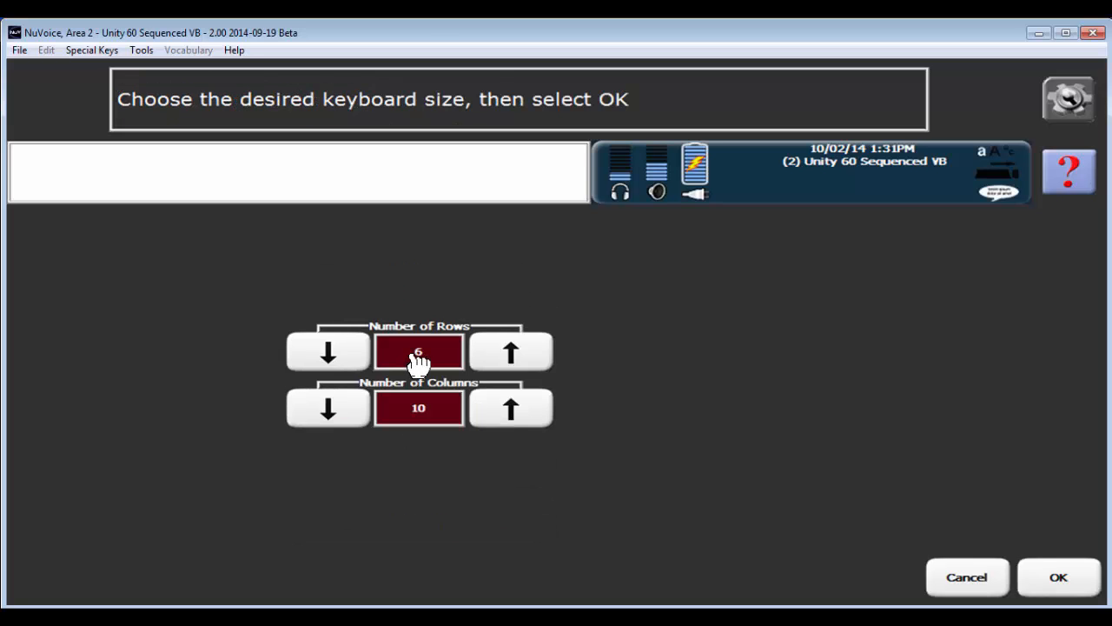
left_click(328, 350)
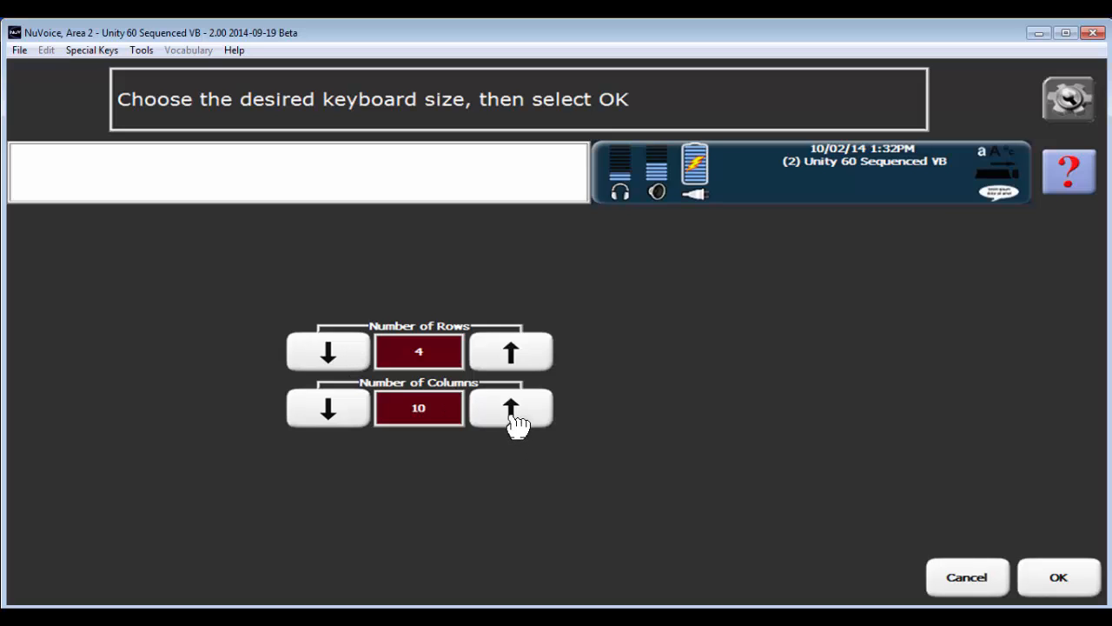
left_click(326, 406)
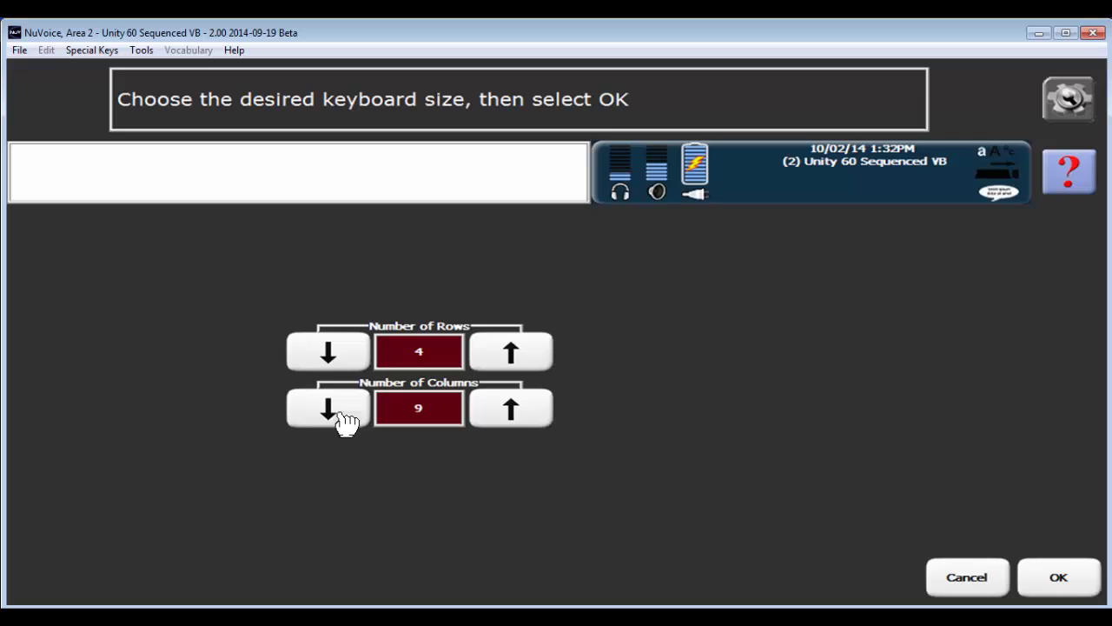
mouse_move(1084, 596)
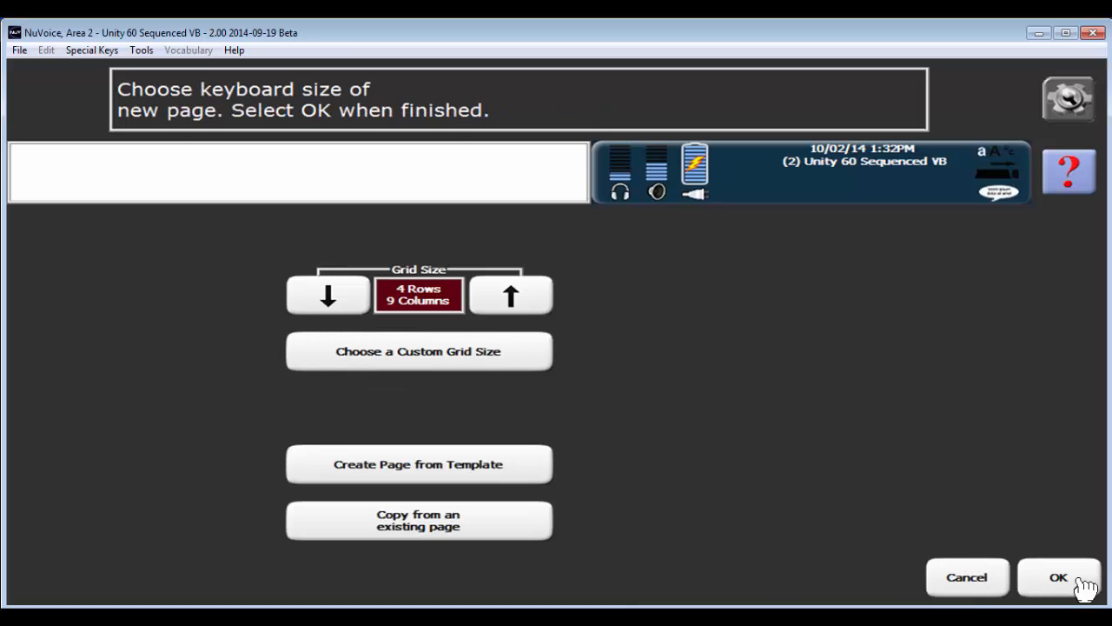
mouse_move(401, 308)
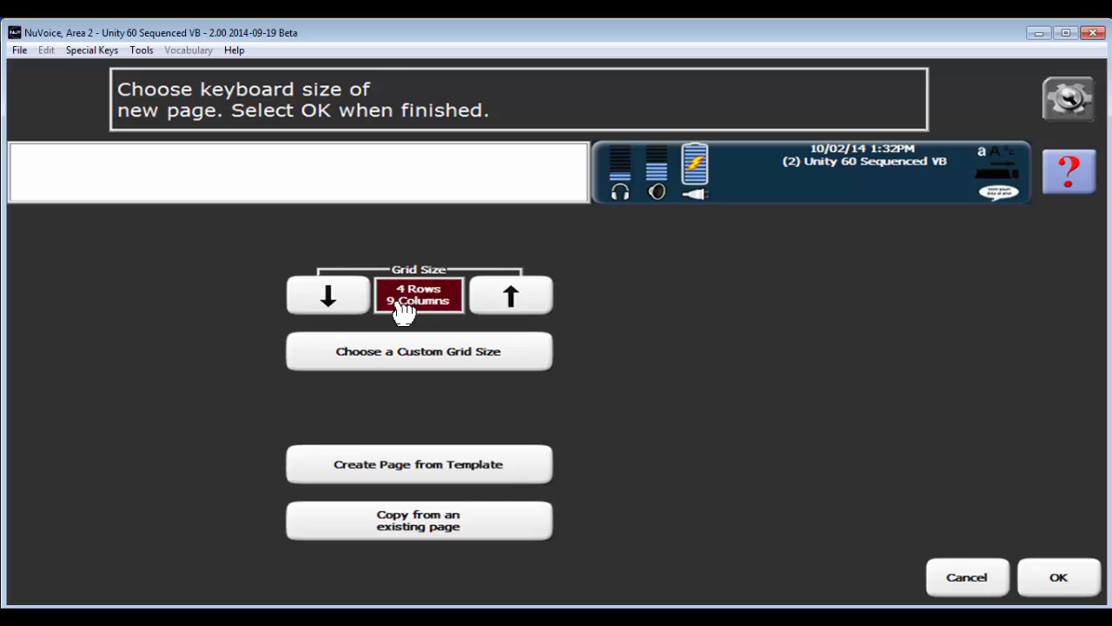
mouse_move(1059, 578)
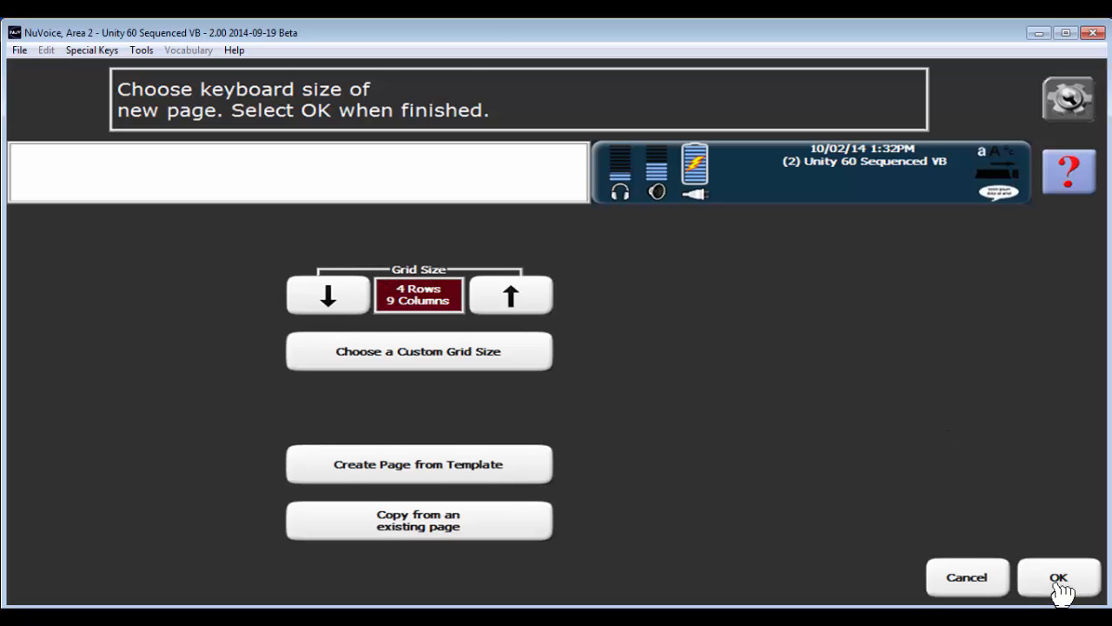
left_click(1060, 578)
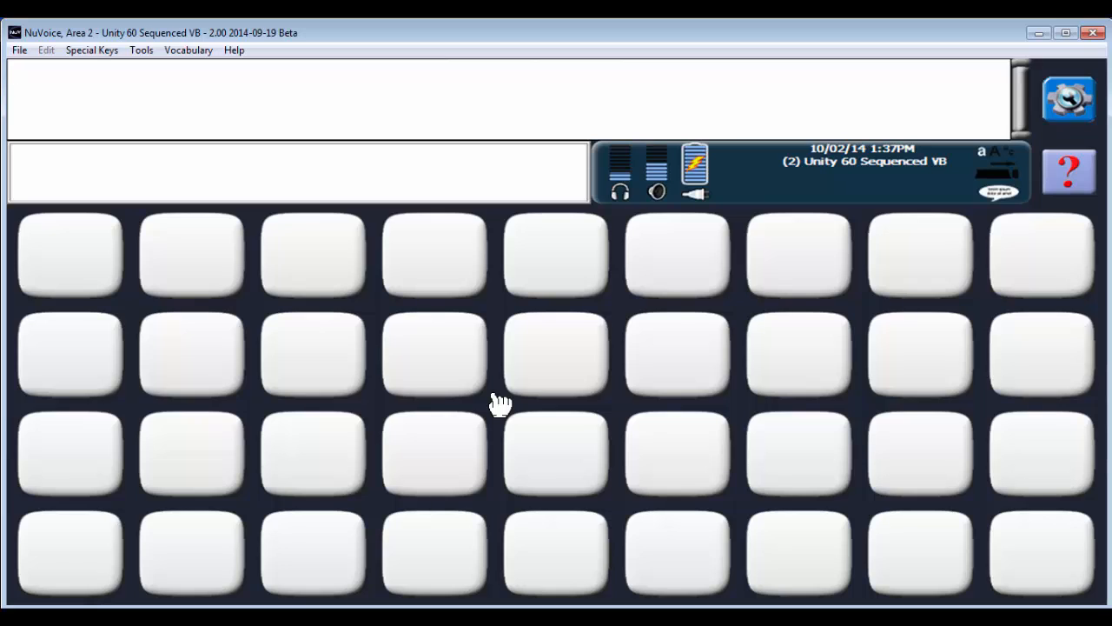
mouse_move(436, 359)
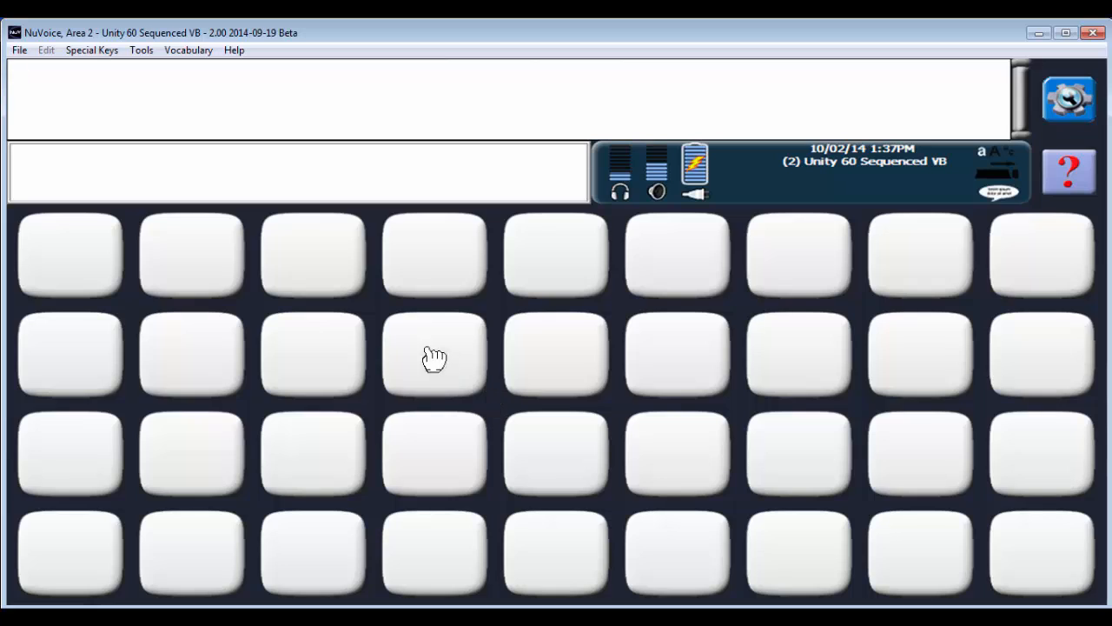
mouse_move(326, 252)
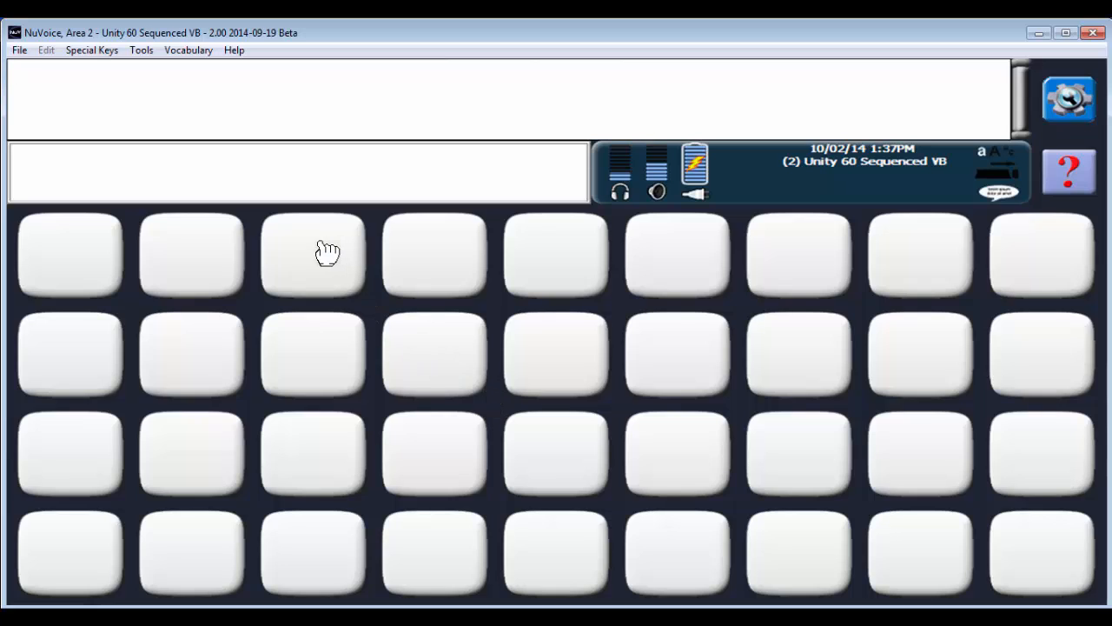
Step: Set the first key on the test page to a custom 2-row by 2-column size
left_click(1070, 95)
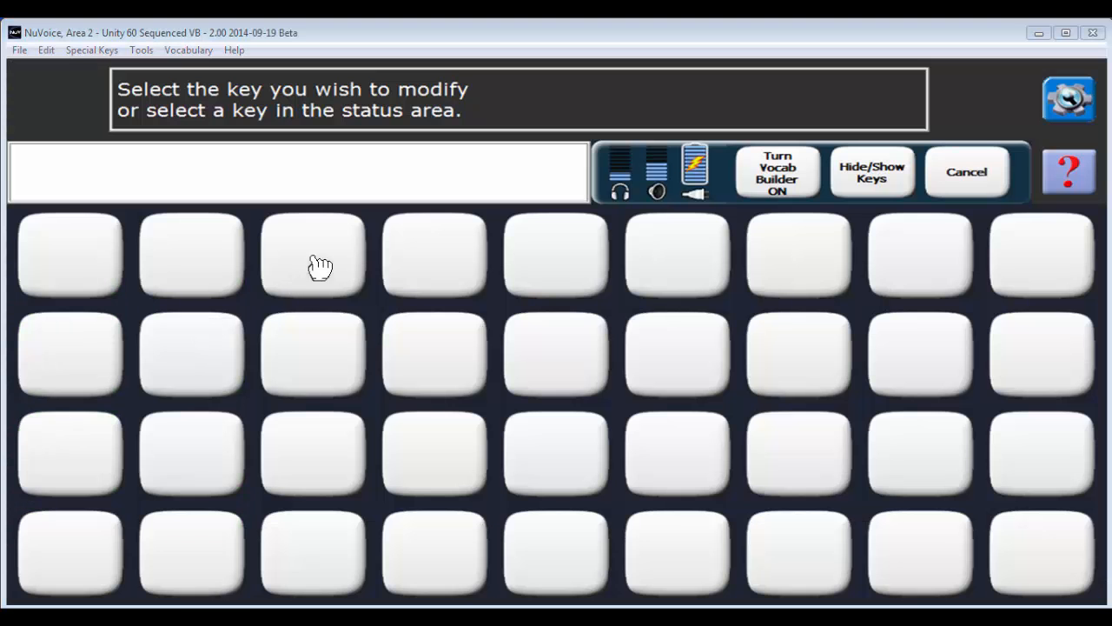
mouse_move(329, 252)
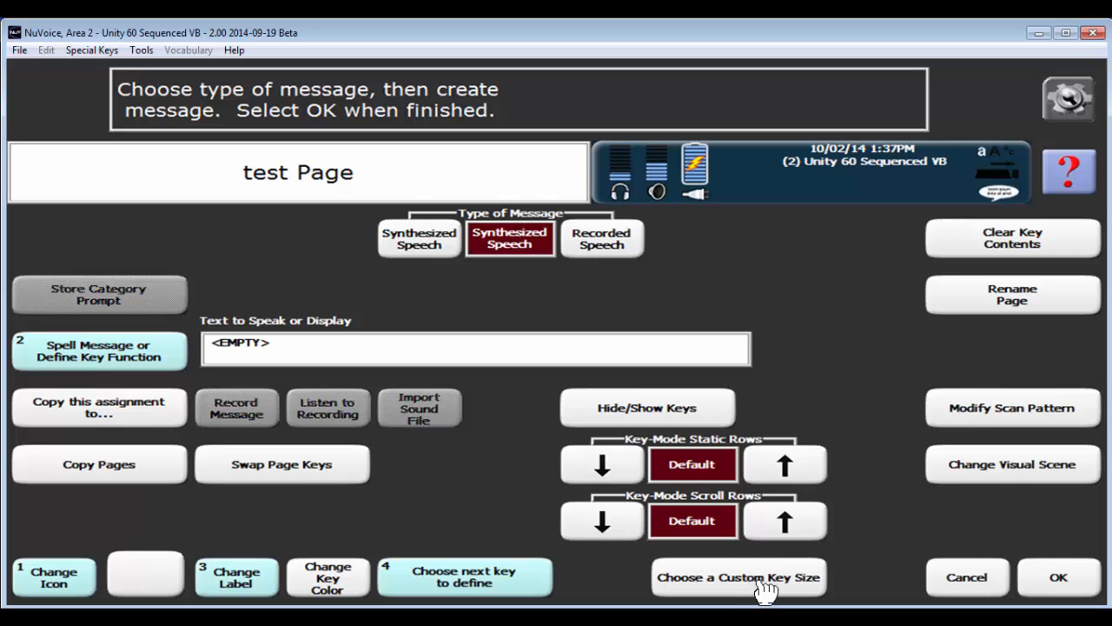
left_click(737, 577)
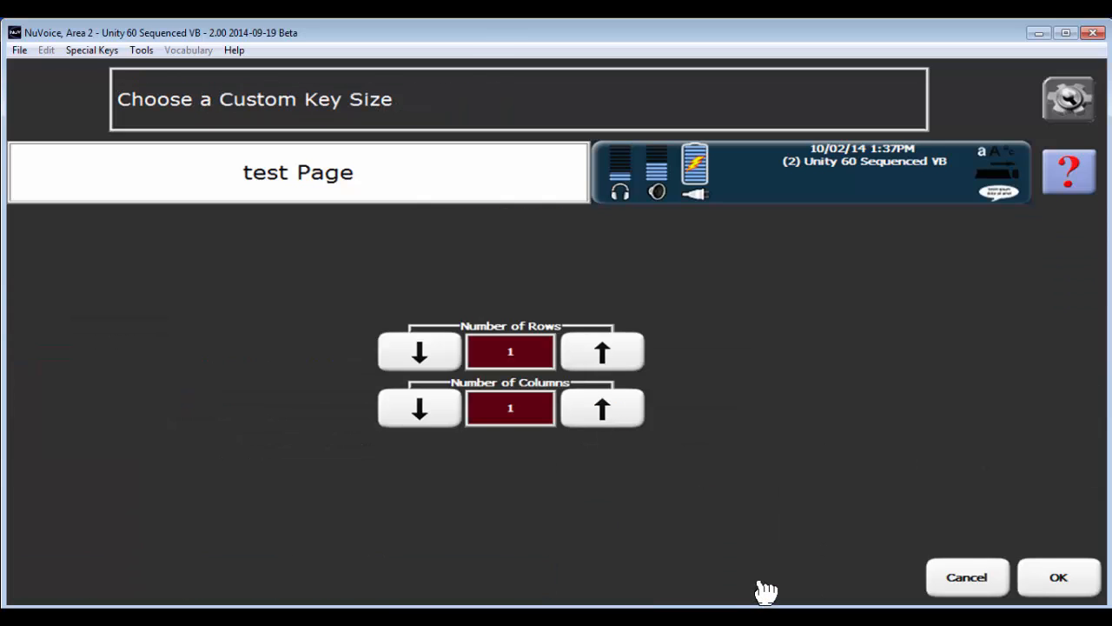
mouse_move(584, 517)
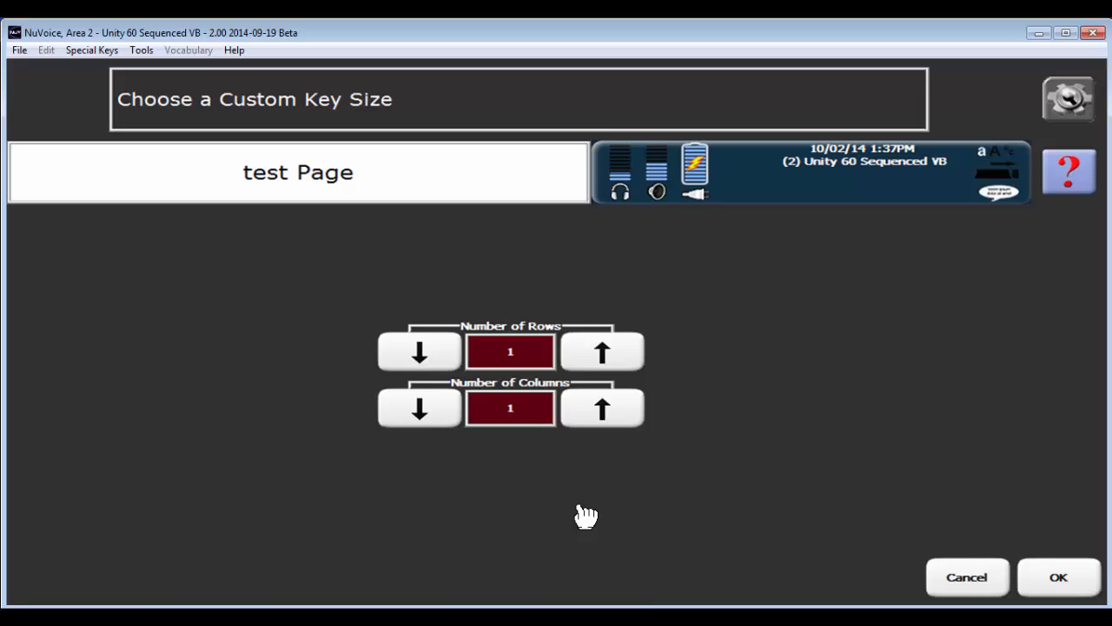
mouse_move(585, 510)
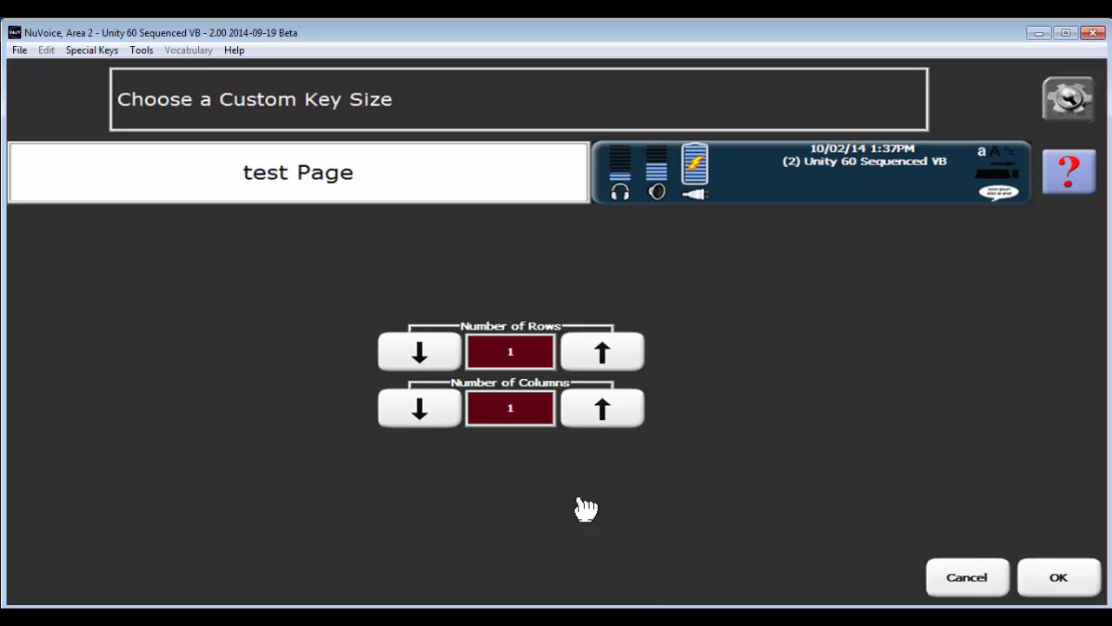
mouse_move(605, 358)
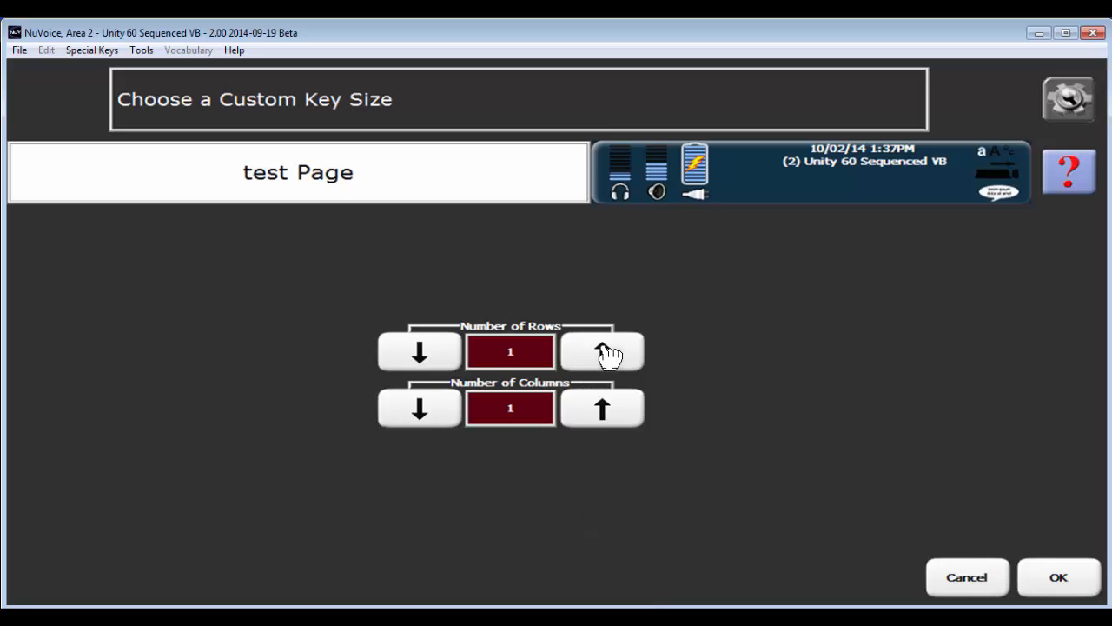
left_click(602, 408)
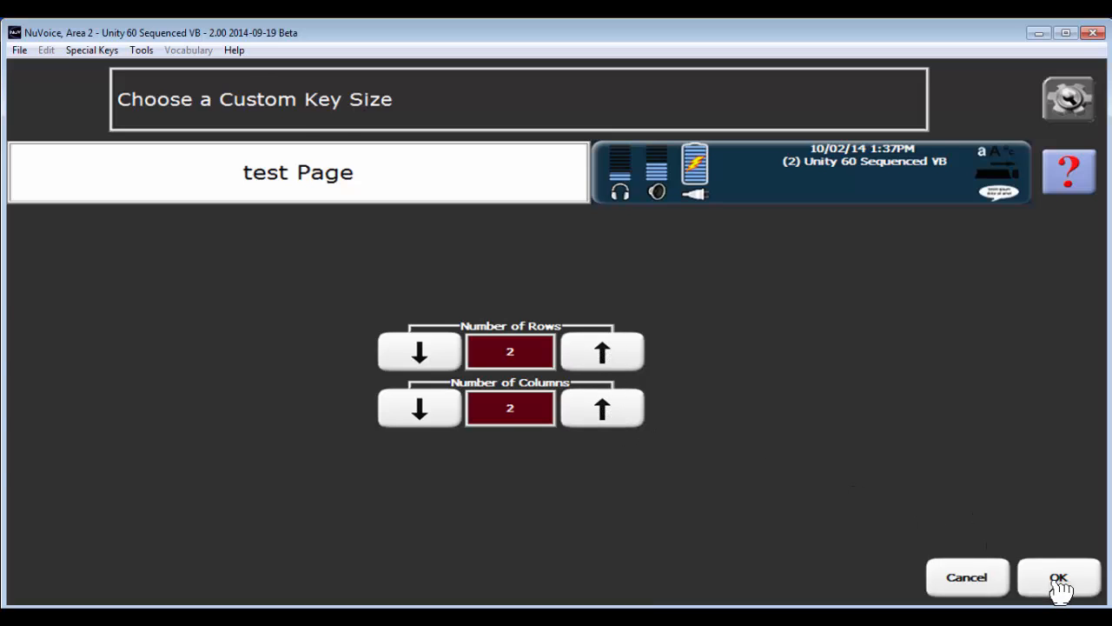
left_click(1059, 577)
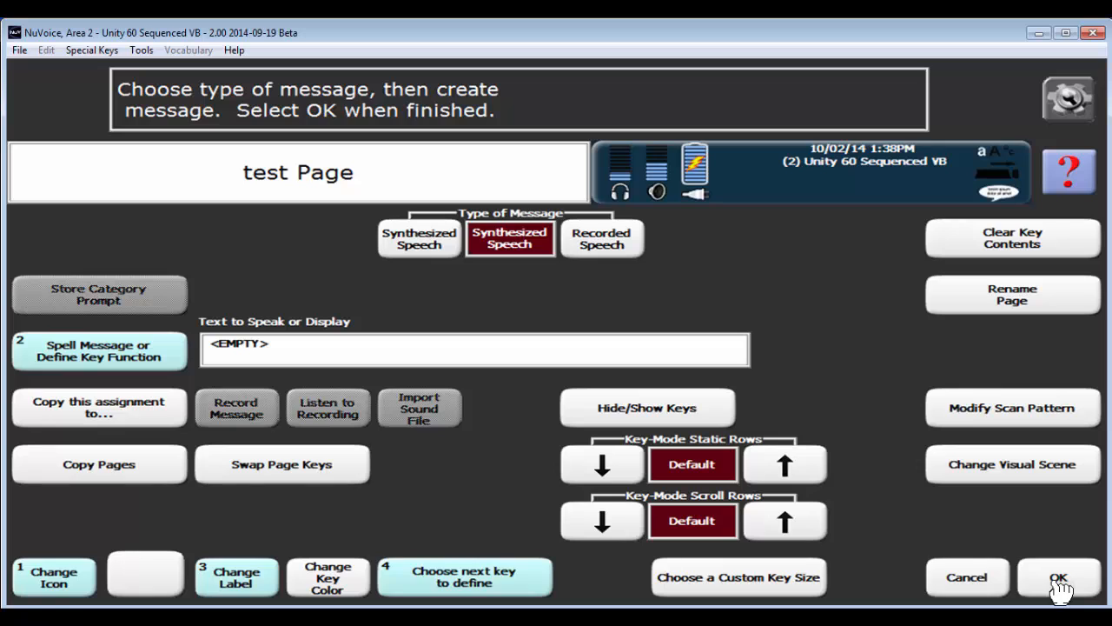
Step: Enlarge a second test-page key to span 2 rows and 2 columns
left_click(1067, 578)
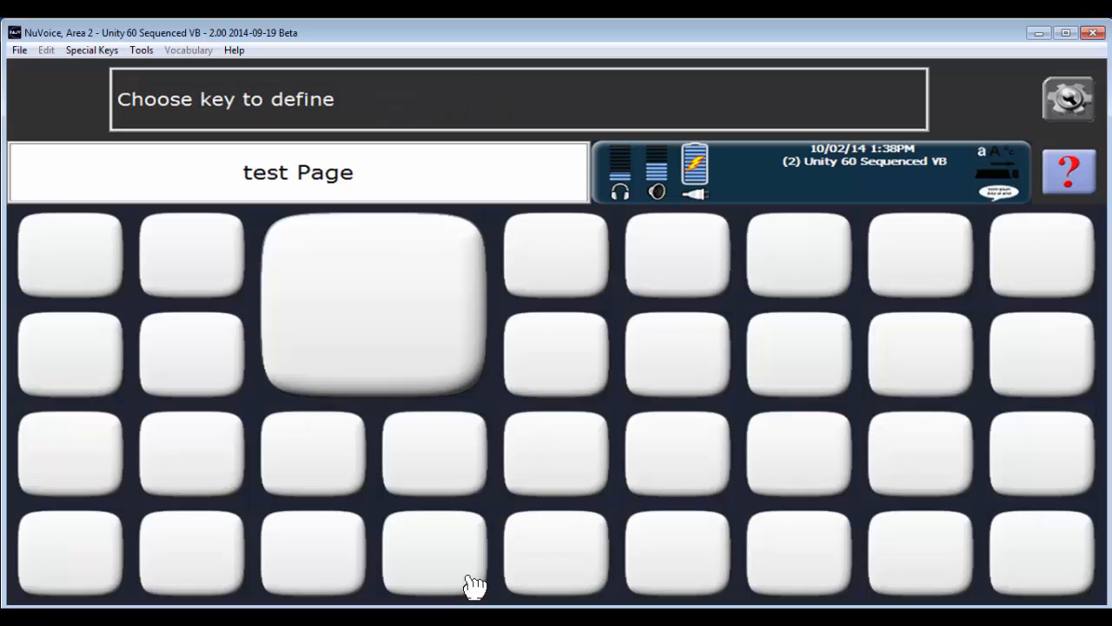
mouse_move(300, 346)
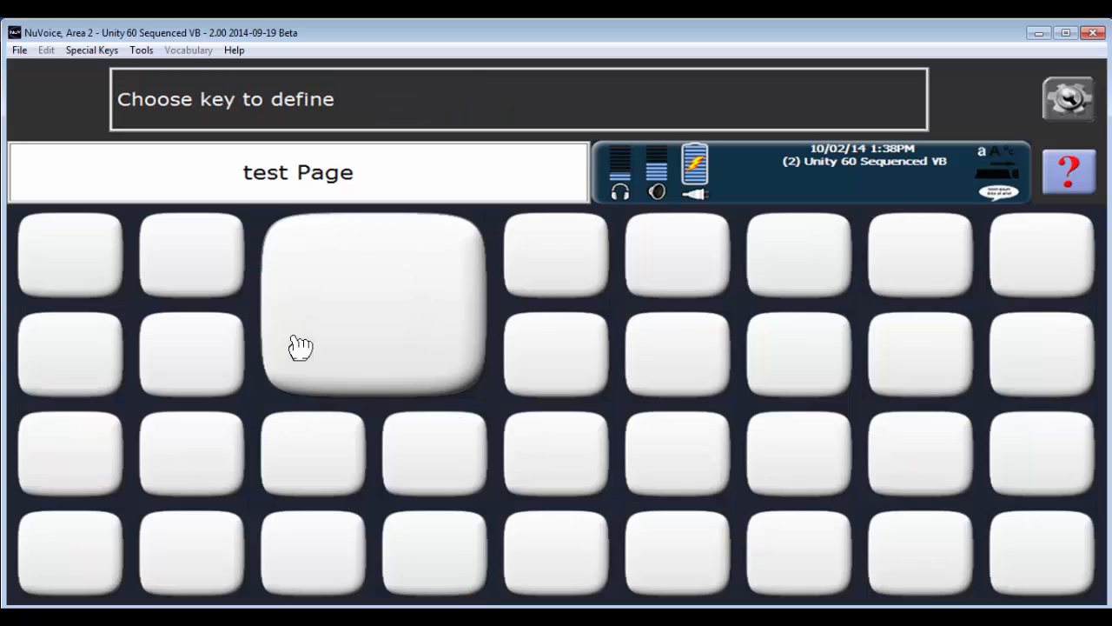
mouse_move(374, 263)
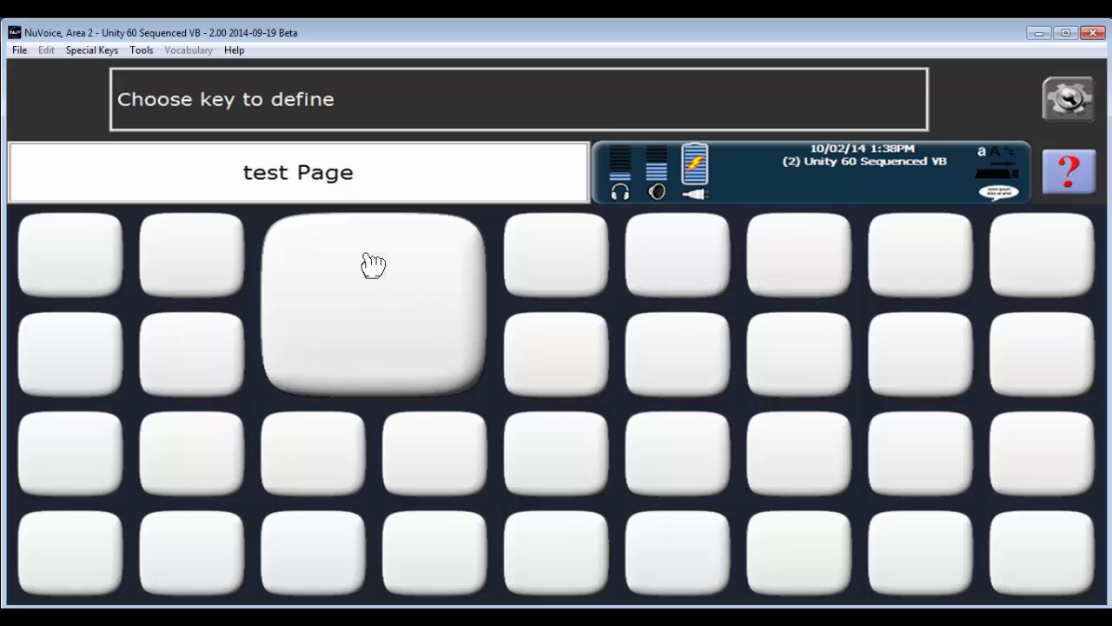
mouse_move(375, 383)
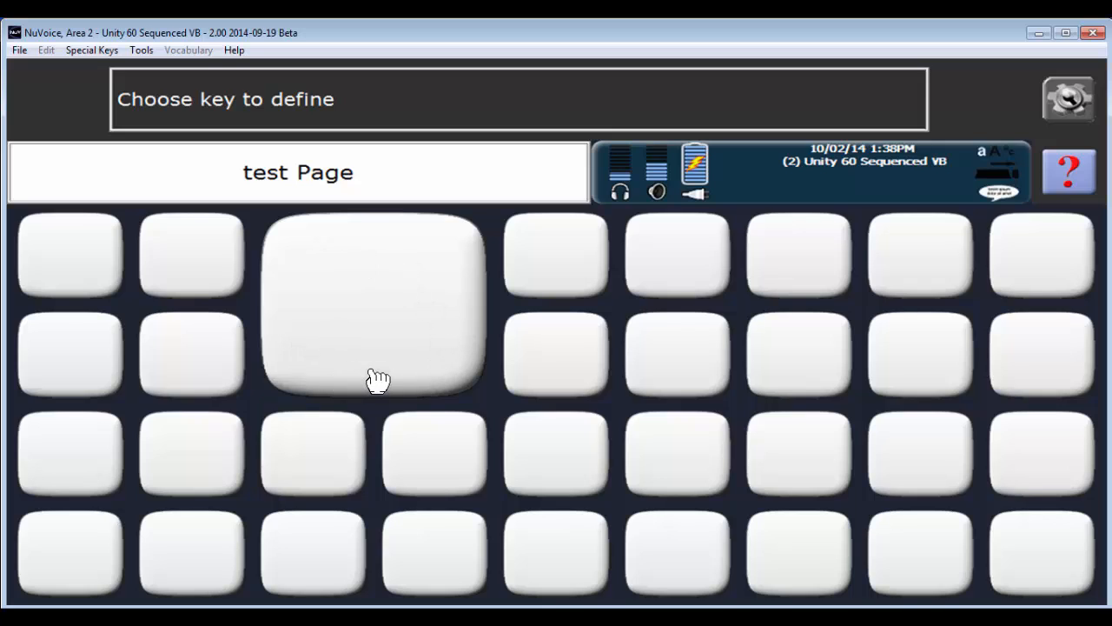
mouse_move(689, 268)
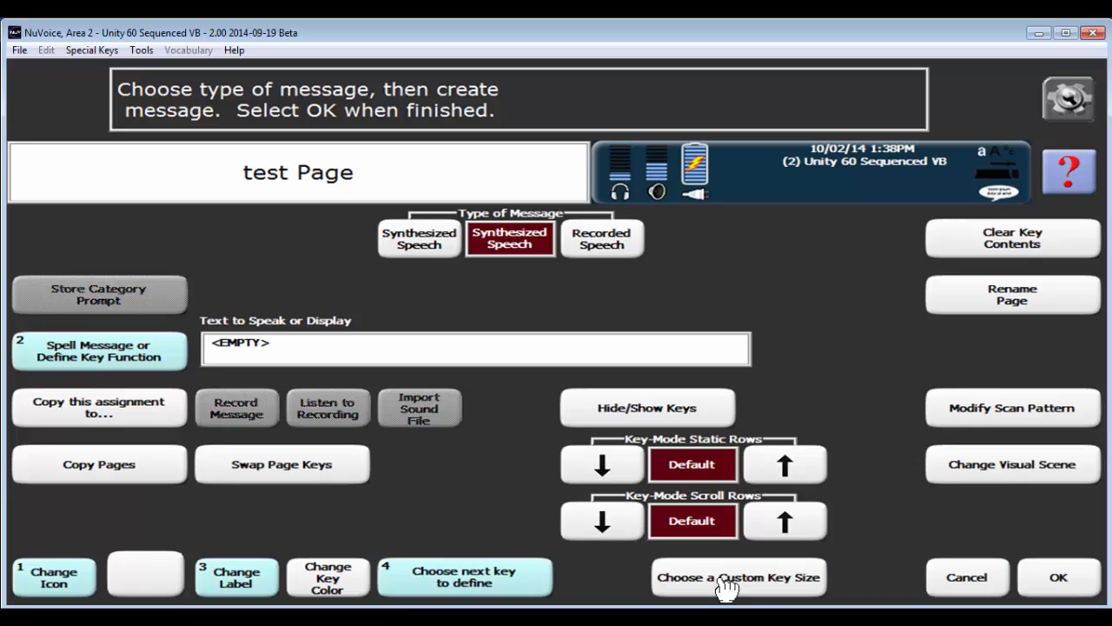
left_click(741, 577)
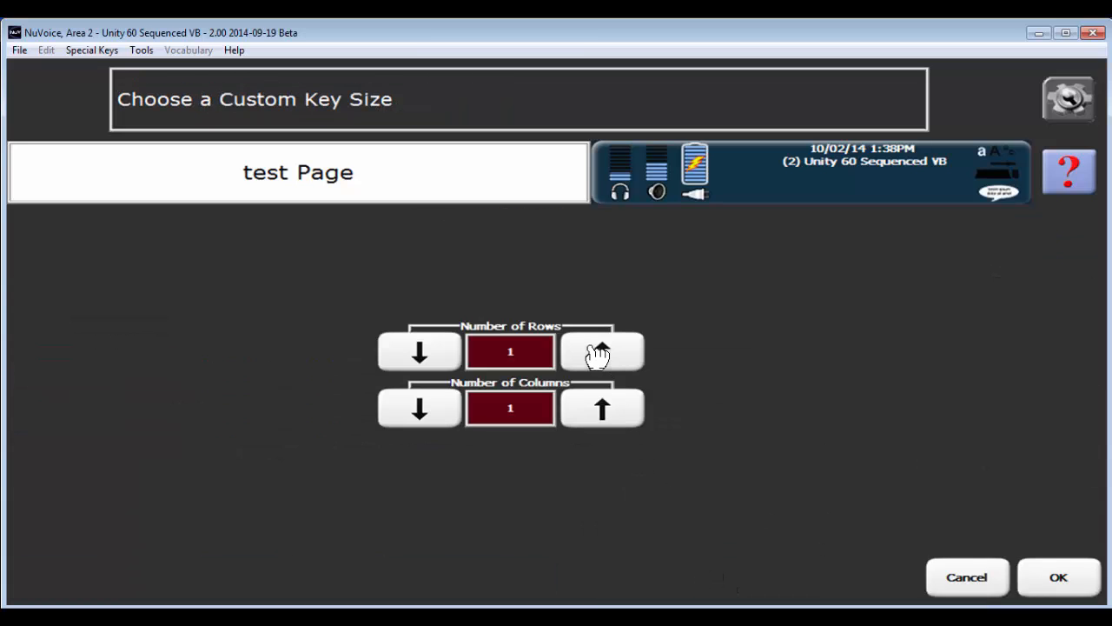
left_click(602, 408)
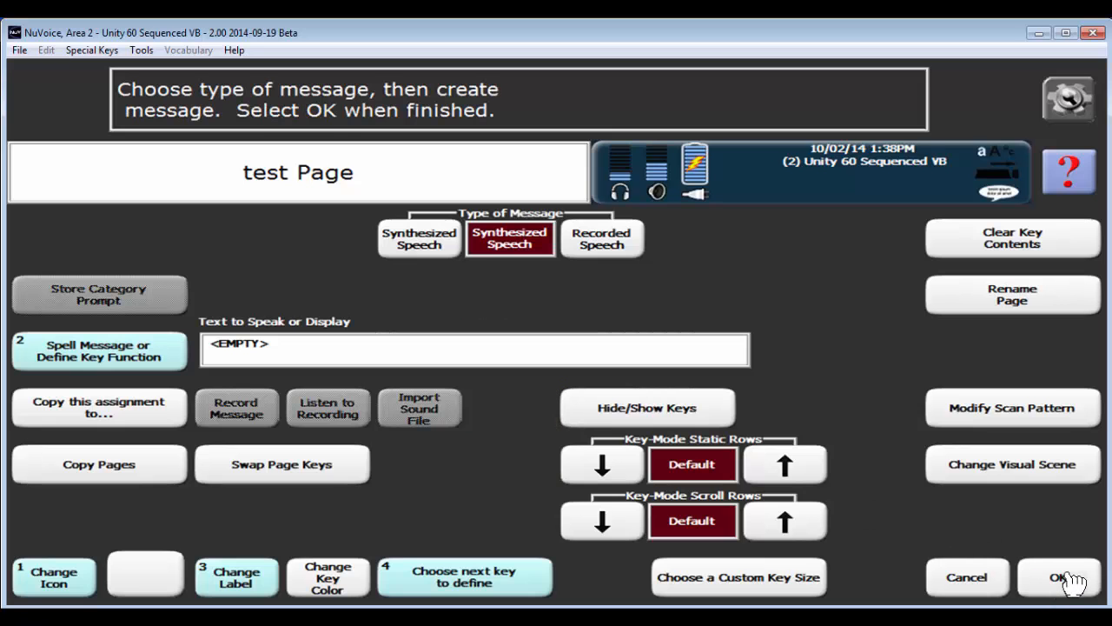
left_click(1055, 578)
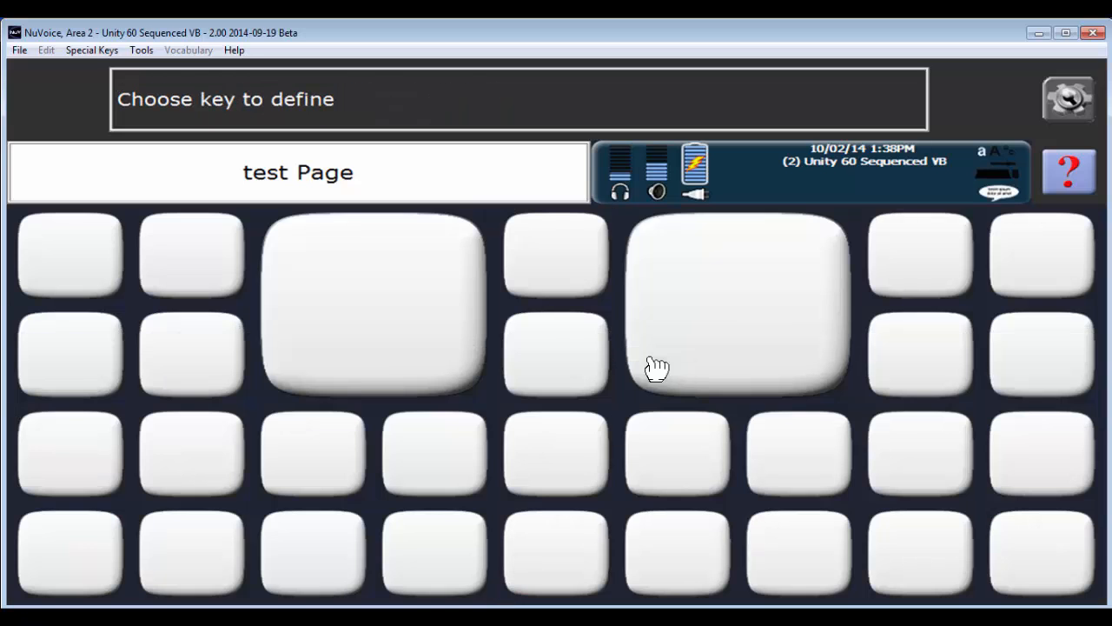
mouse_move(395, 347)
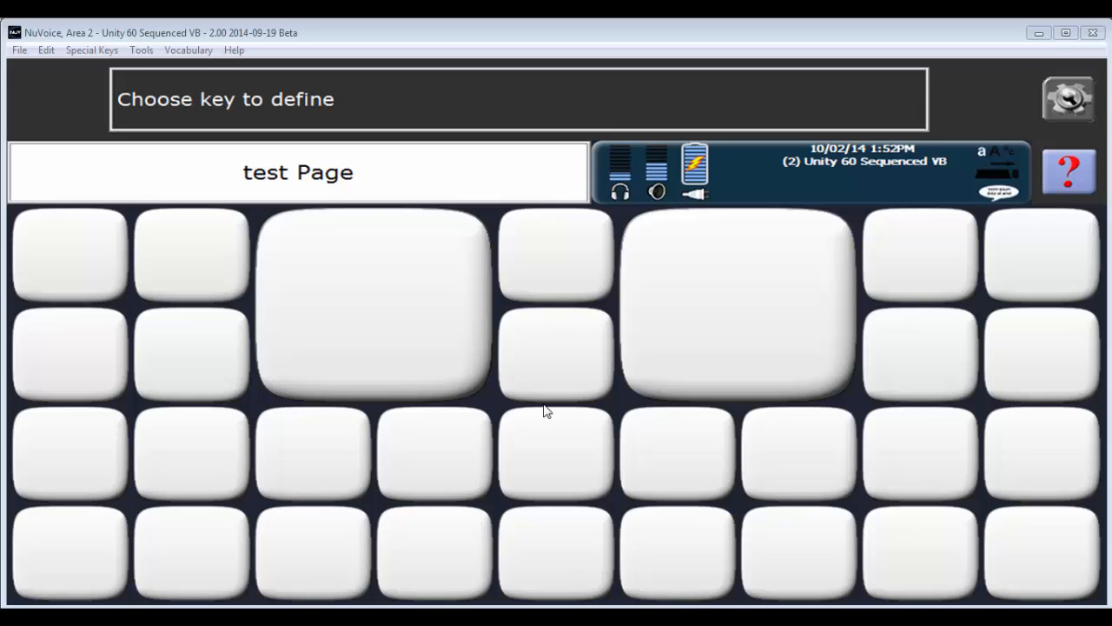
mouse_move(522, 337)
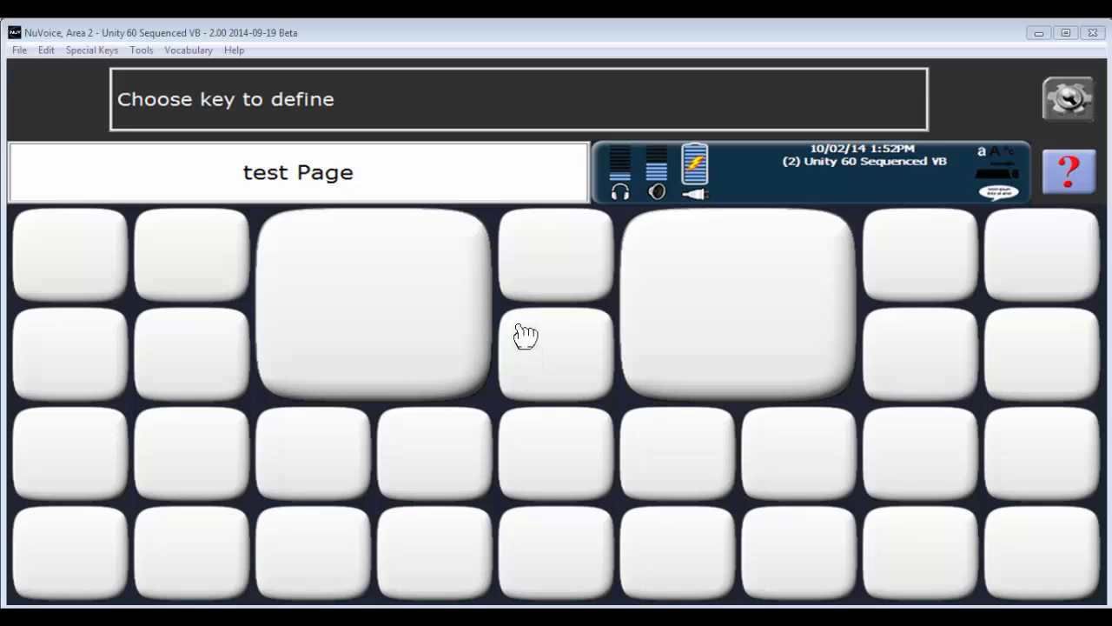
mouse_move(355, 281)
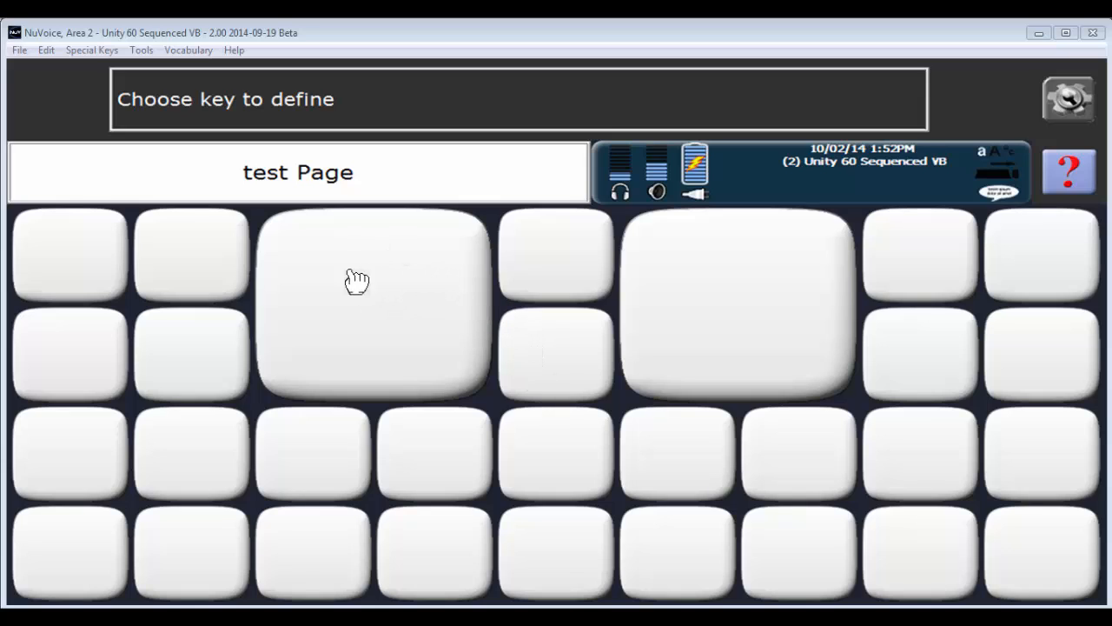
mouse_move(406, 324)
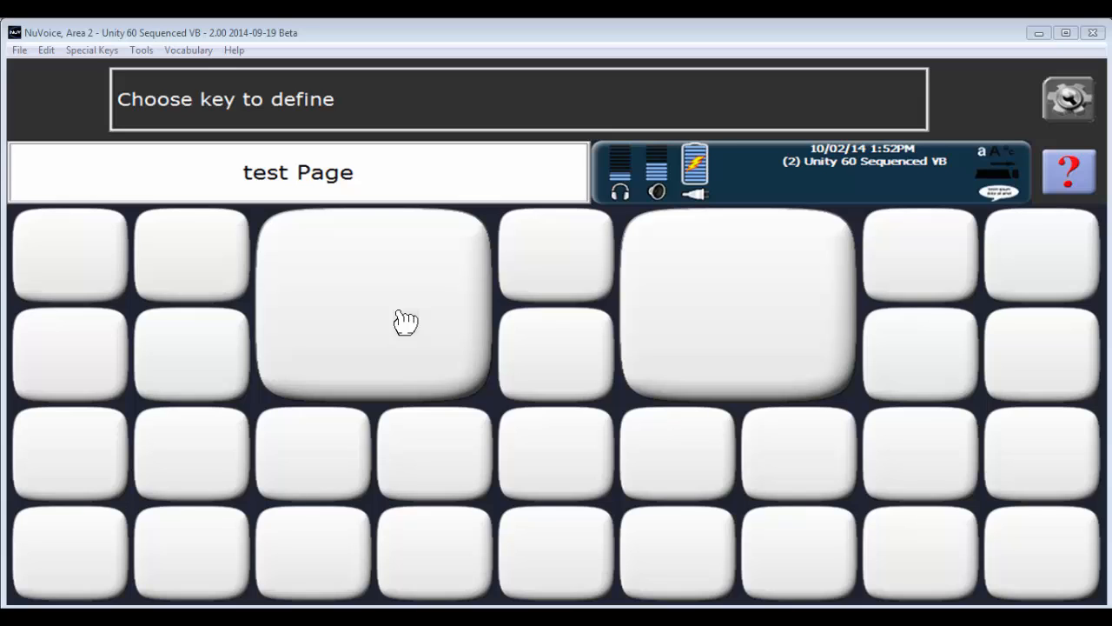
mouse_move(403, 295)
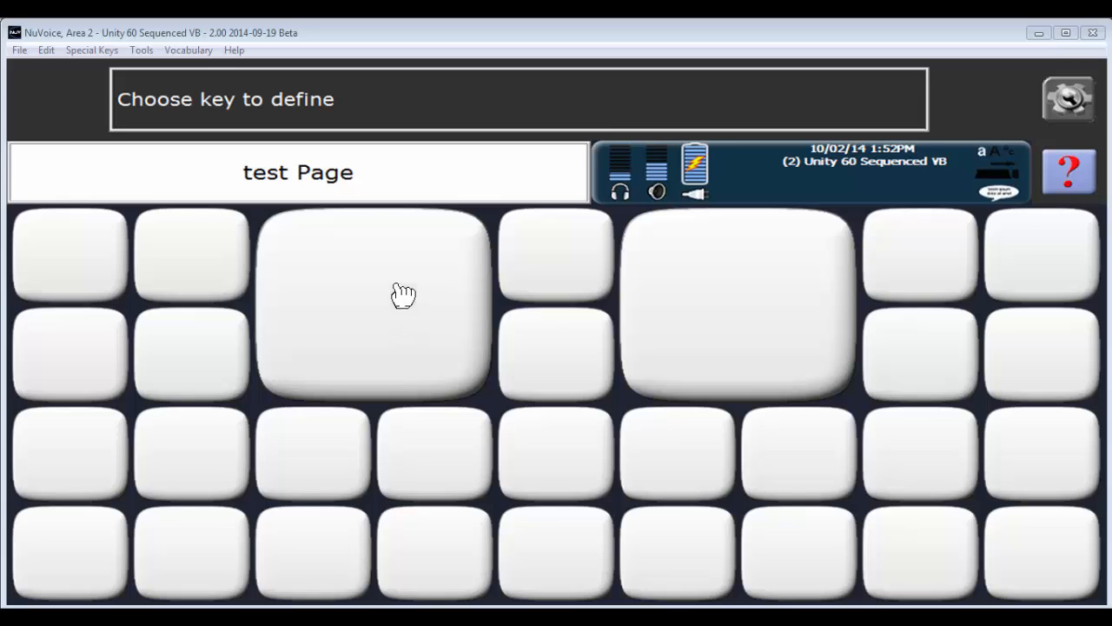
Step: Exit the test page, go to the home page, and open the SPELL keyboard
left_click(374, 303)
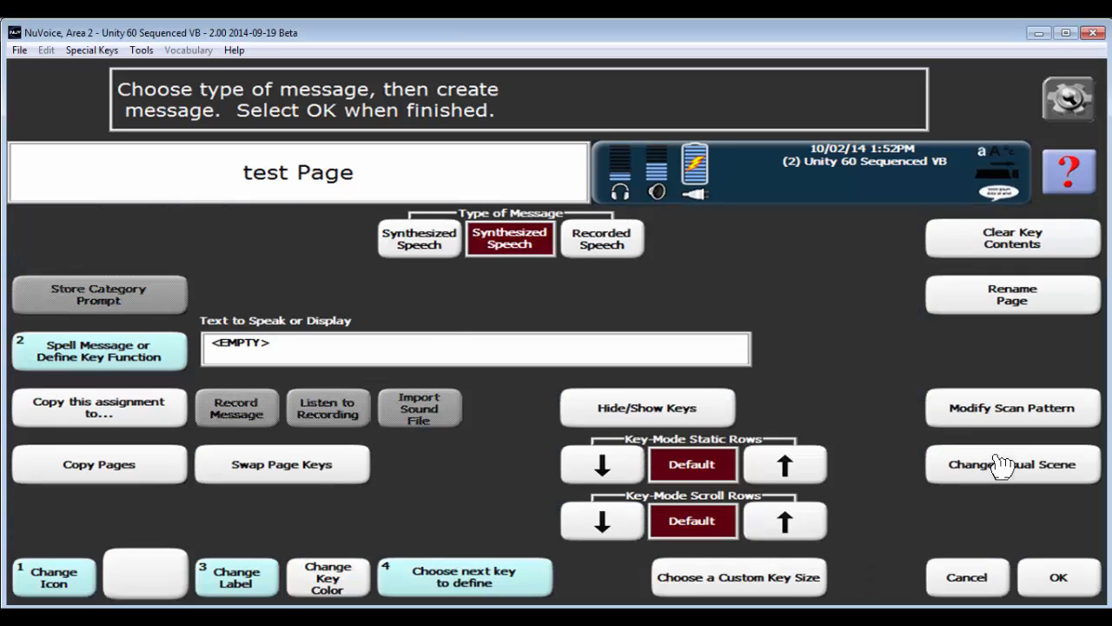
mouse_move(1069, 578)
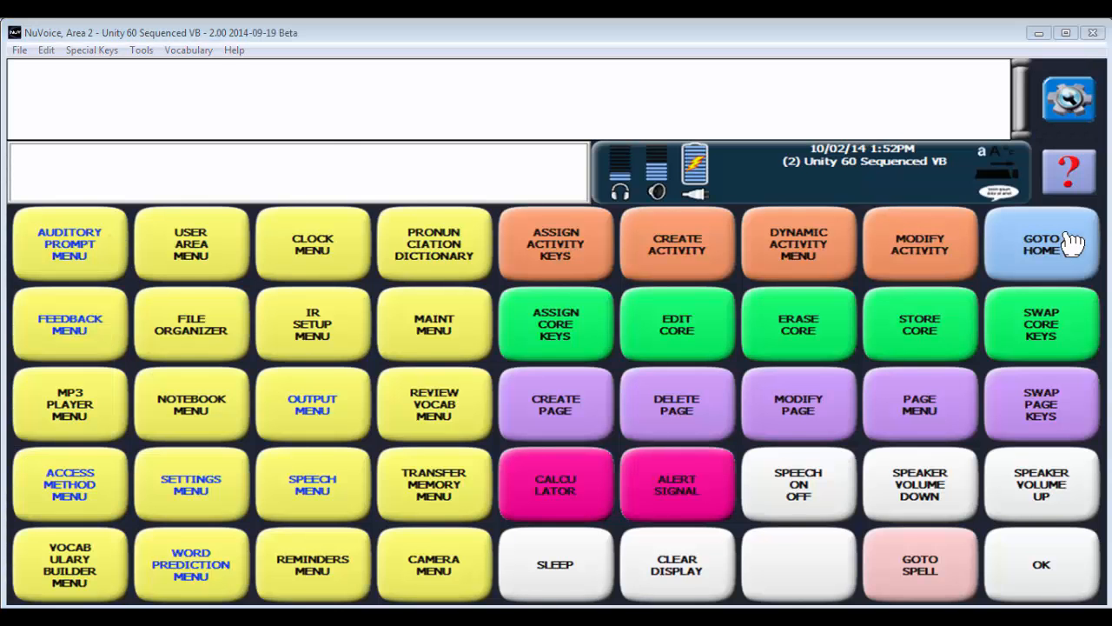
left_click(1041, 244)
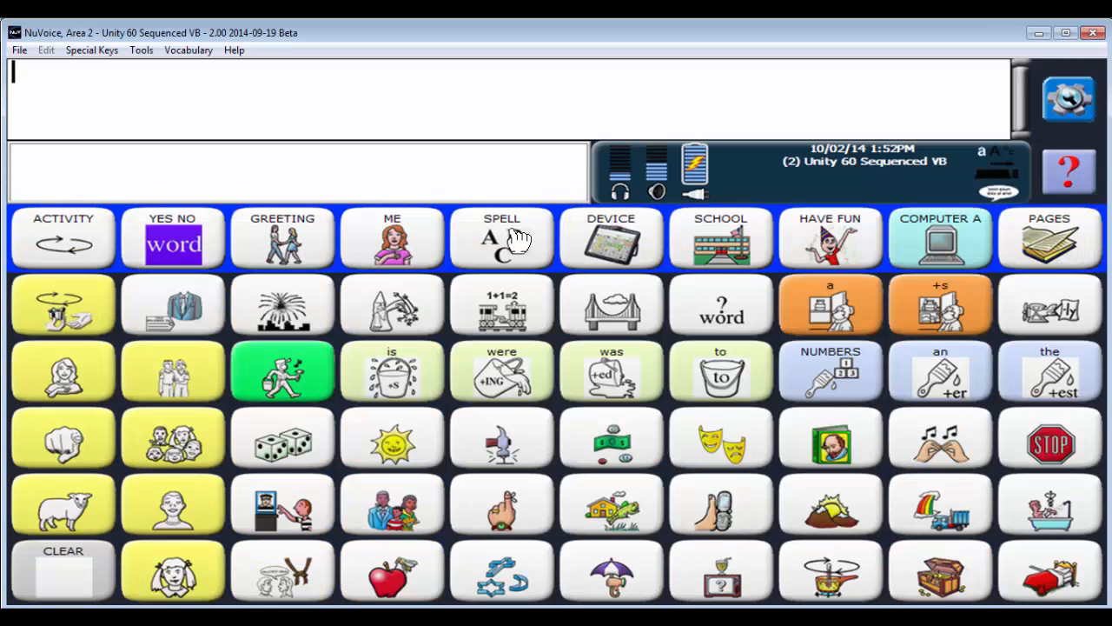
left_click(501, 239)
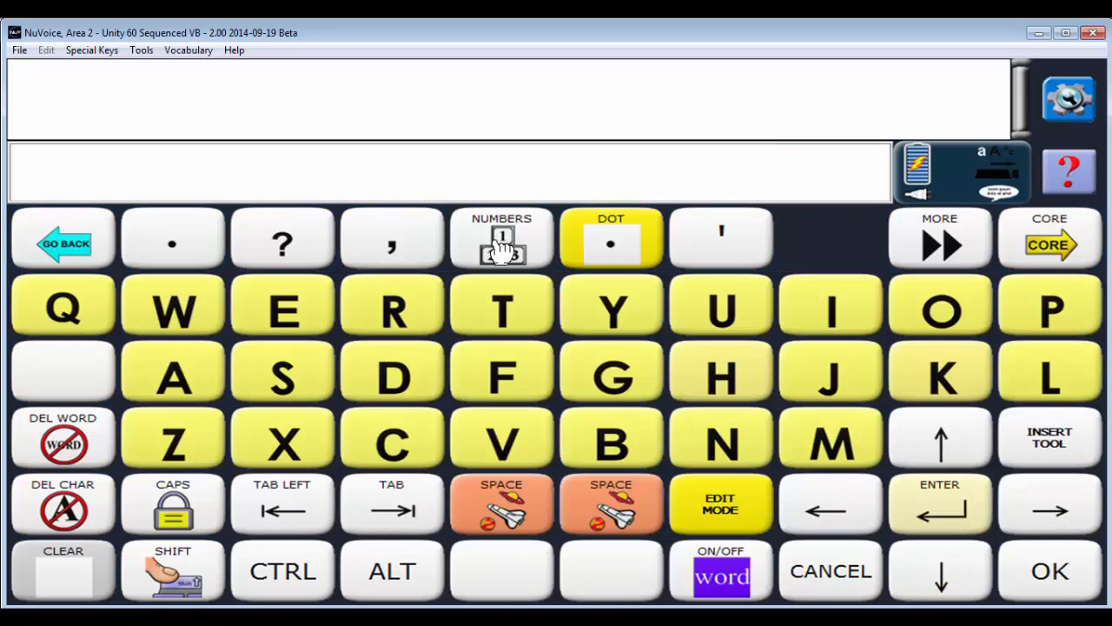
left_click(501, 239)
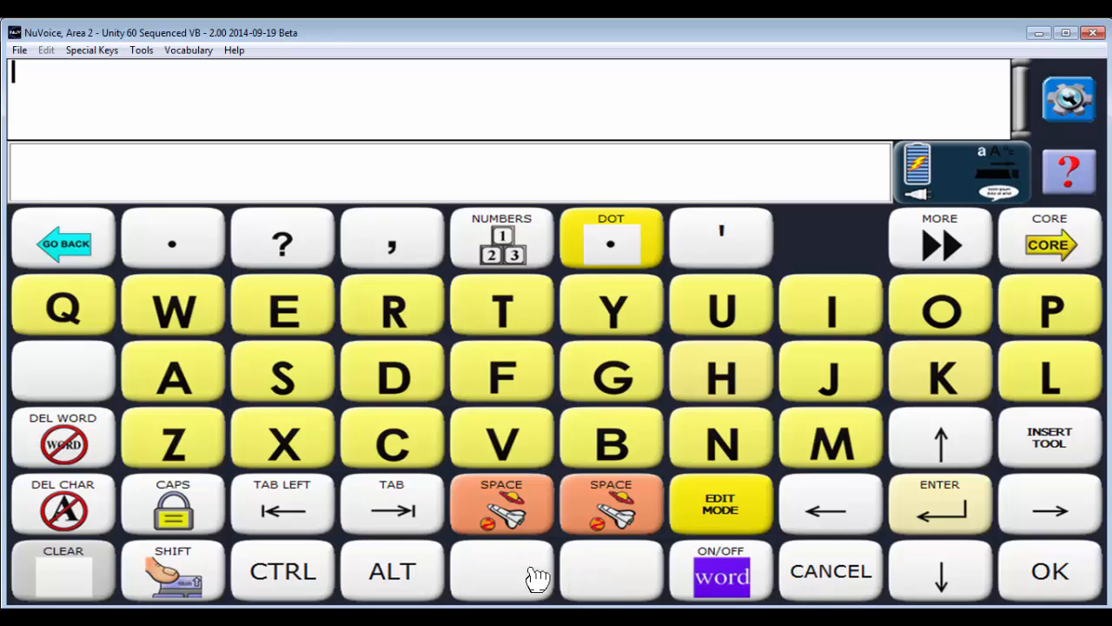
mouse_move(595, 581)
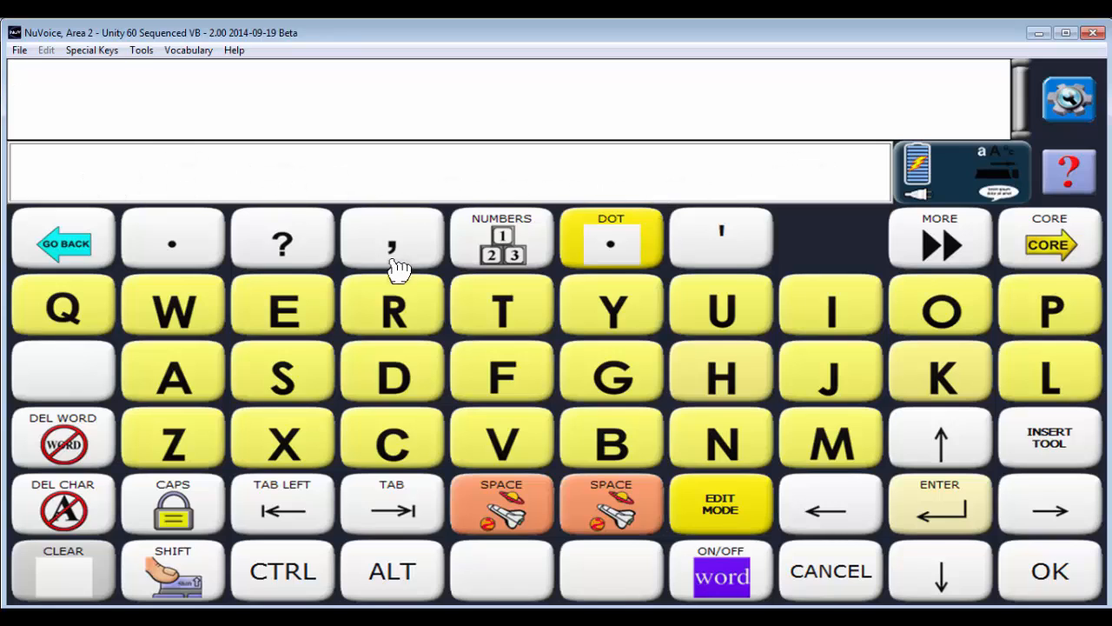
left_click(392, 306)
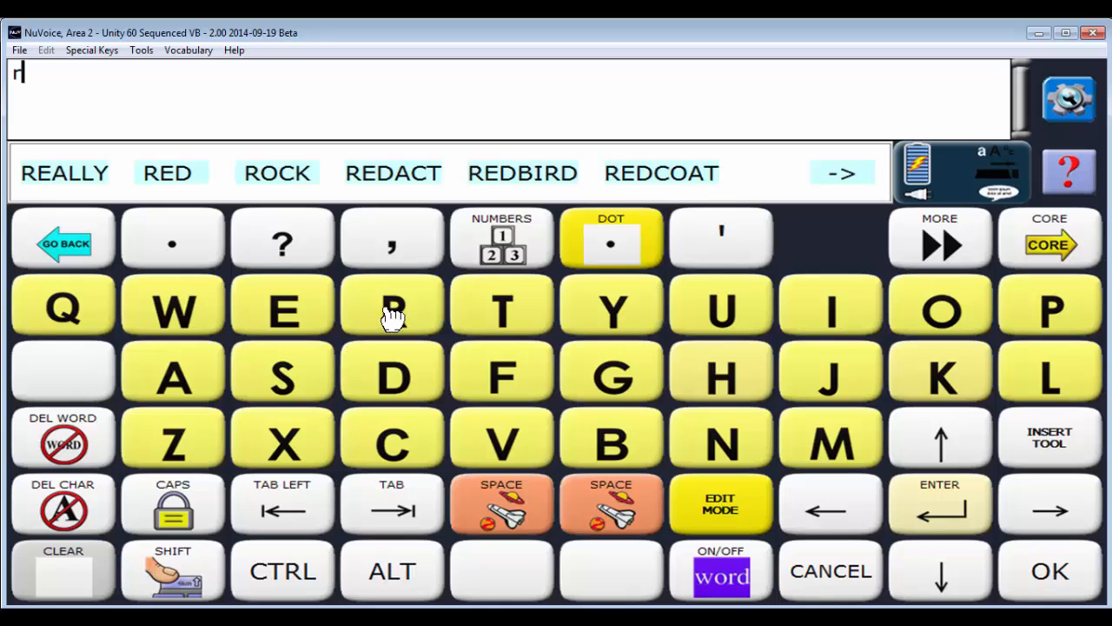
left_click(281, 305)
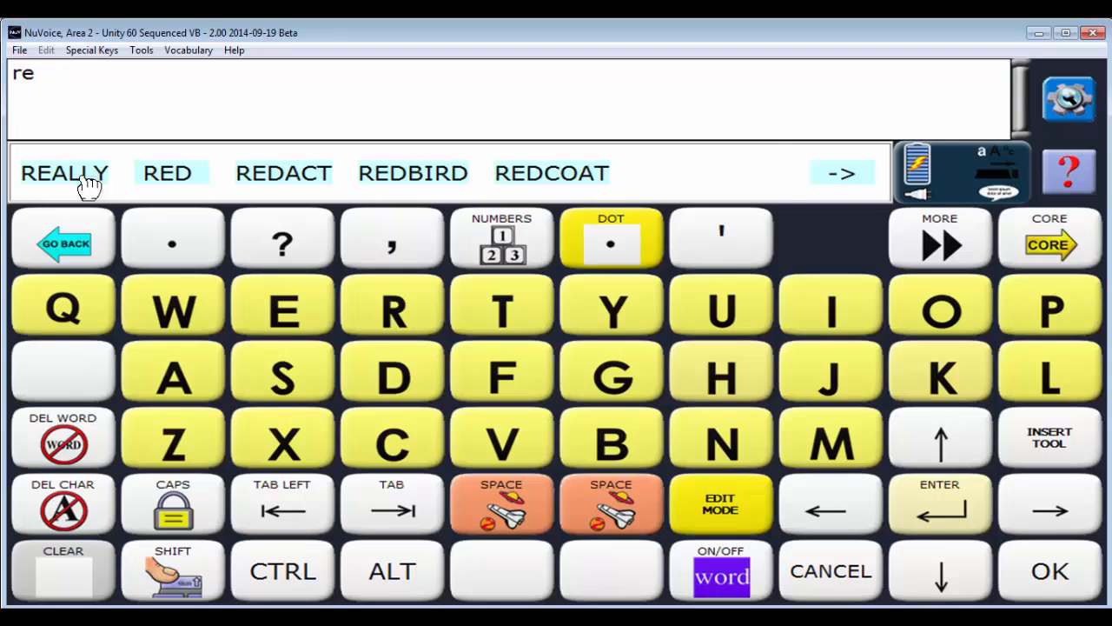
left_click(64, 172)
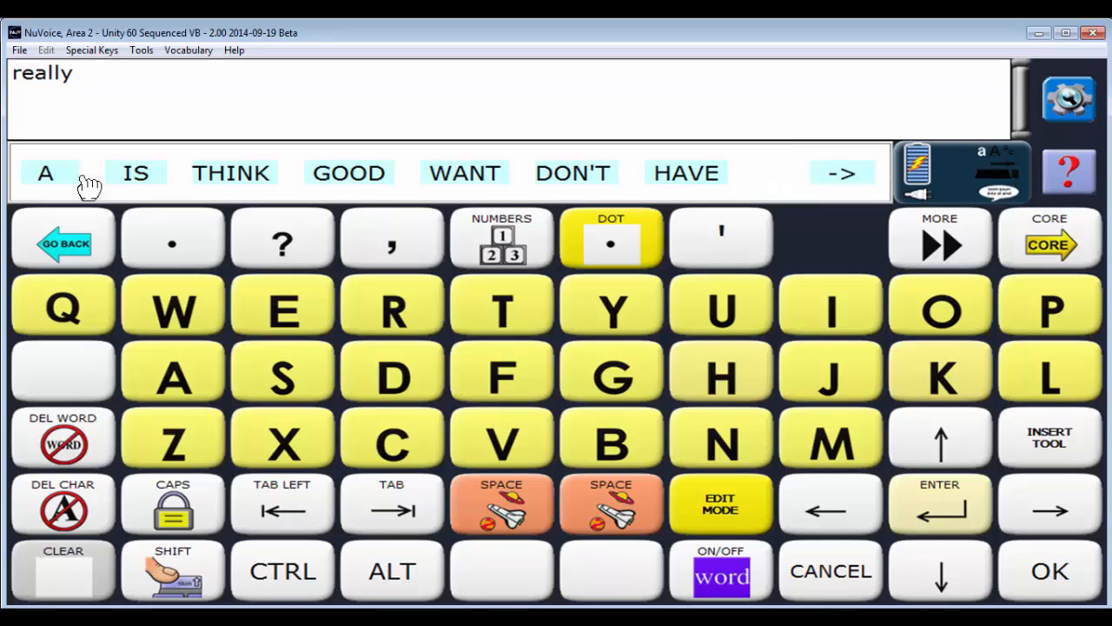
mouse_move(569, 595)
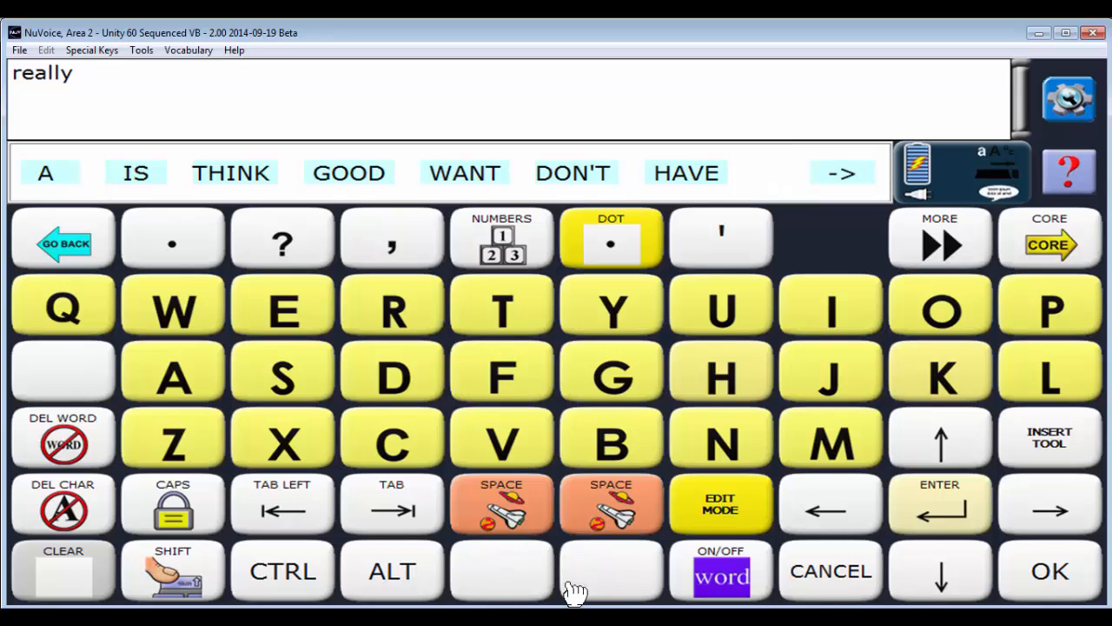
mouse_move(612, 576)
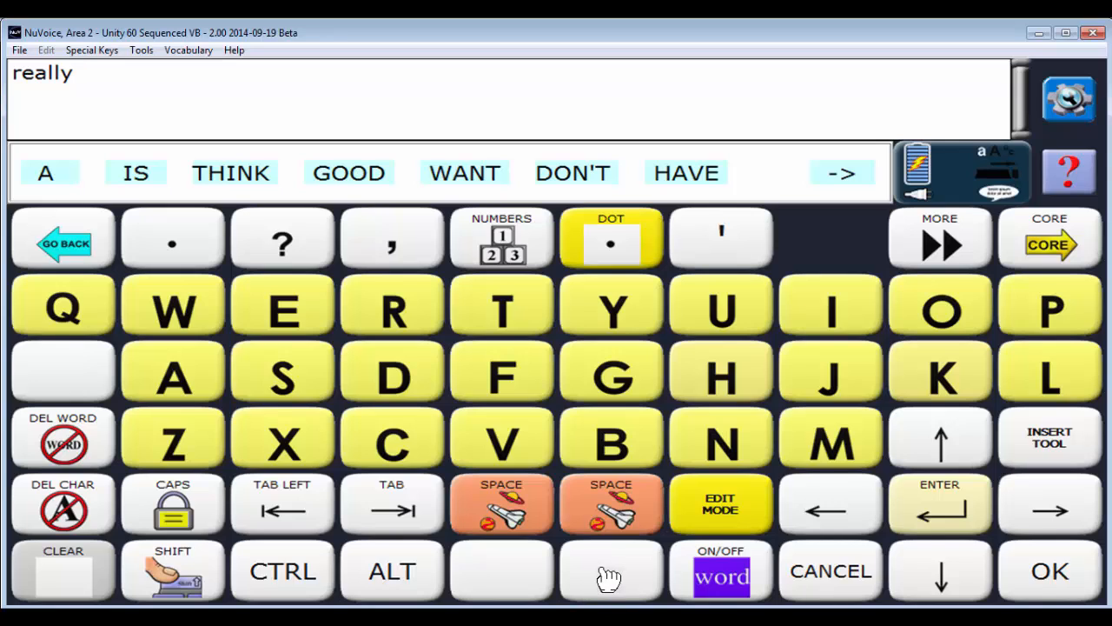
mouse_move(467, 193)
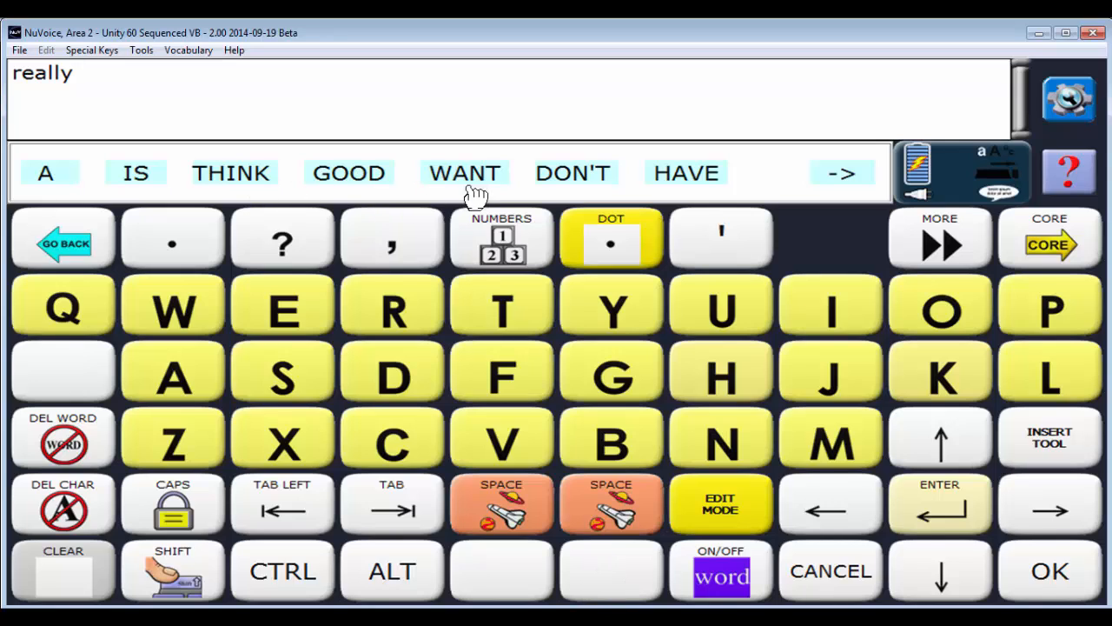
mouse_move(343, 178)
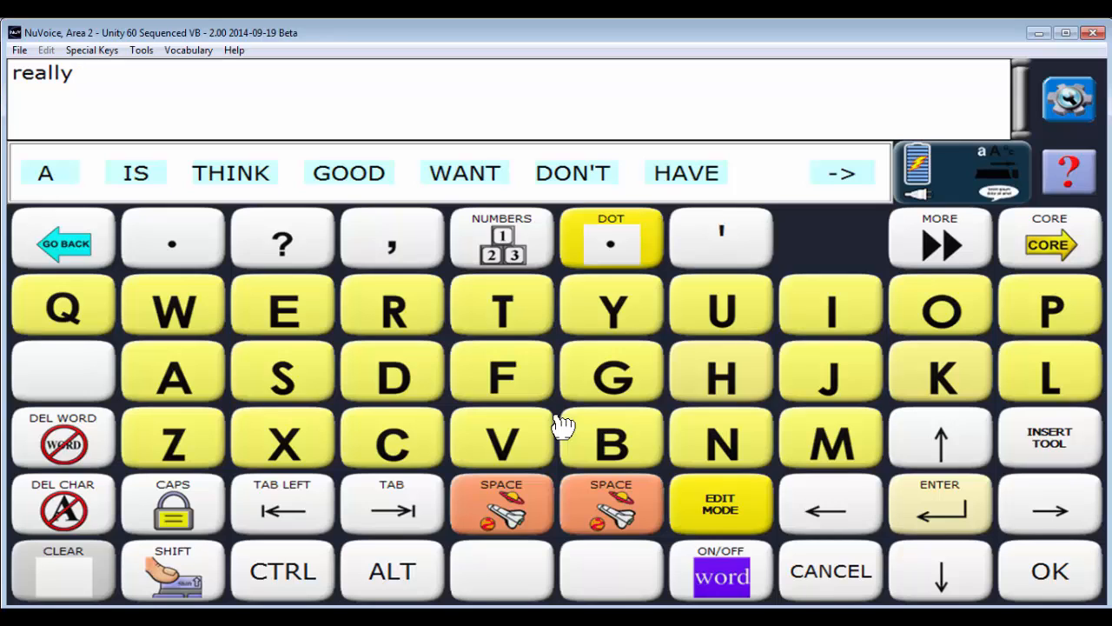
mouse_move(538, 502)
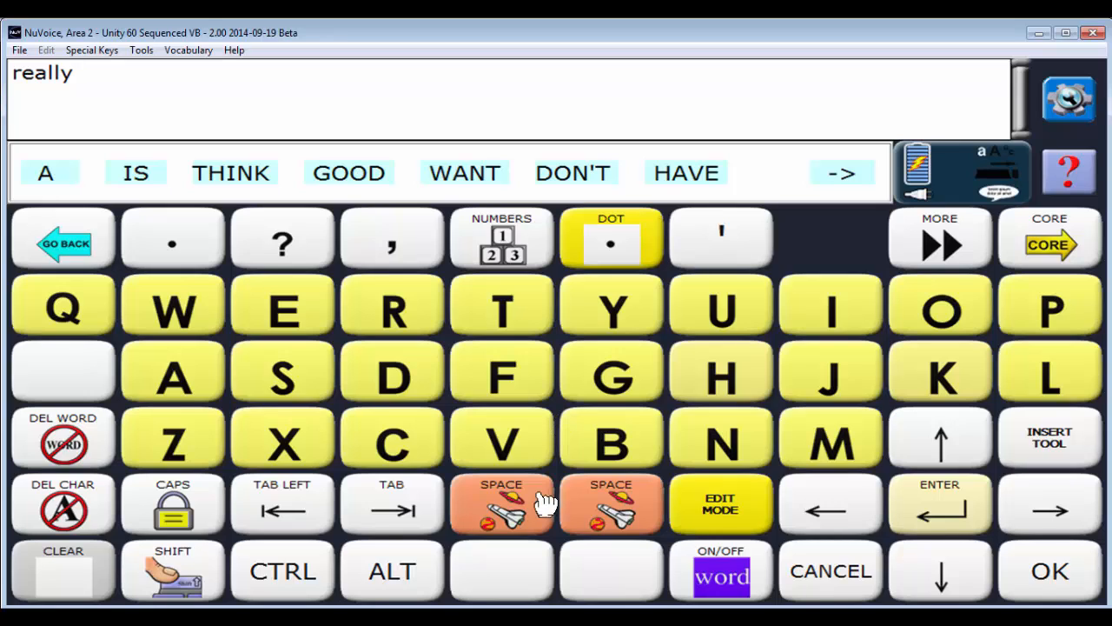
Step: Resize the blank bottom-row key to a custom size of 2 columns
right_click(501, 572)
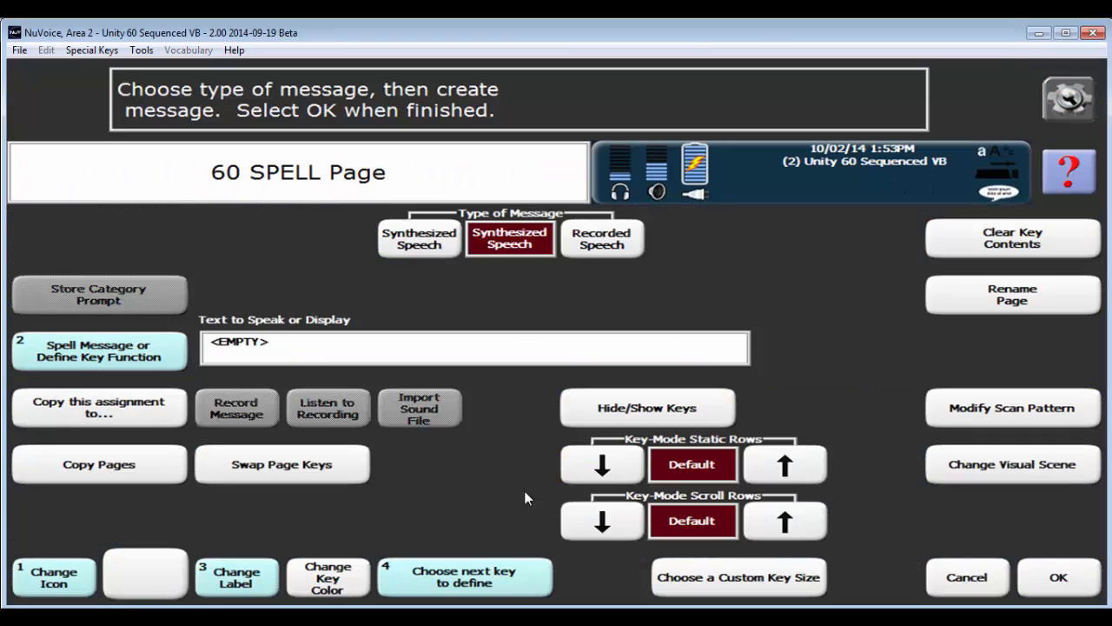
mouse_move(706, 584)
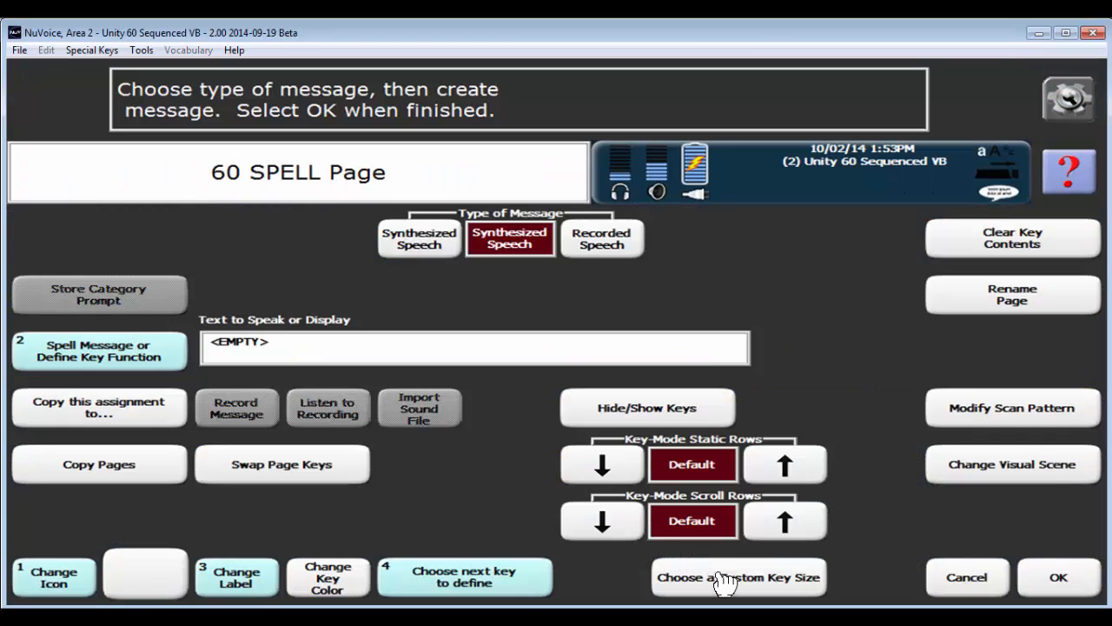
left_click(738, 578)
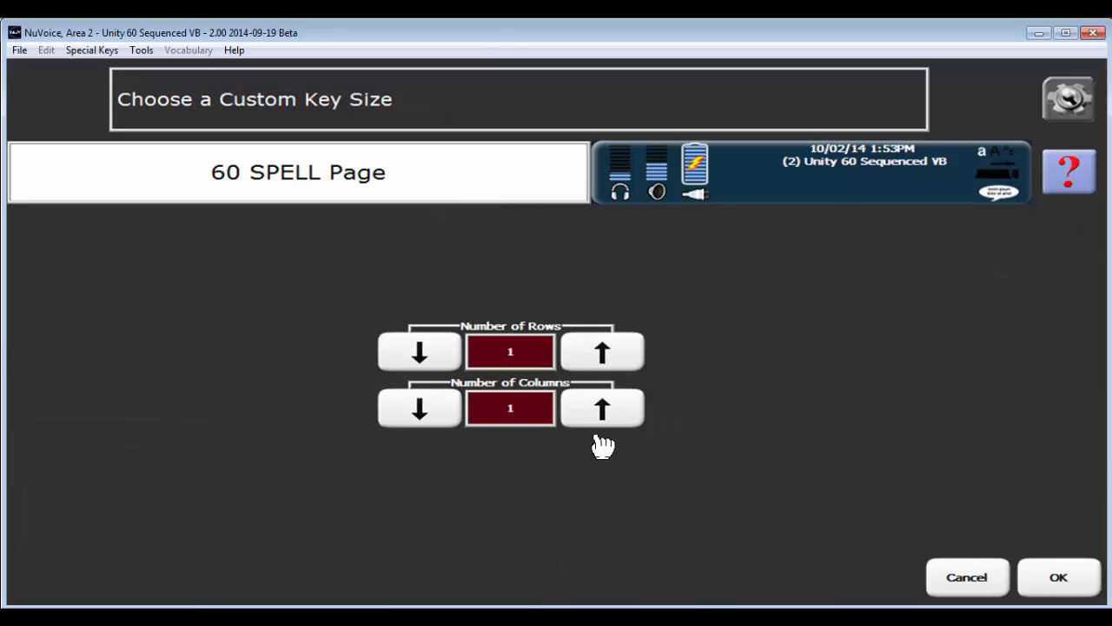
left_click(601, 407)
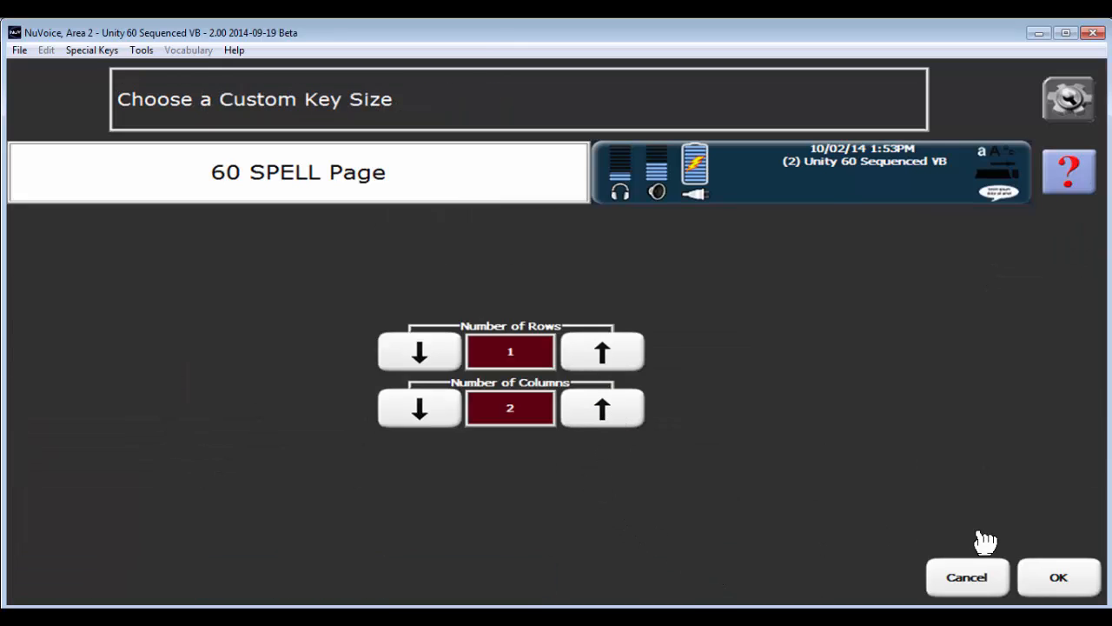
left_click(1059, 577)
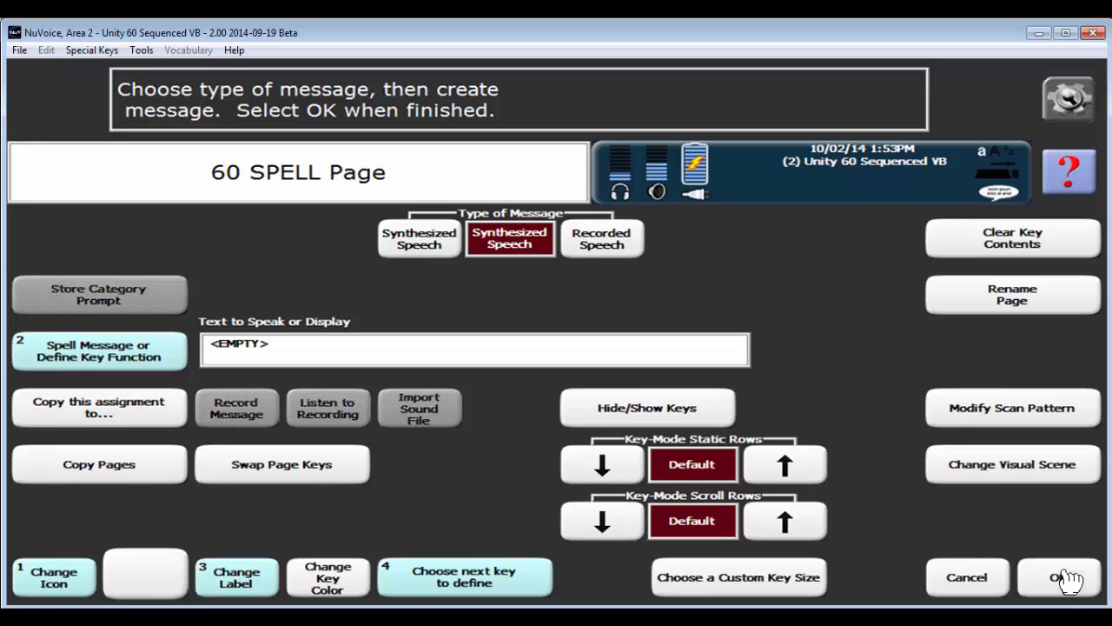
mouse_move(510, 521)
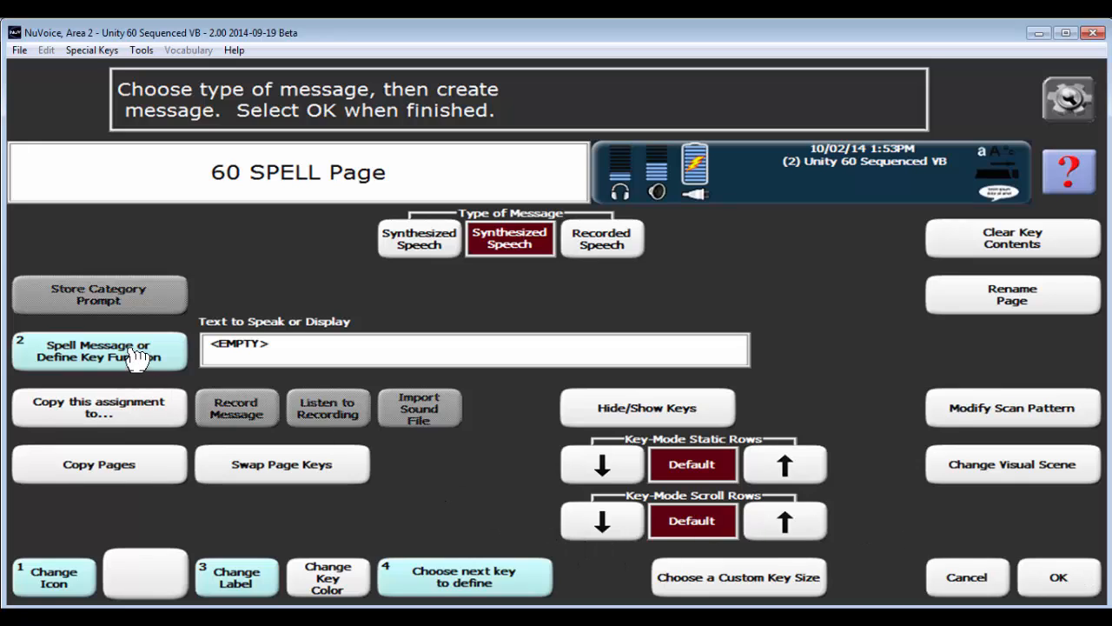
mouse_move(126, 372)
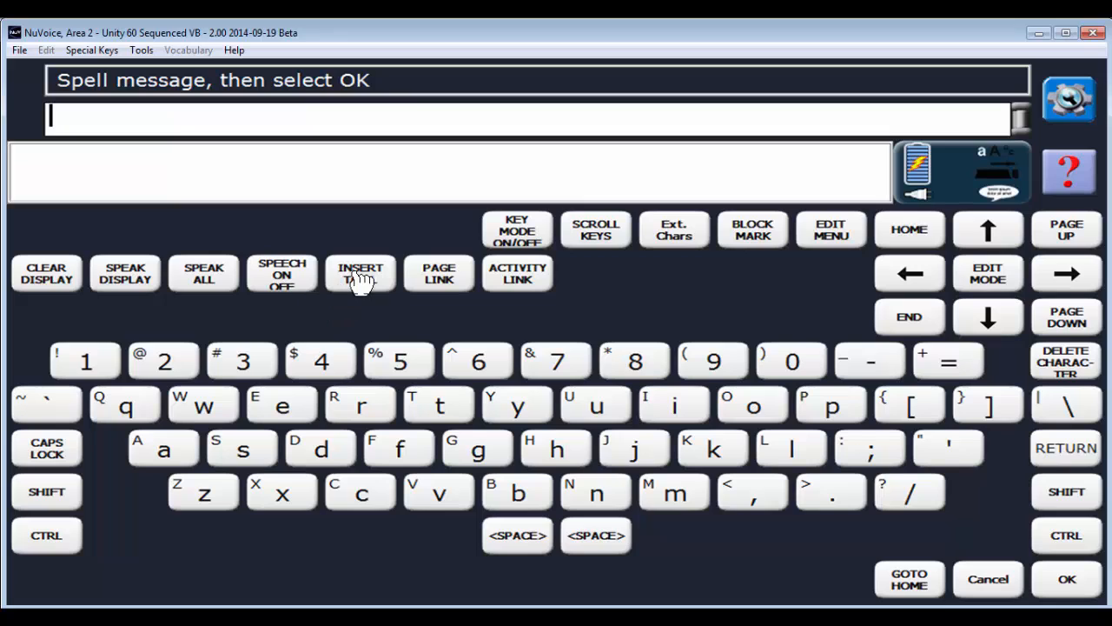
Step: Give the key the Word Prediction Key function from the More Items tools
left_click(360, 273)
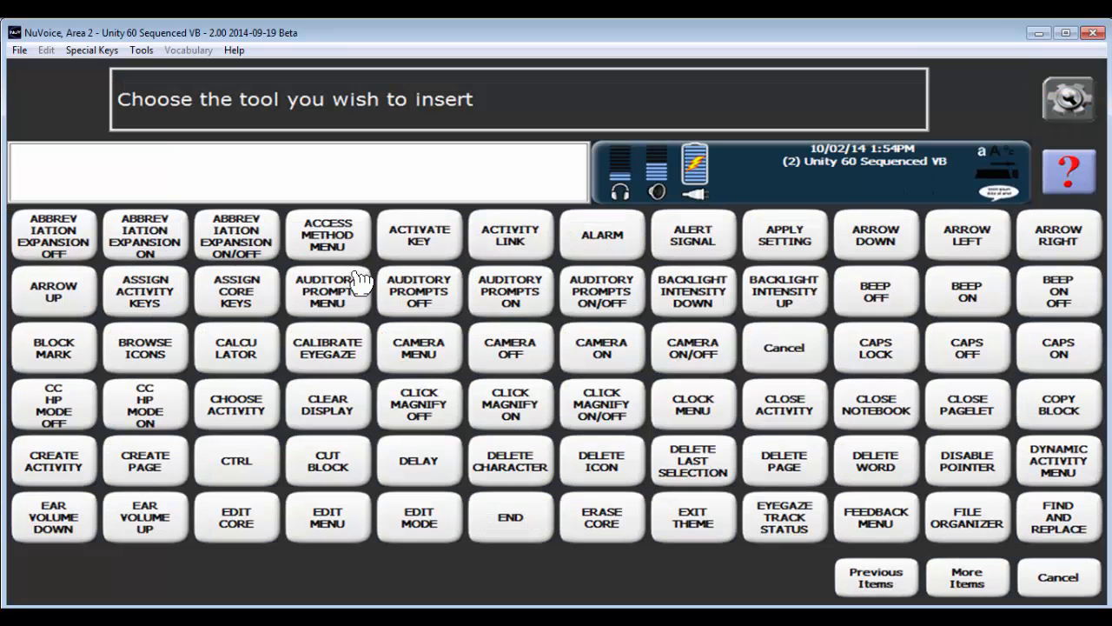
mouse_move(973, 579)
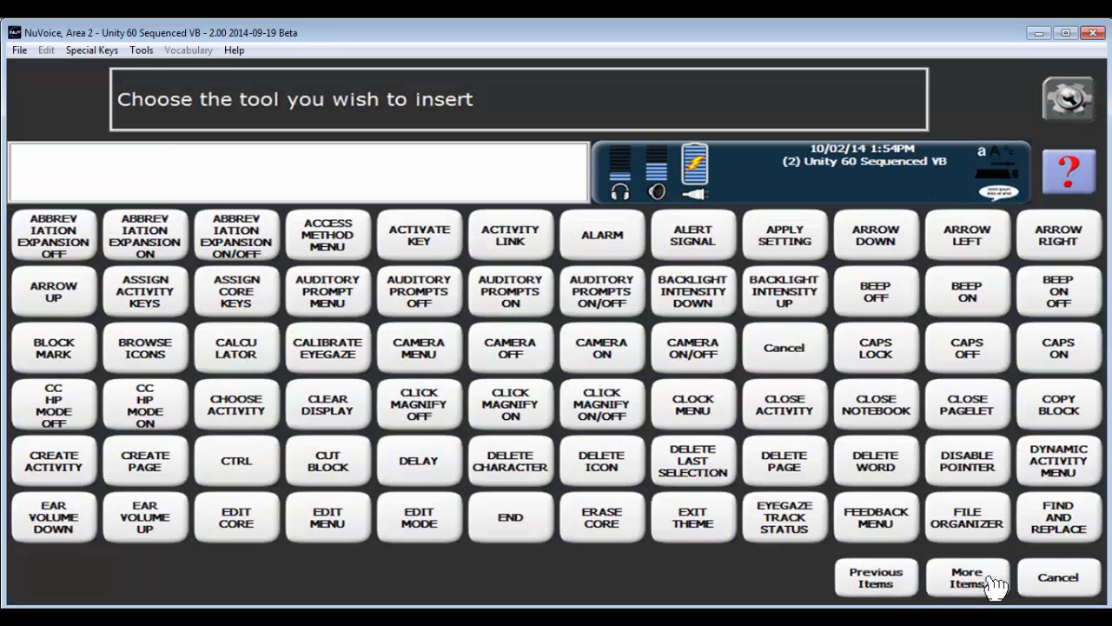
left_click(963, 580)
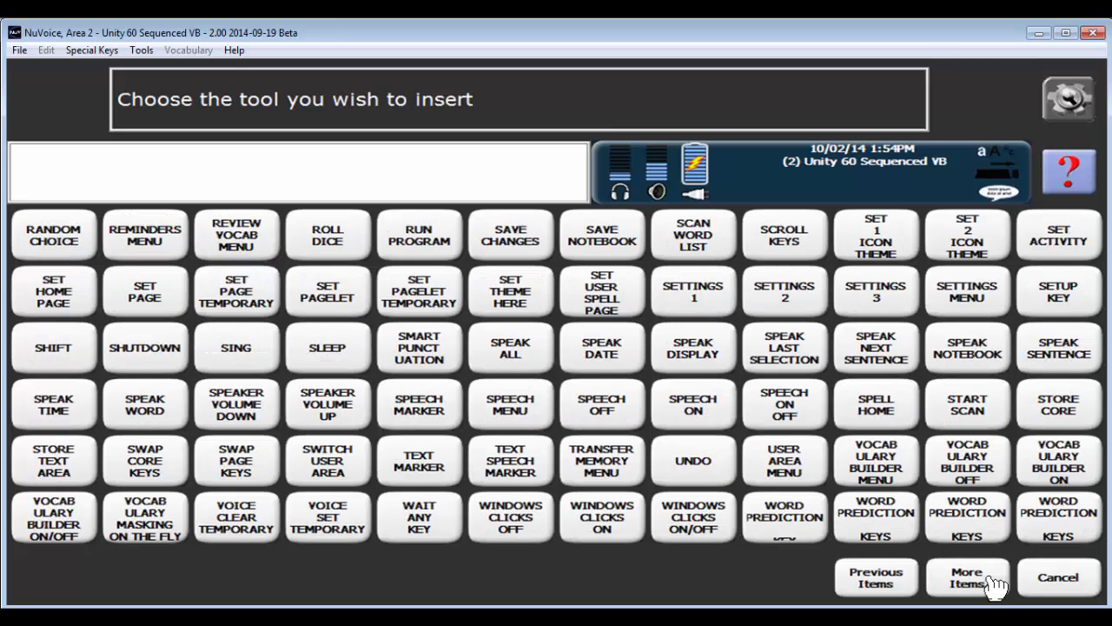
mouse_move(798, 531)
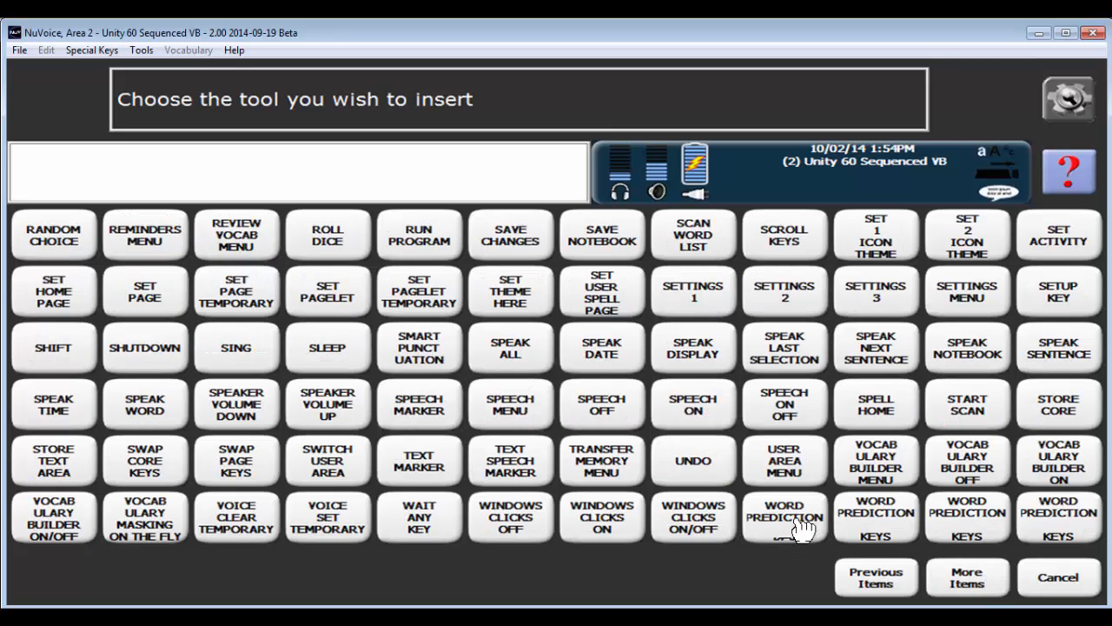
left_click(784, 519)
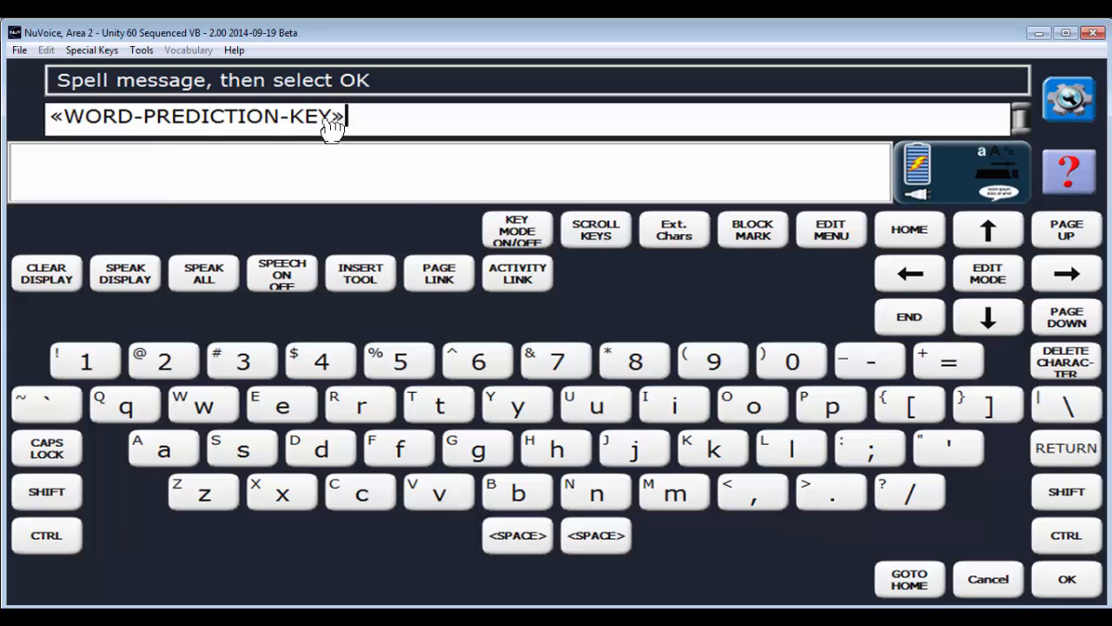
left_click(1062, 579)
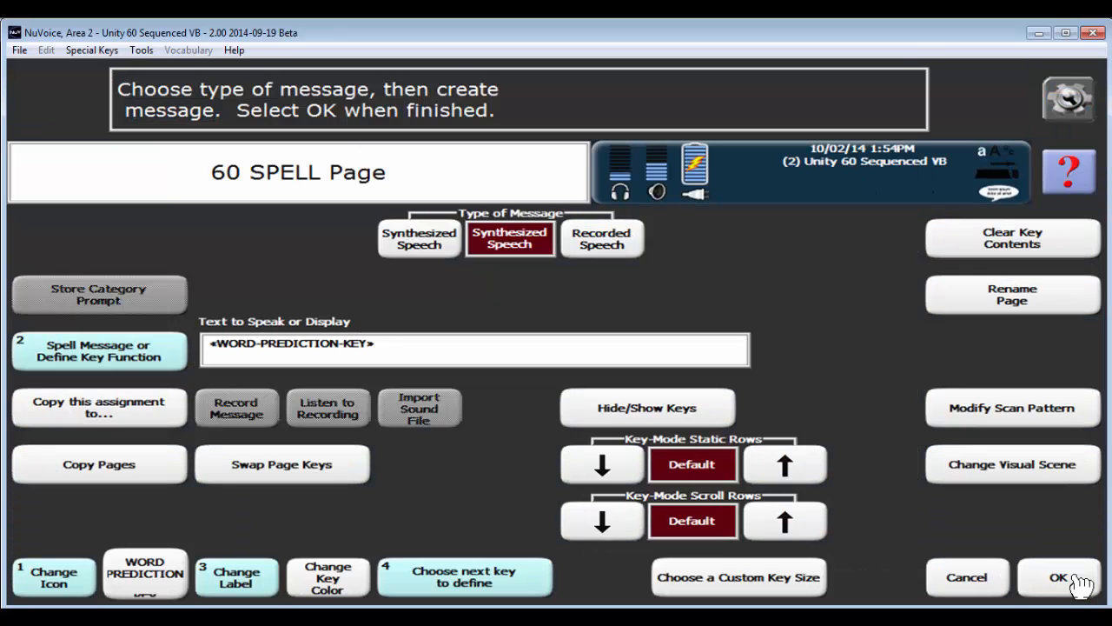
Step: Save the wide word-prediction key and return to the spelling keyboard
left_click(1063, 578)
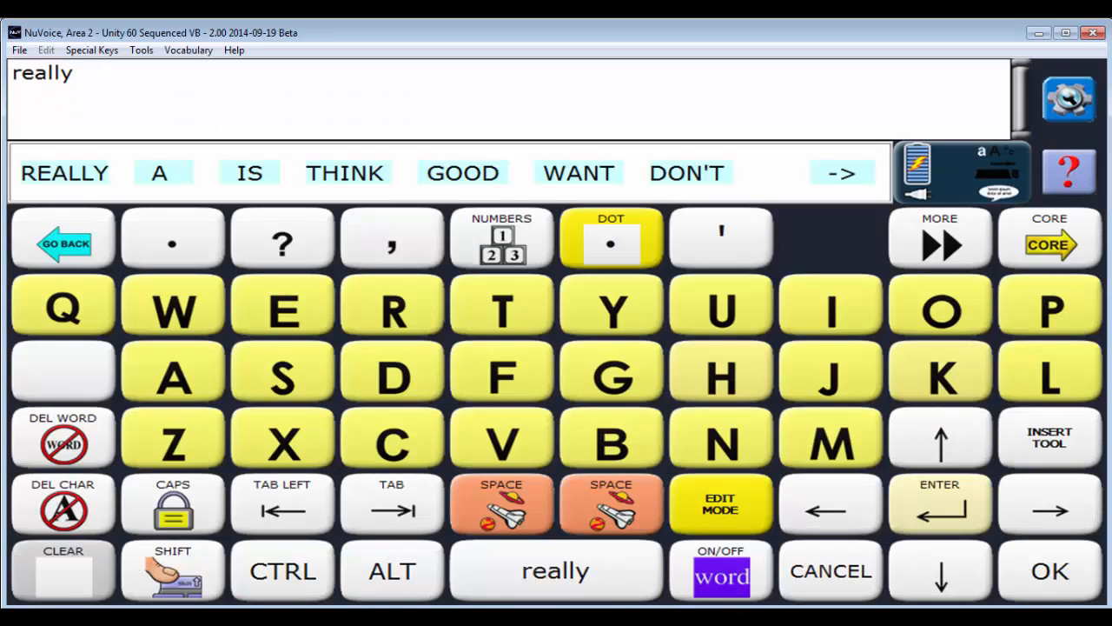
mouse_move(491, 569)
type("el")
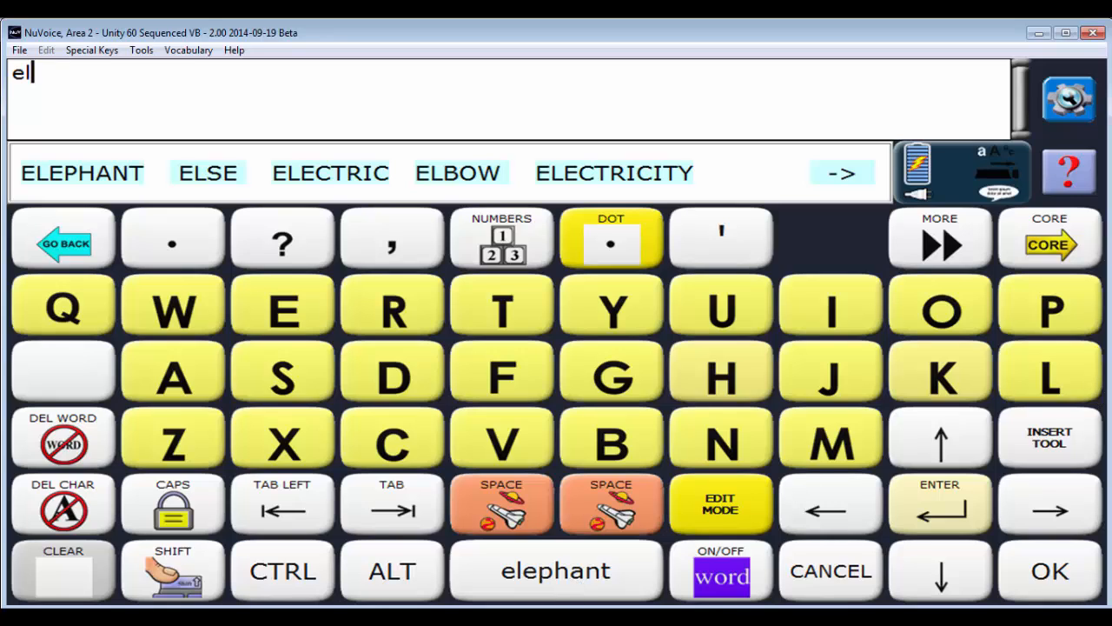
mouse_move(1023, 50)
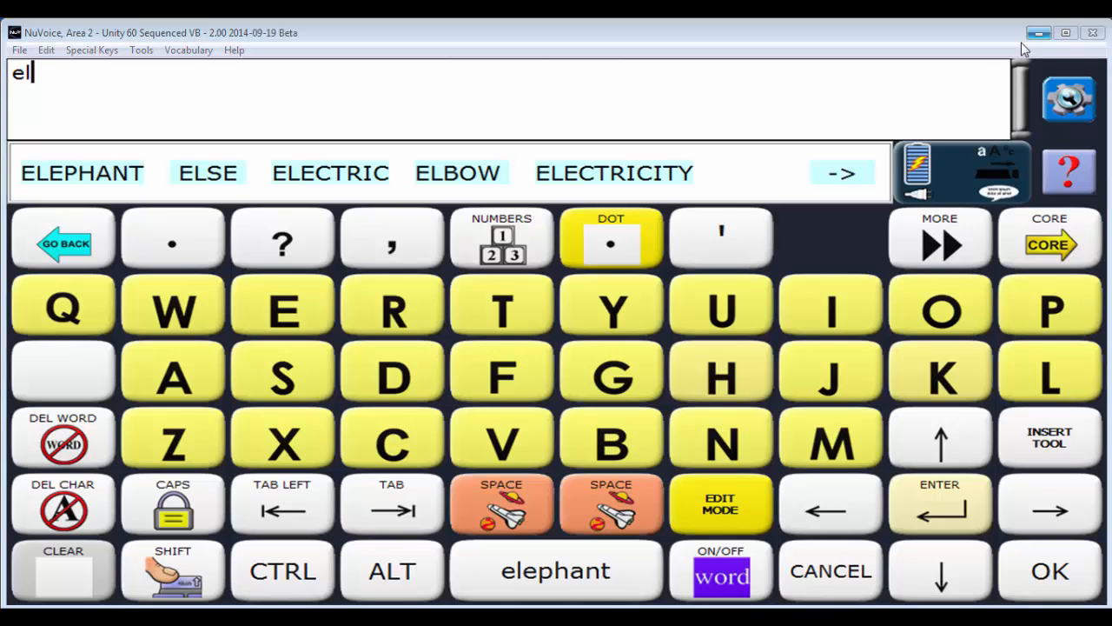
mouse_move(807, 238)
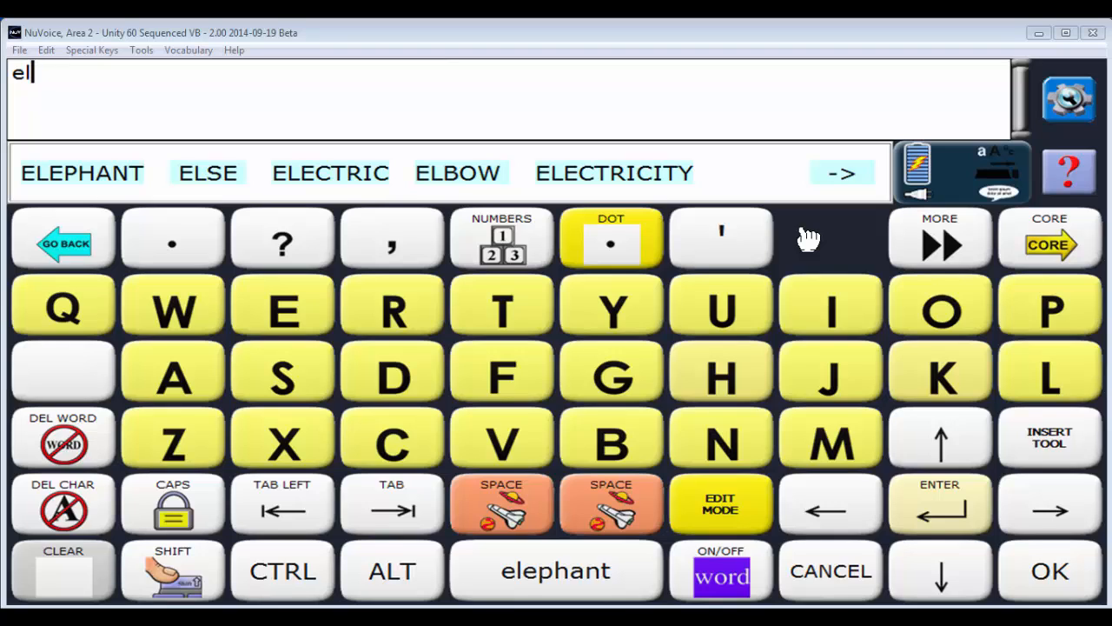
mouse_move(813, 239)
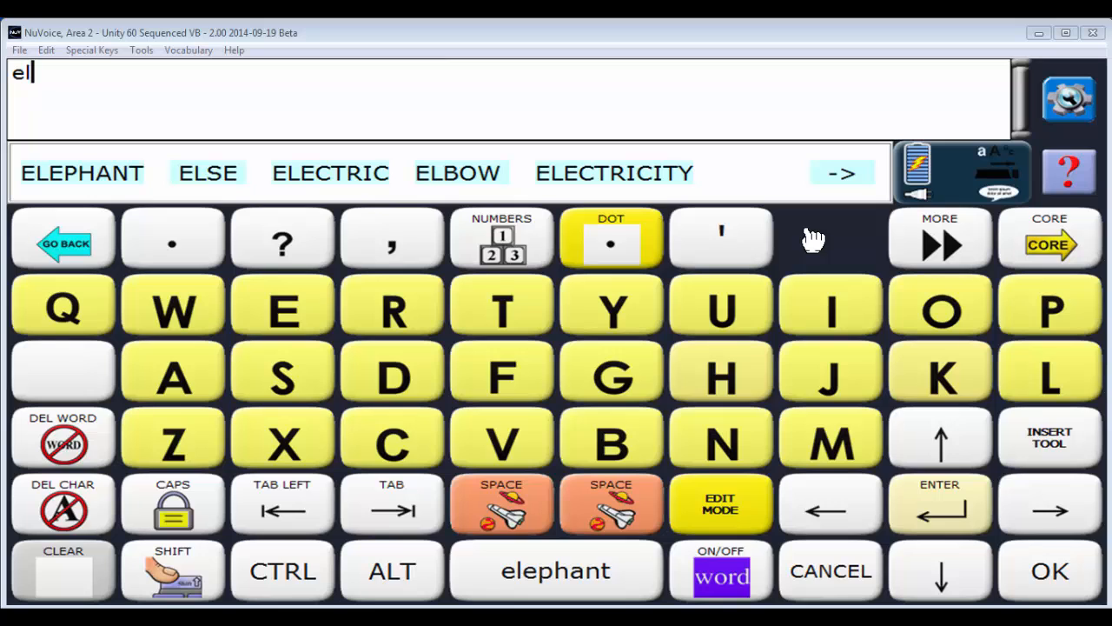
Step: Choose two-switch access with Step Scan, Row/Column from the Access Method Menu
left_click(1071, 96)
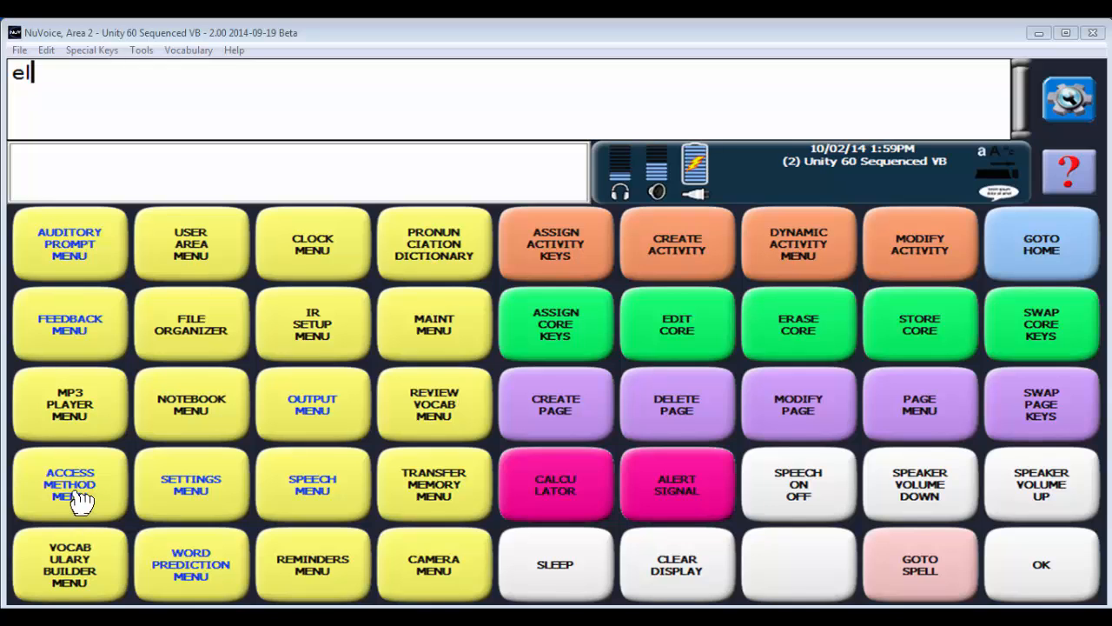
left_click(70, 480)
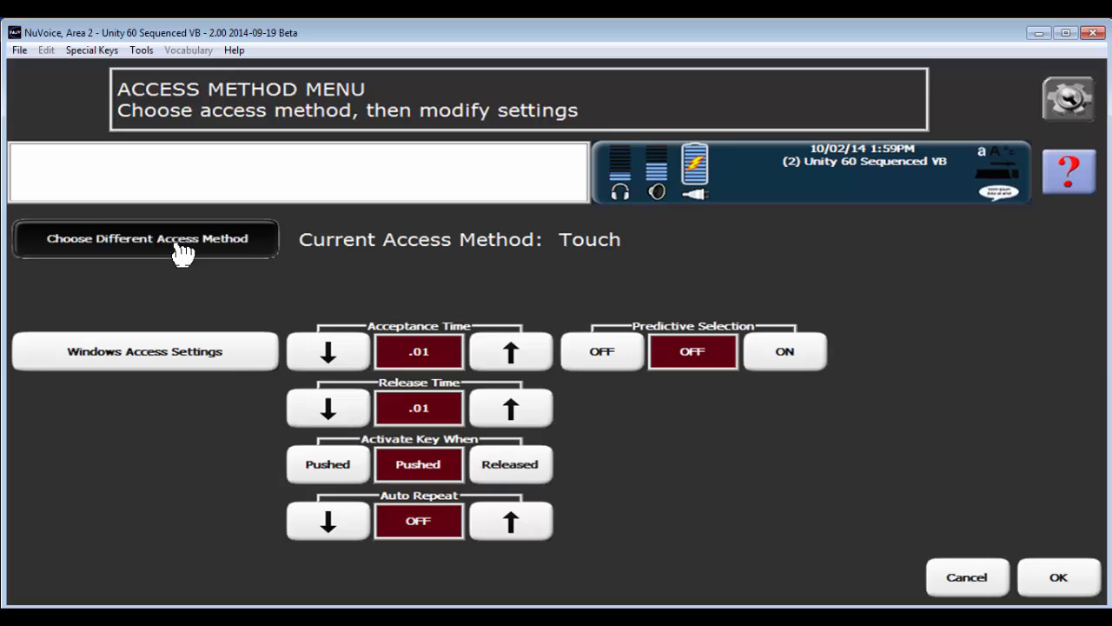
left_click(151, 238)
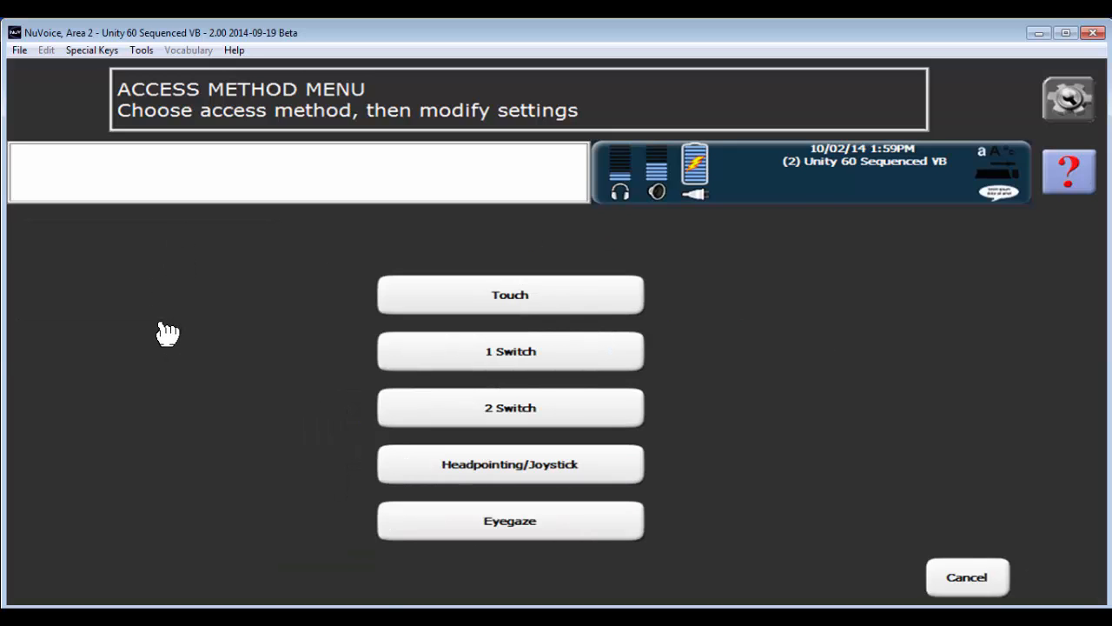
mouse_move(298, 395)
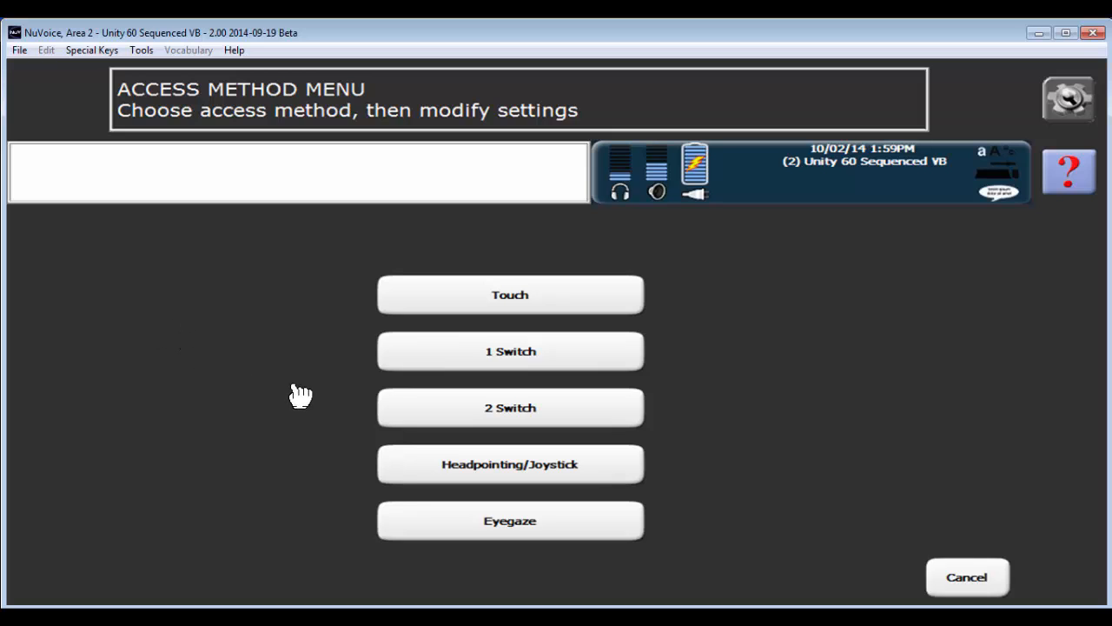
left_click(511, 408)
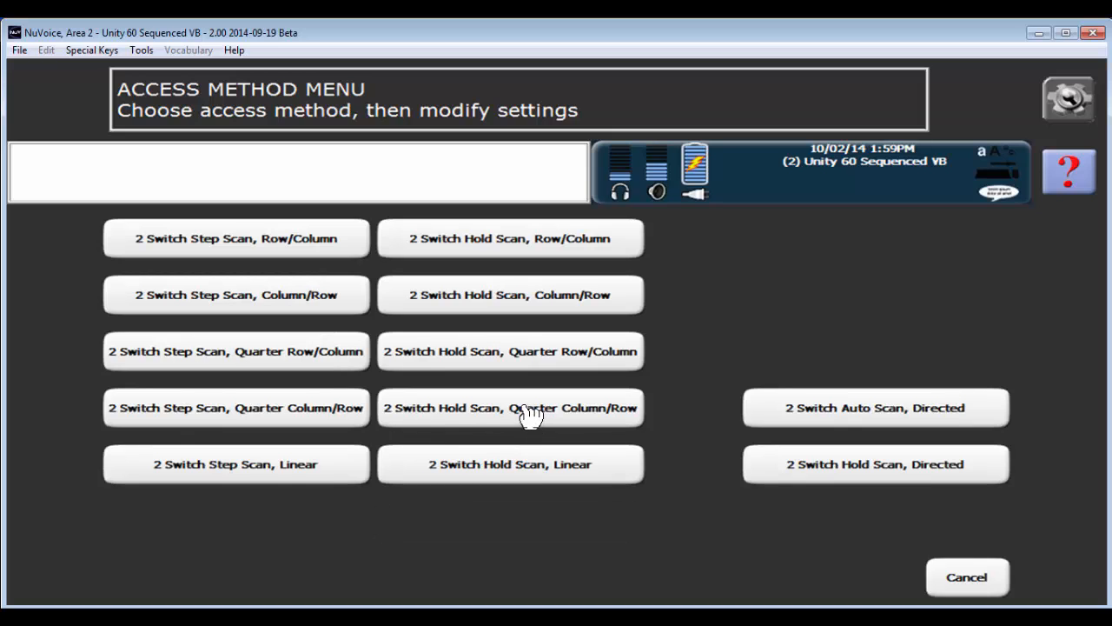
mouse_move(516, 418)
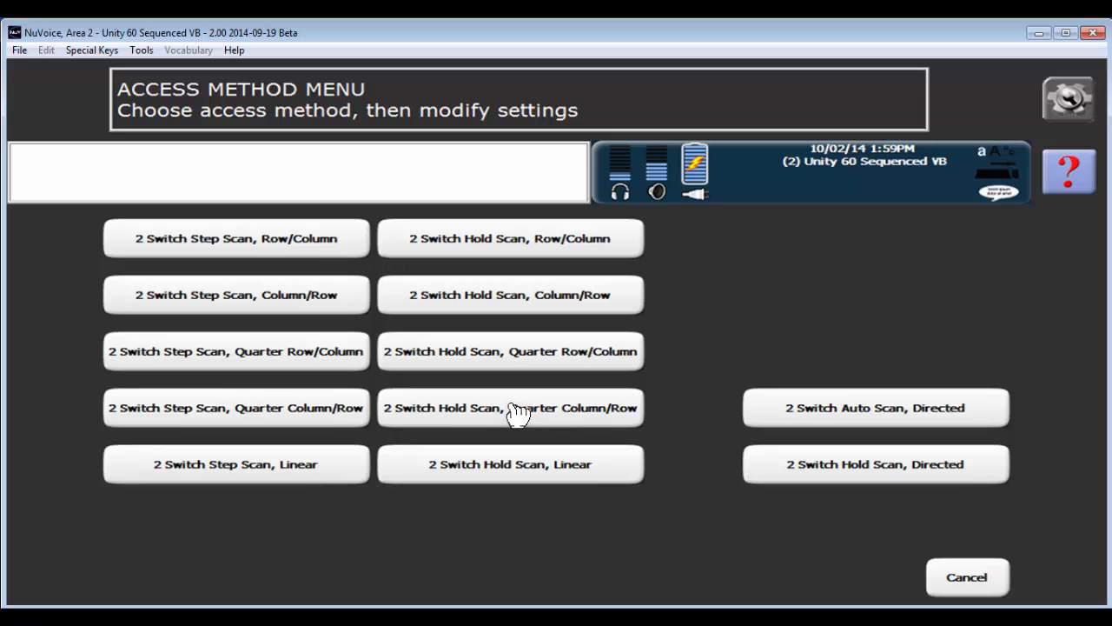
mouse_move(278, 250)
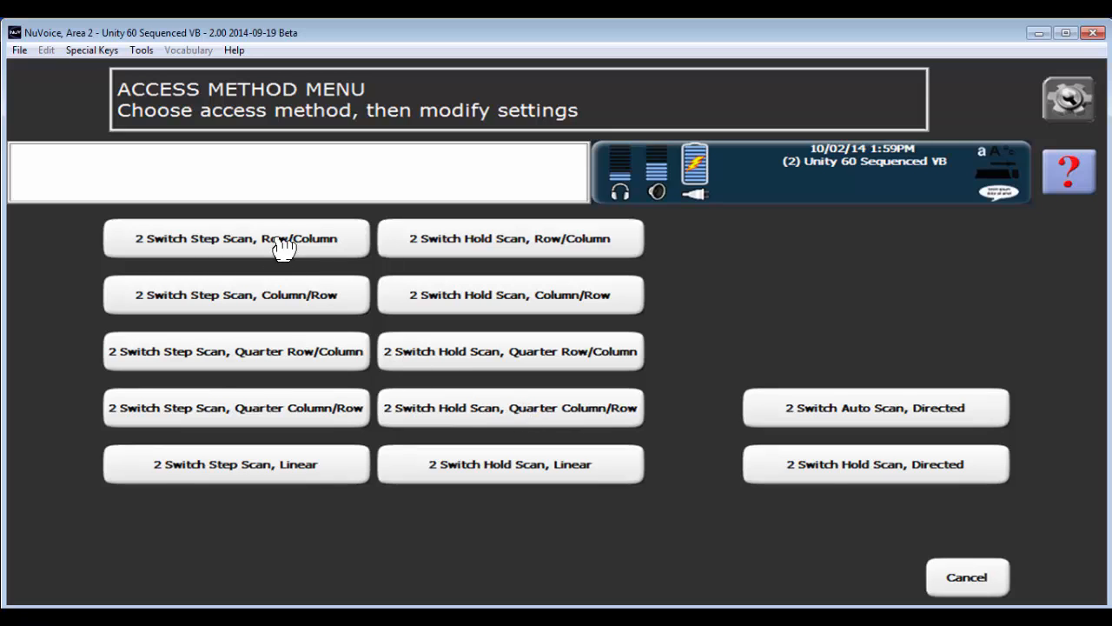
left_click(234, 238)
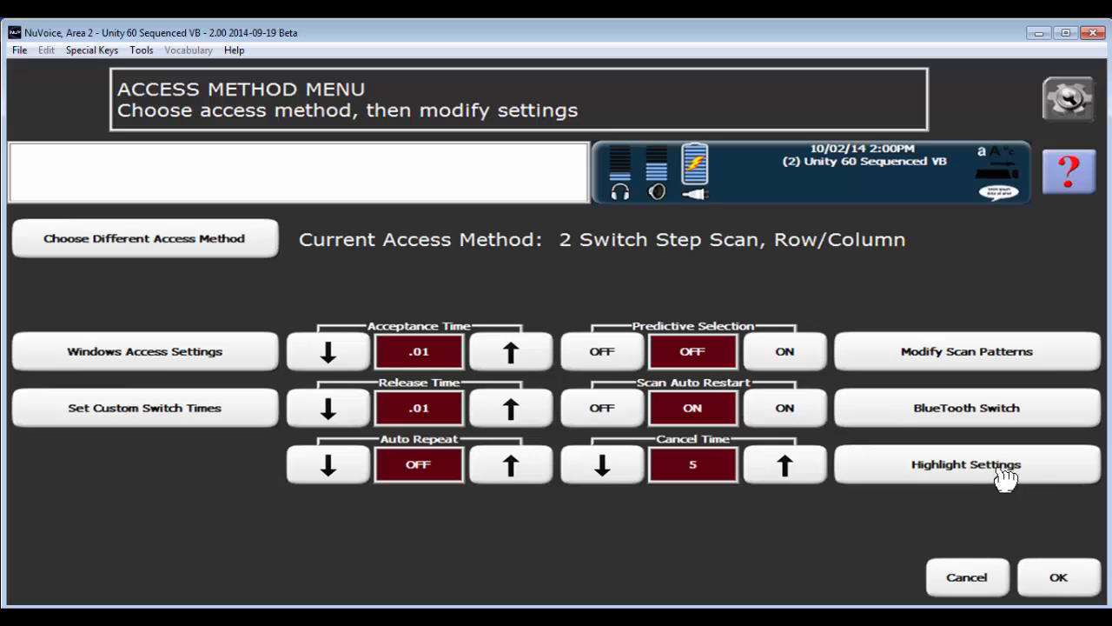
Step: Set highlight style to Outline and Invert, leaving outline width at Medium
left_click(968, 465)
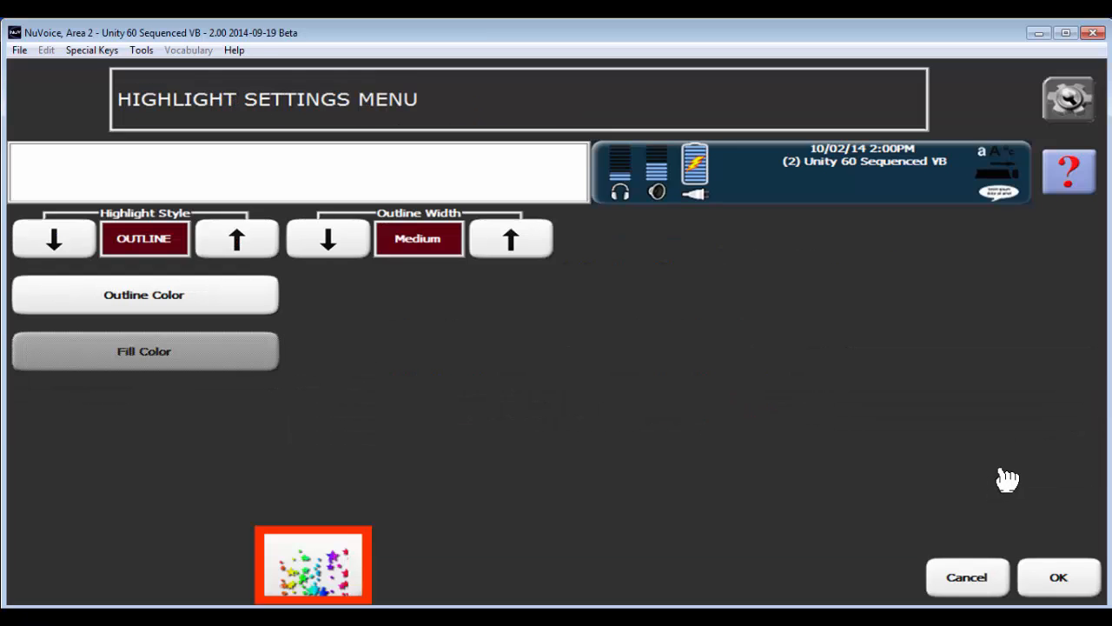
mouse_move(352, 565)
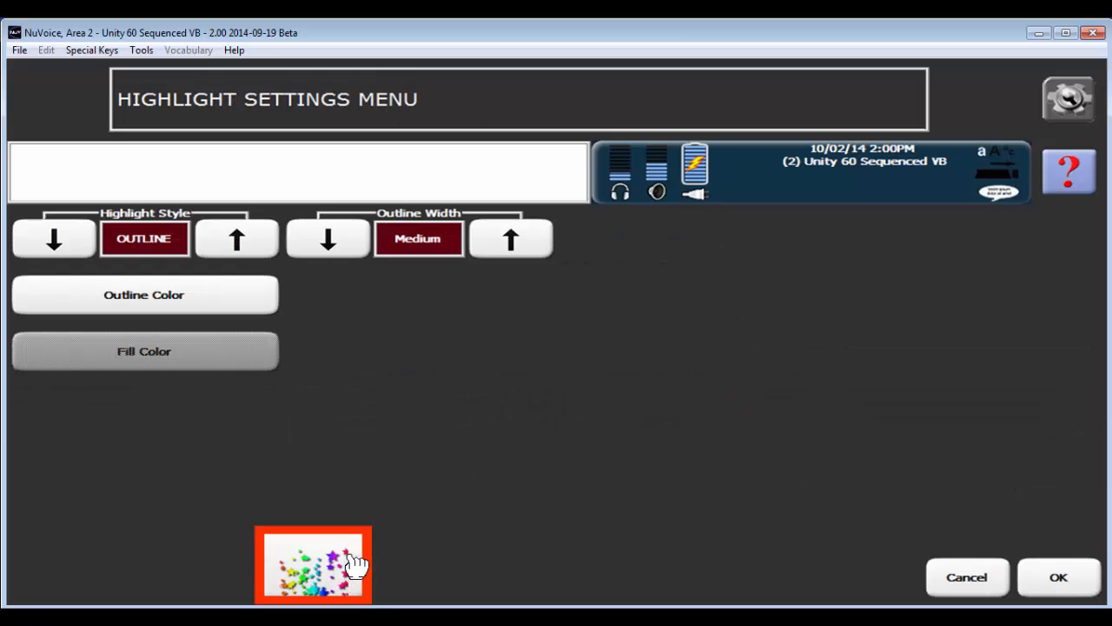
mouse_move(339, 556)
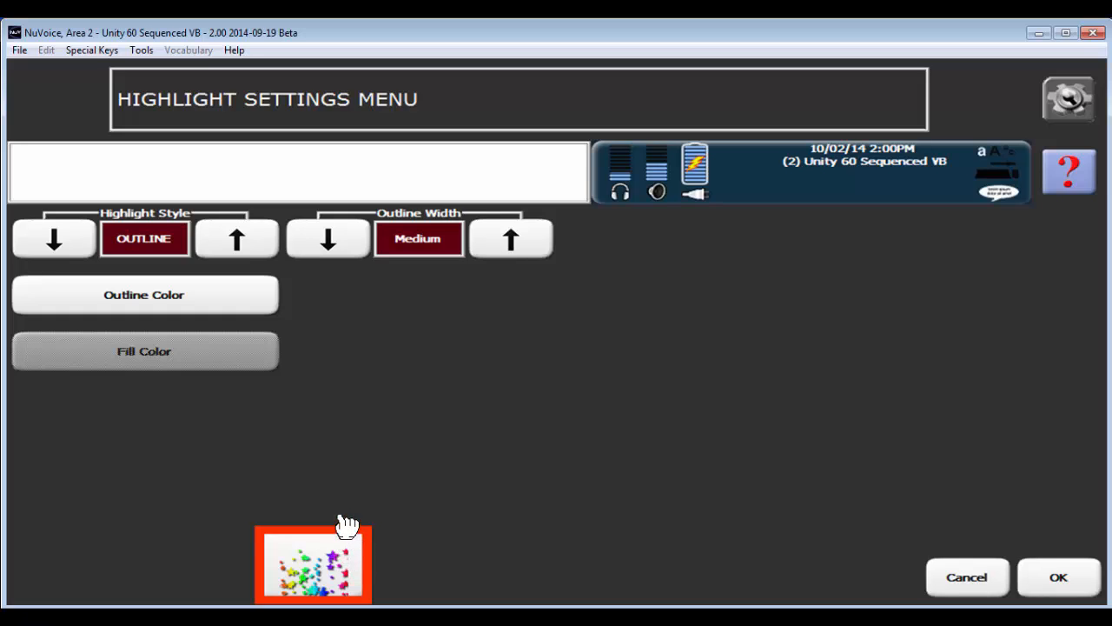
mouse_move(313, 578)
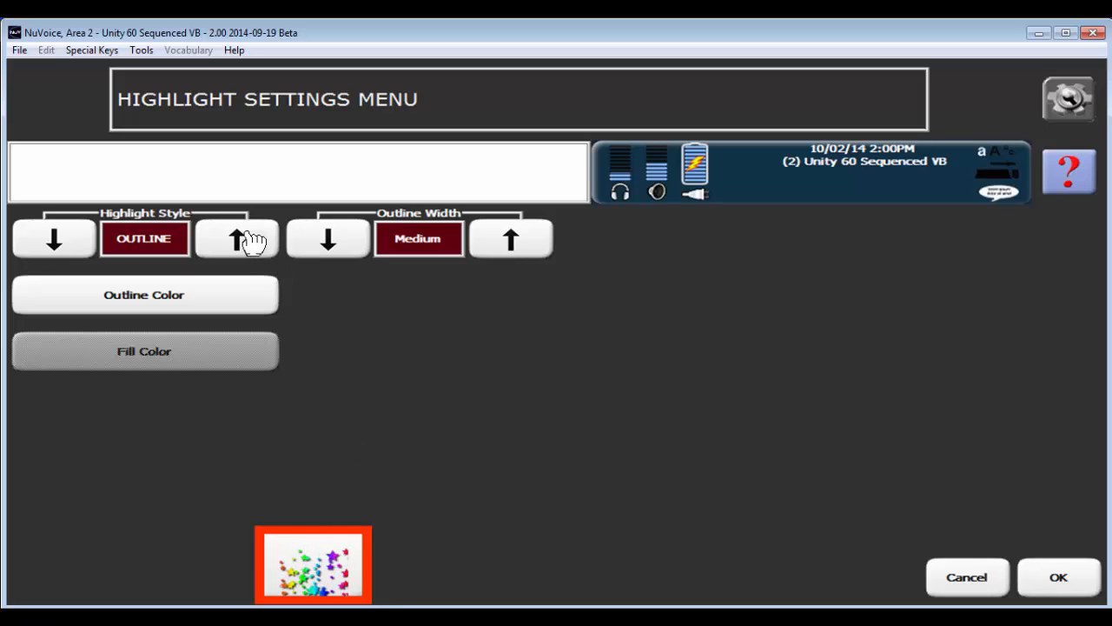
left_click(237, 238)
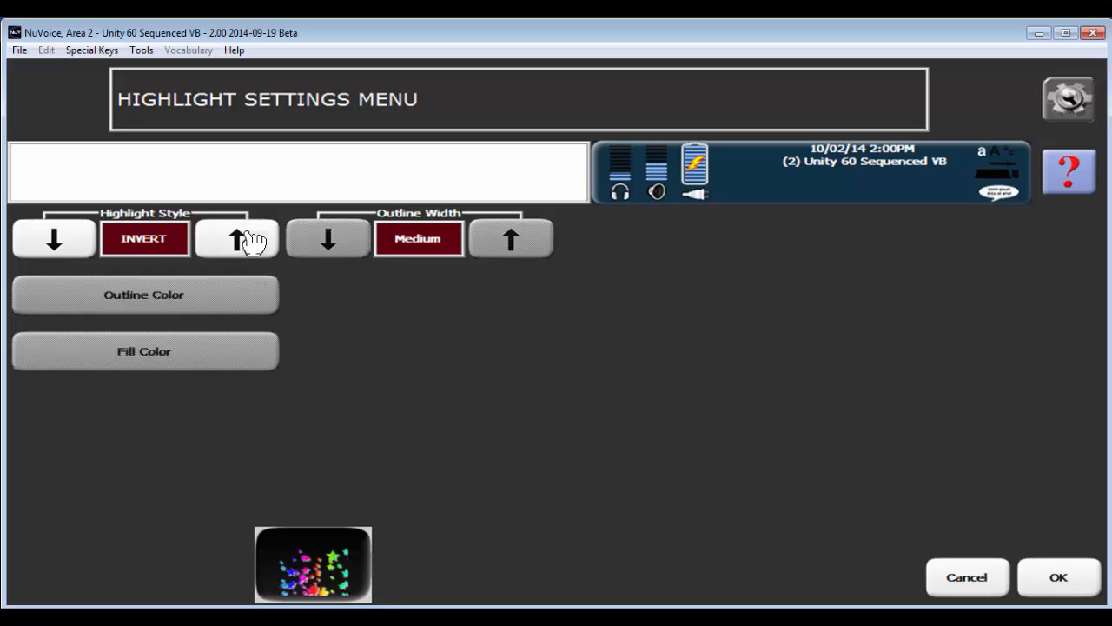
left_click(235, 239)
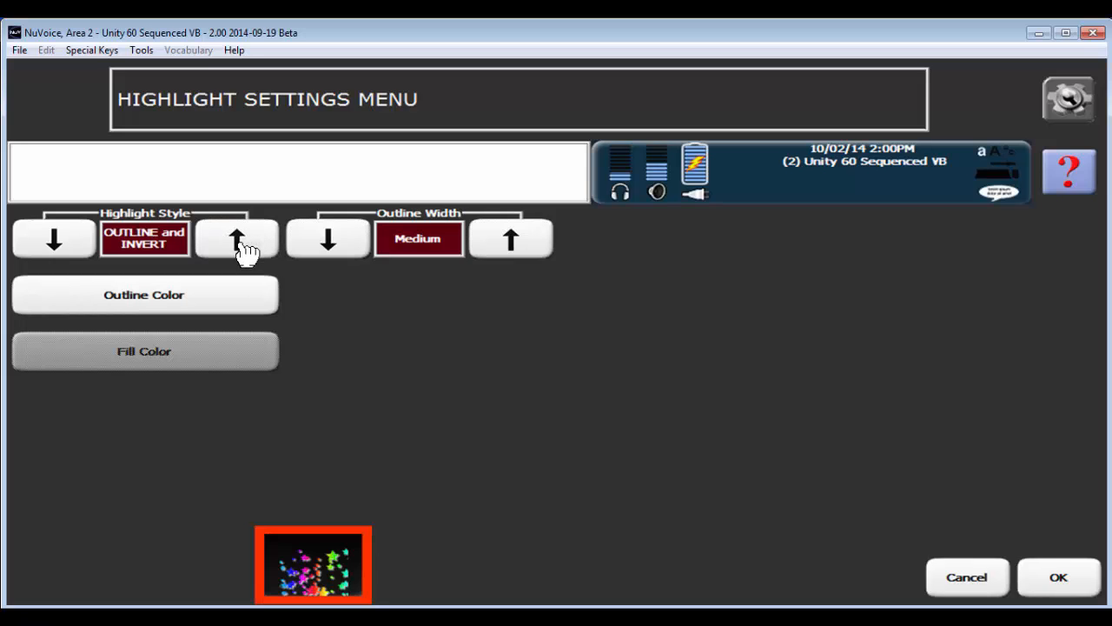
left_click(236, 238)
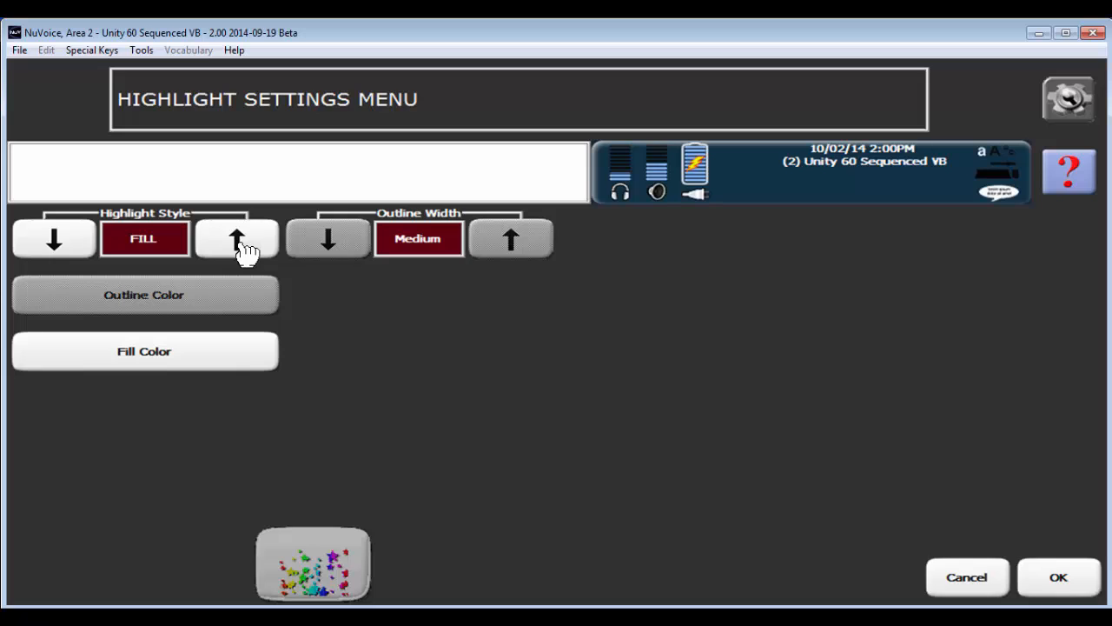
left_click(235, 238)
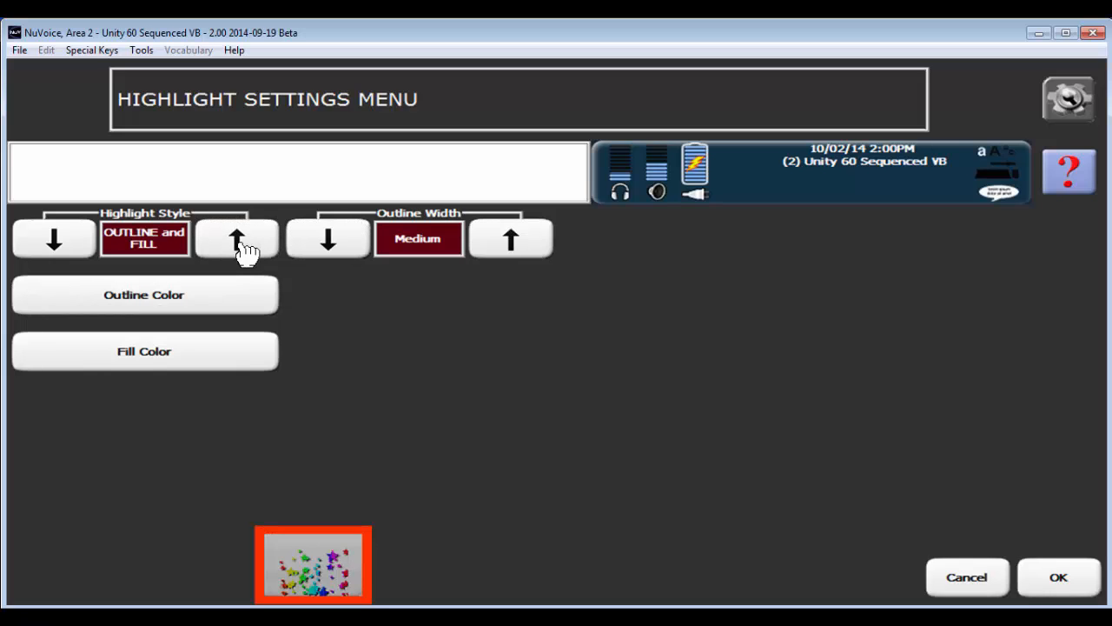
mouse_move(441, 282)
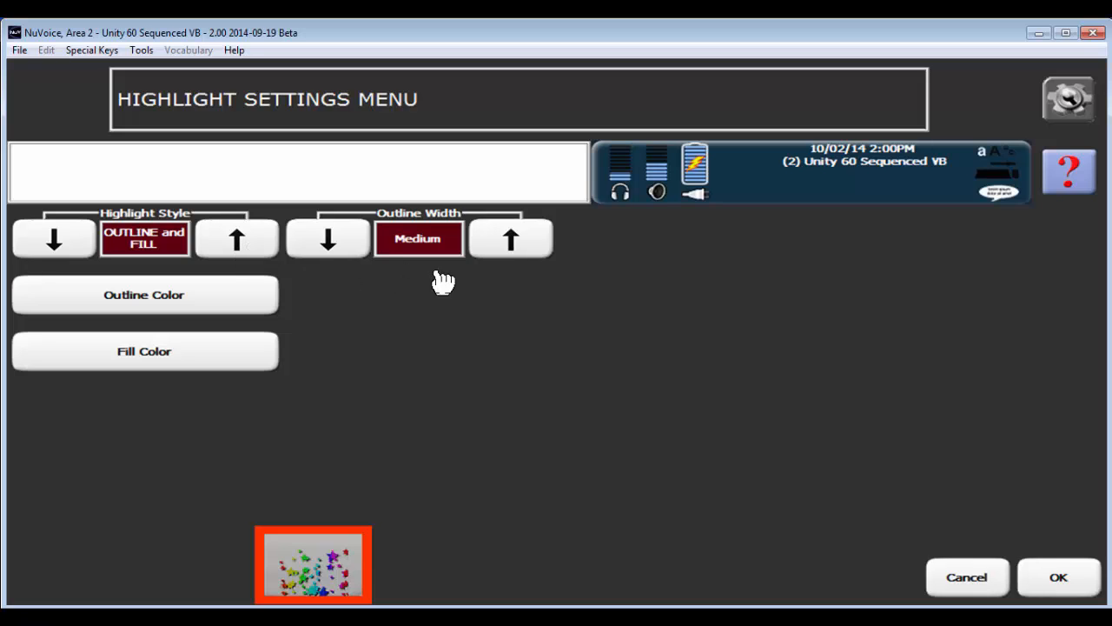
left_click(328, 238)
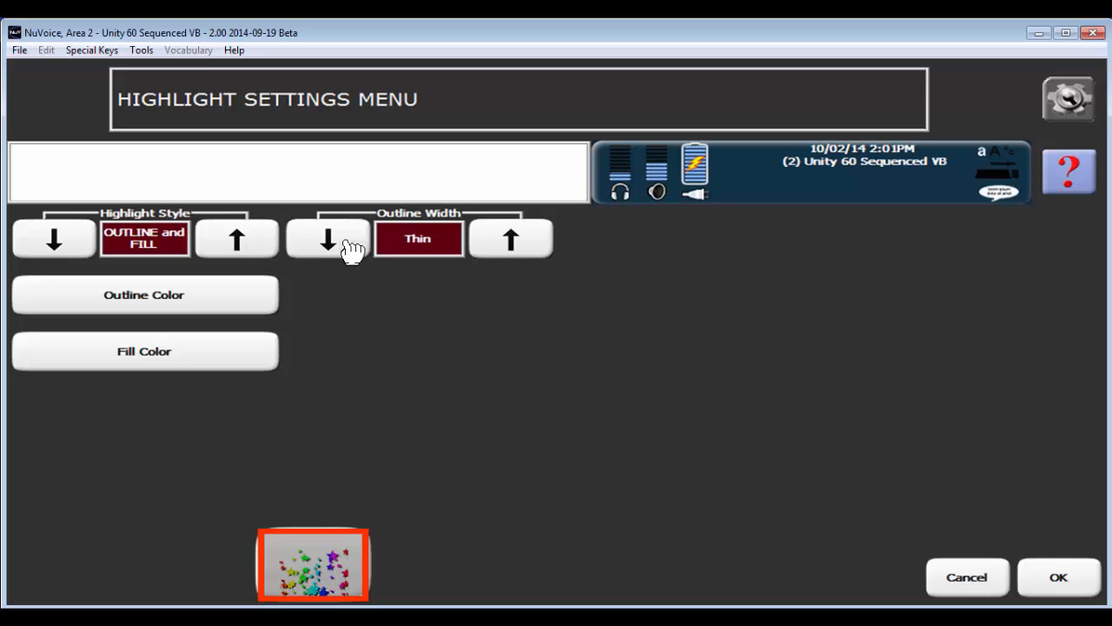
left_click(510, 238)
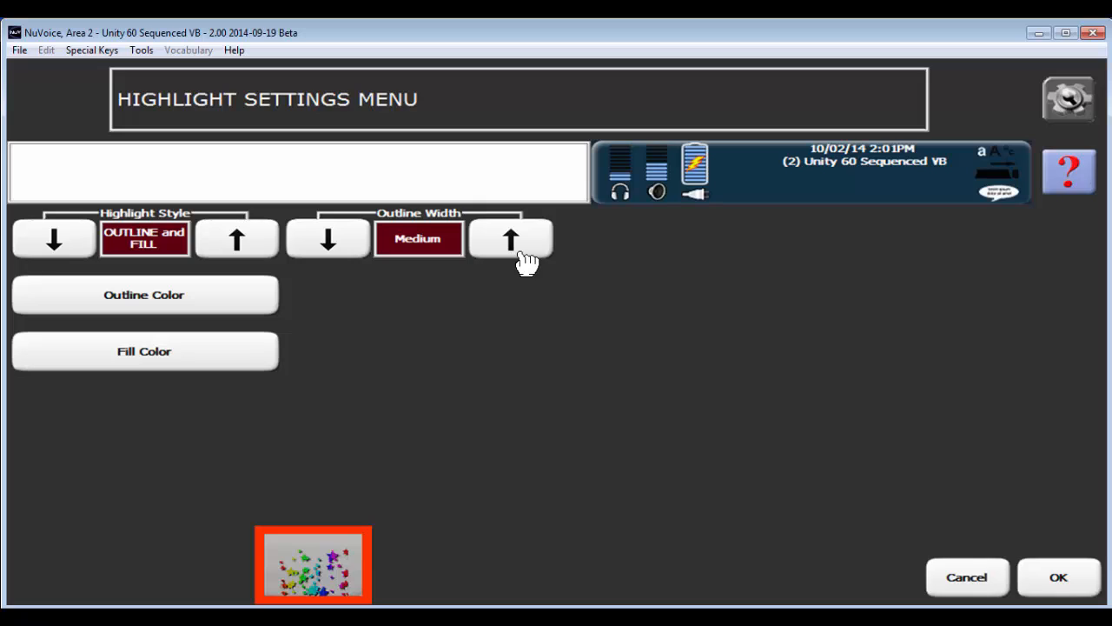
left_click(510, 237)
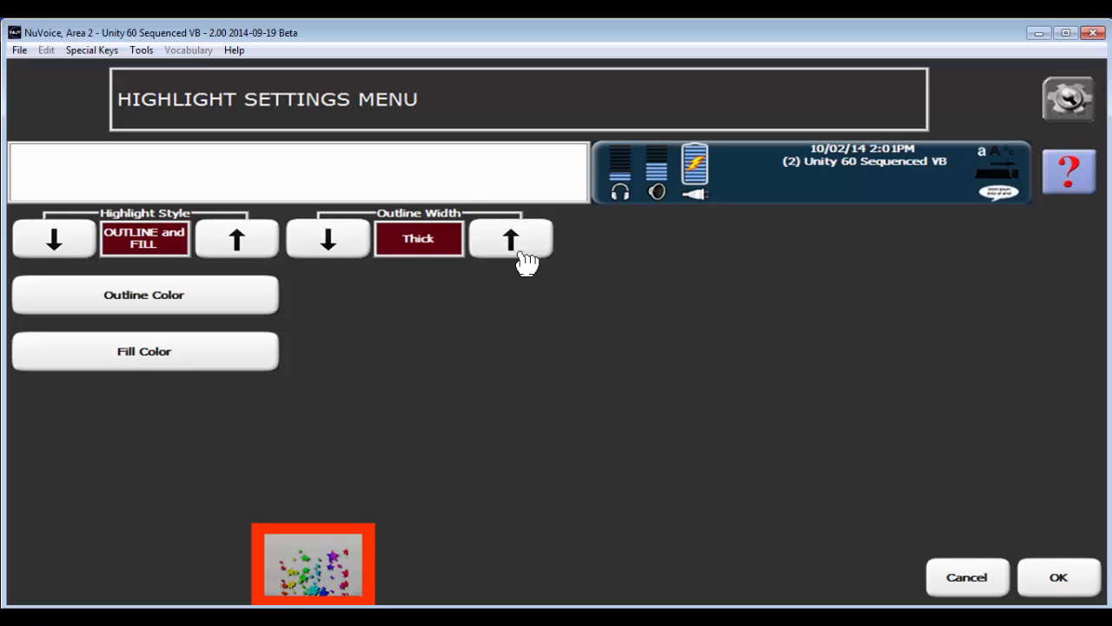
left_click(328, 238)
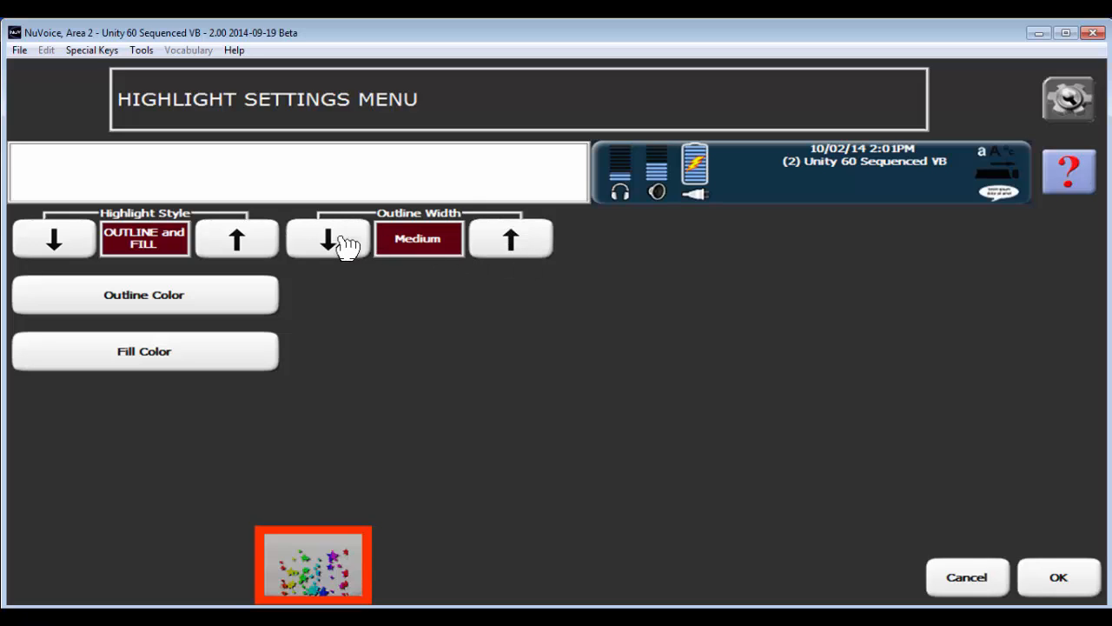
left_click(54, 239)
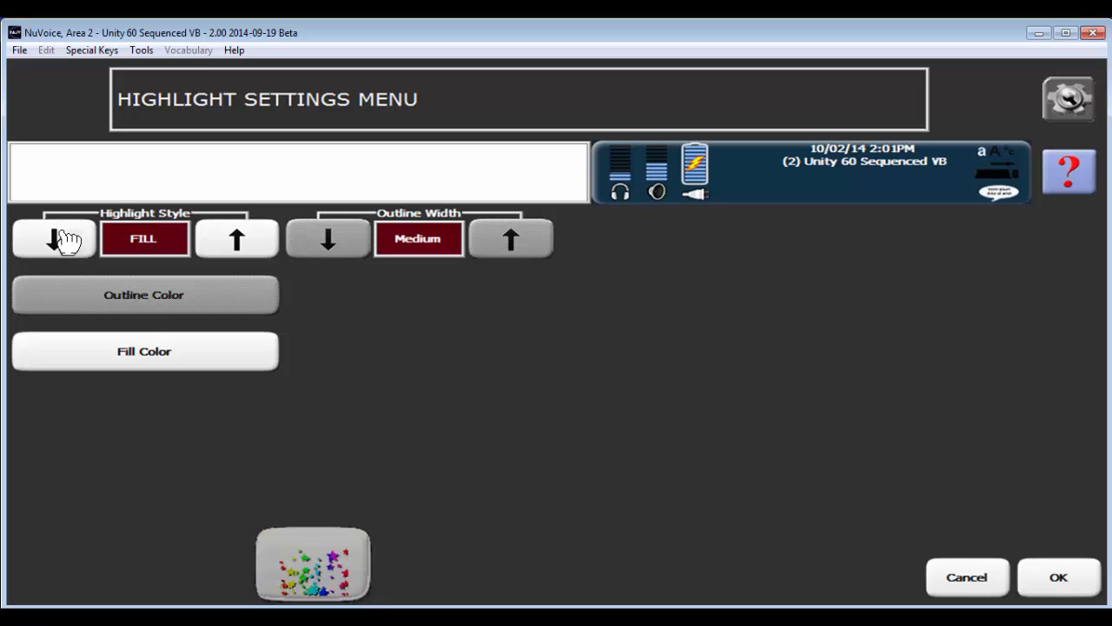
left_click(53, 238)
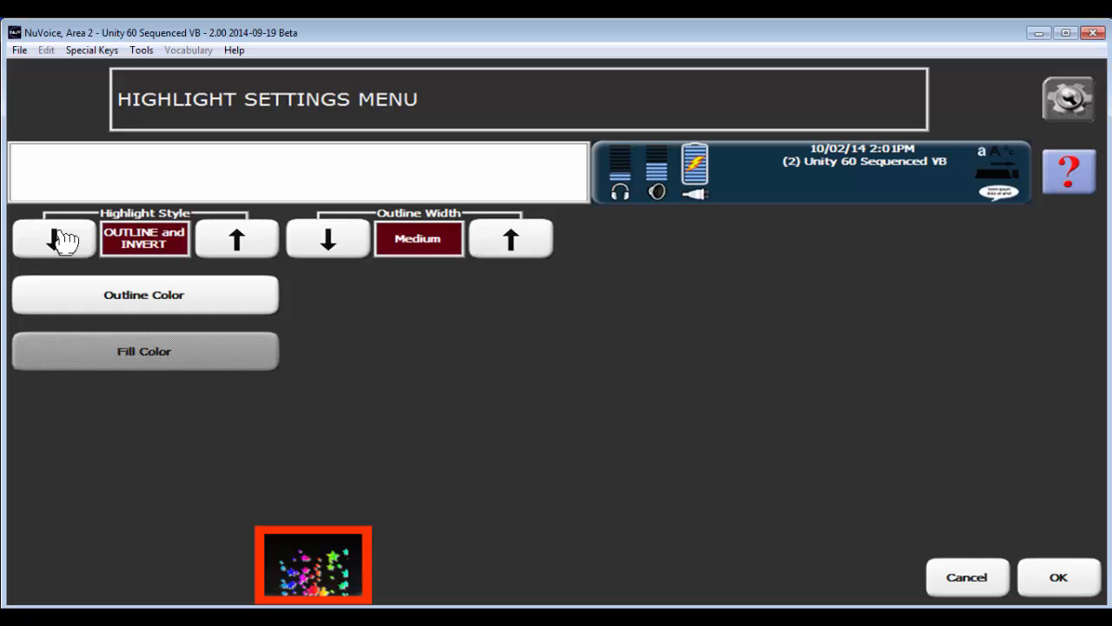
mouse_move(104, 305)
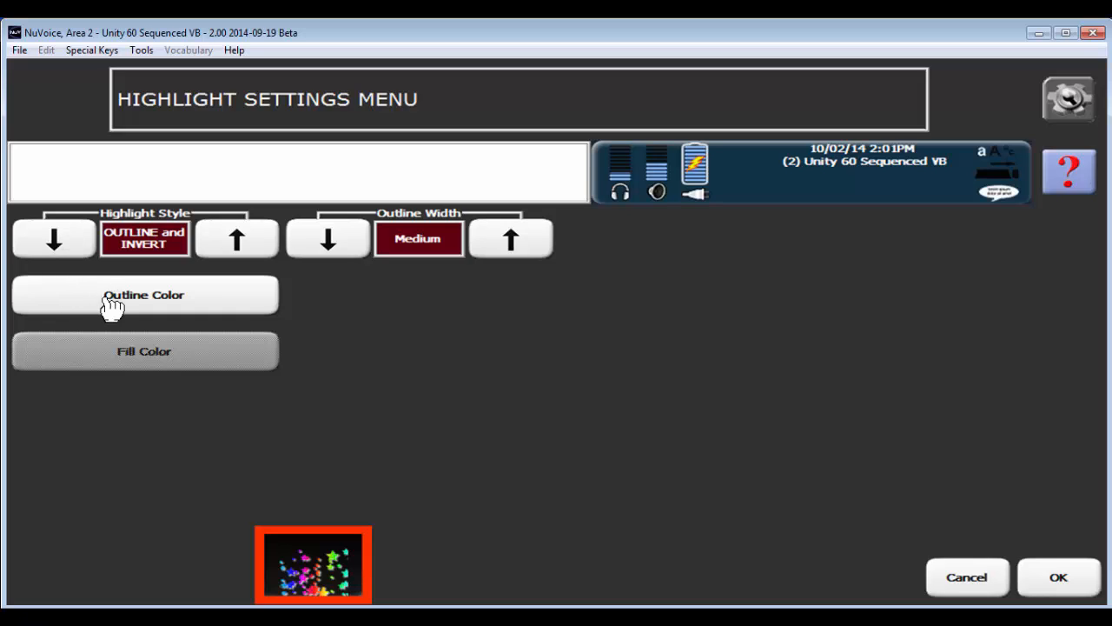
mouse_move(1076, 582)
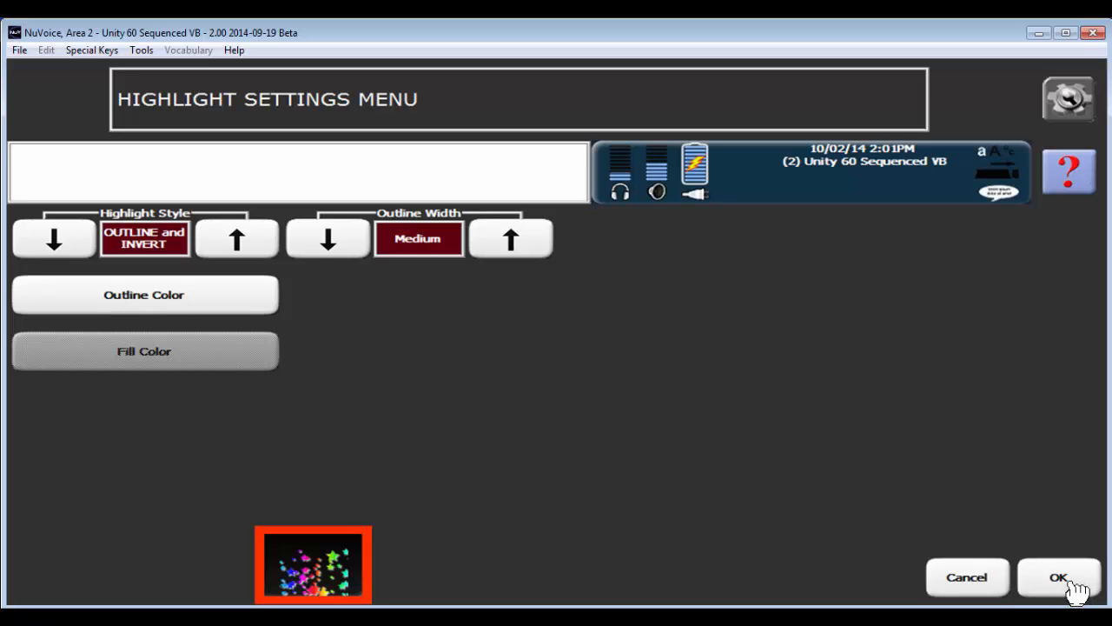
Step: Confirm the Outline and Invert highlight settings and return to the vocabulary page
left_click(1058, 576)
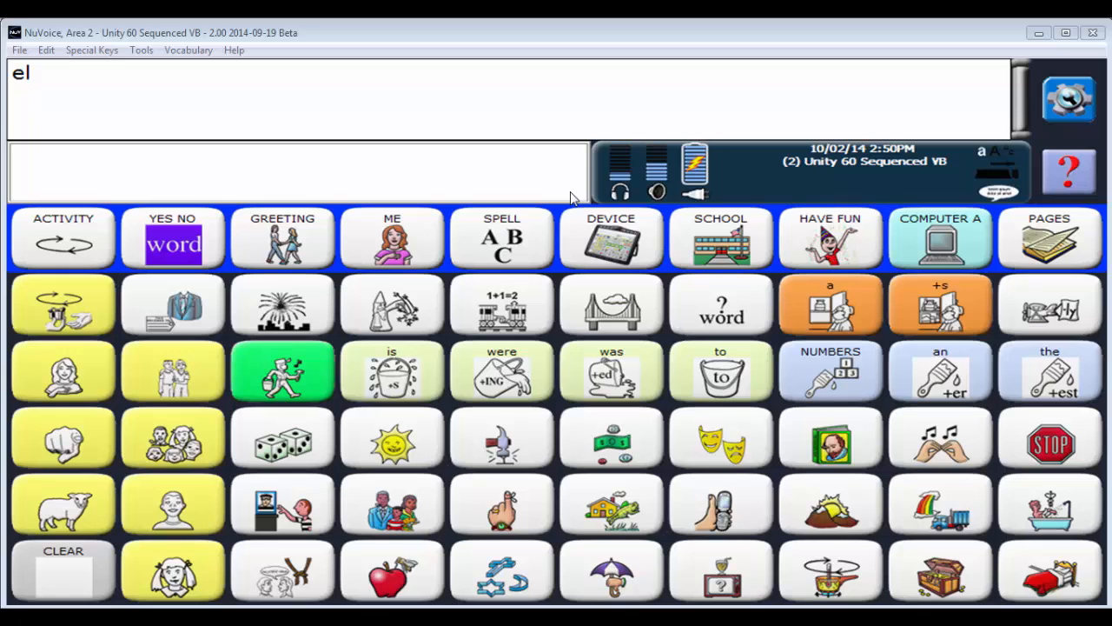
mouse_move(582, 198)
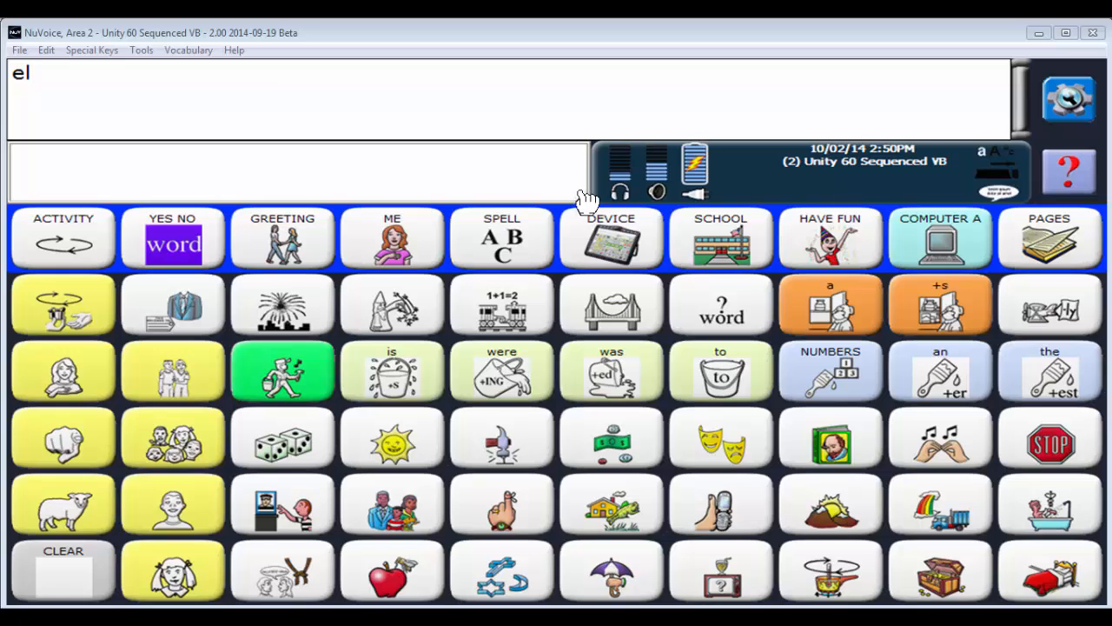
Step: Reopen access method settings to verify 2 Switch Step Scan, Row/Column, then return to Tools
left_click(1073, 96)
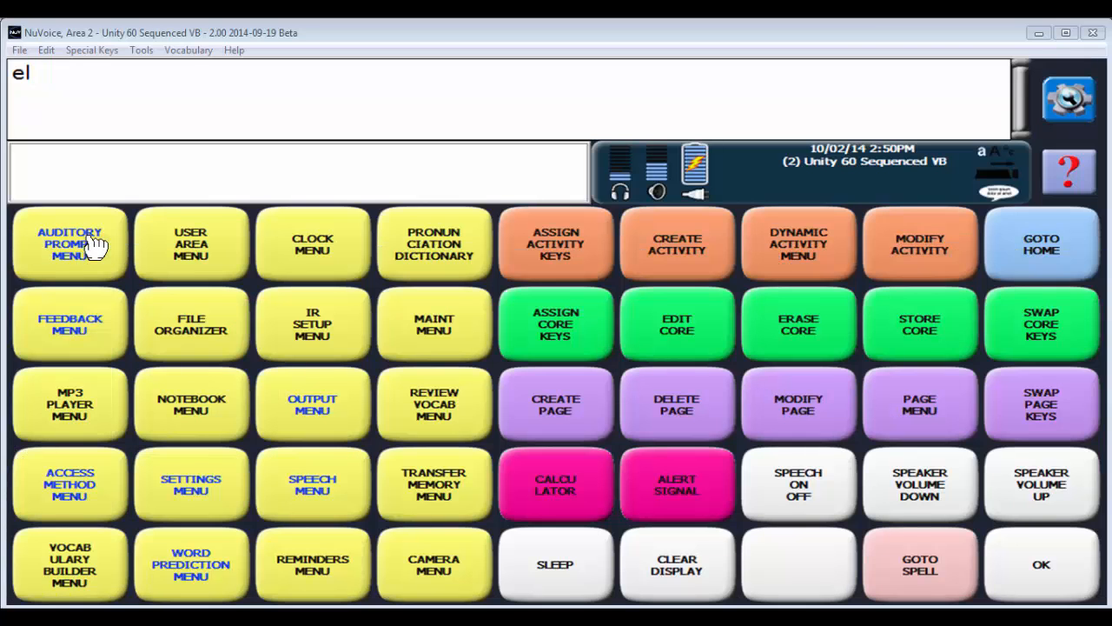
left_click(70, 486)
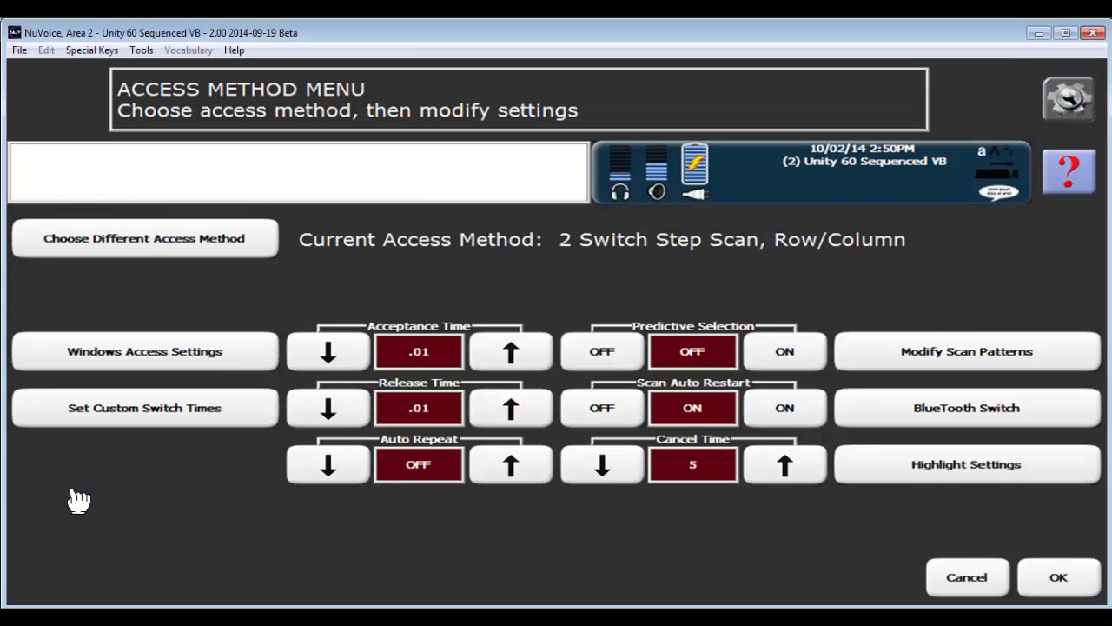
mouse_move(150, 439)
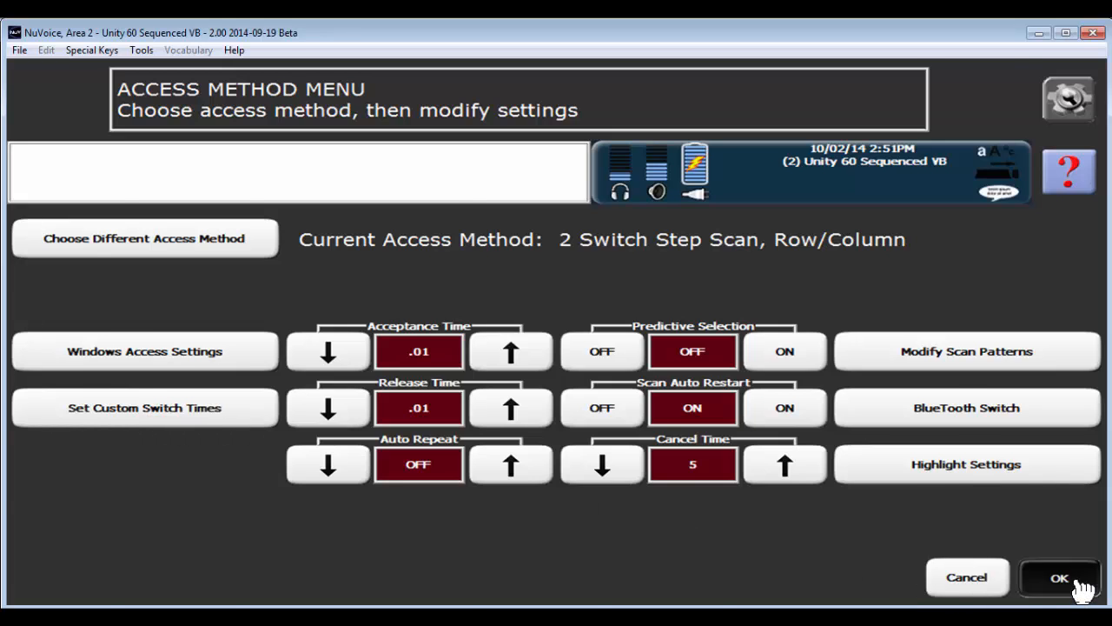
left_click(1064, 578)
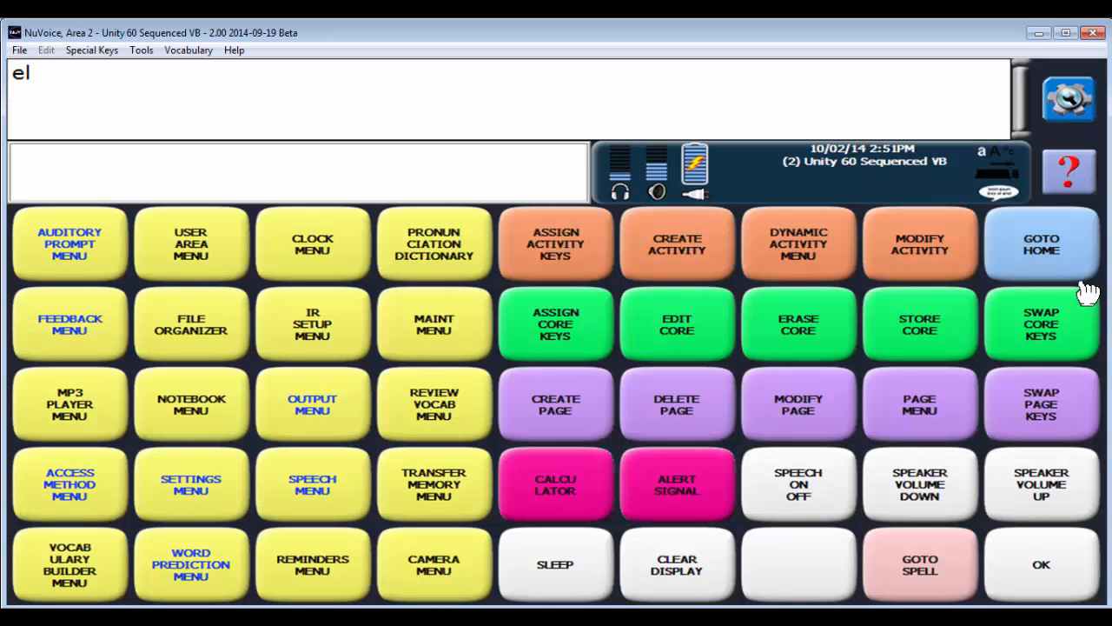